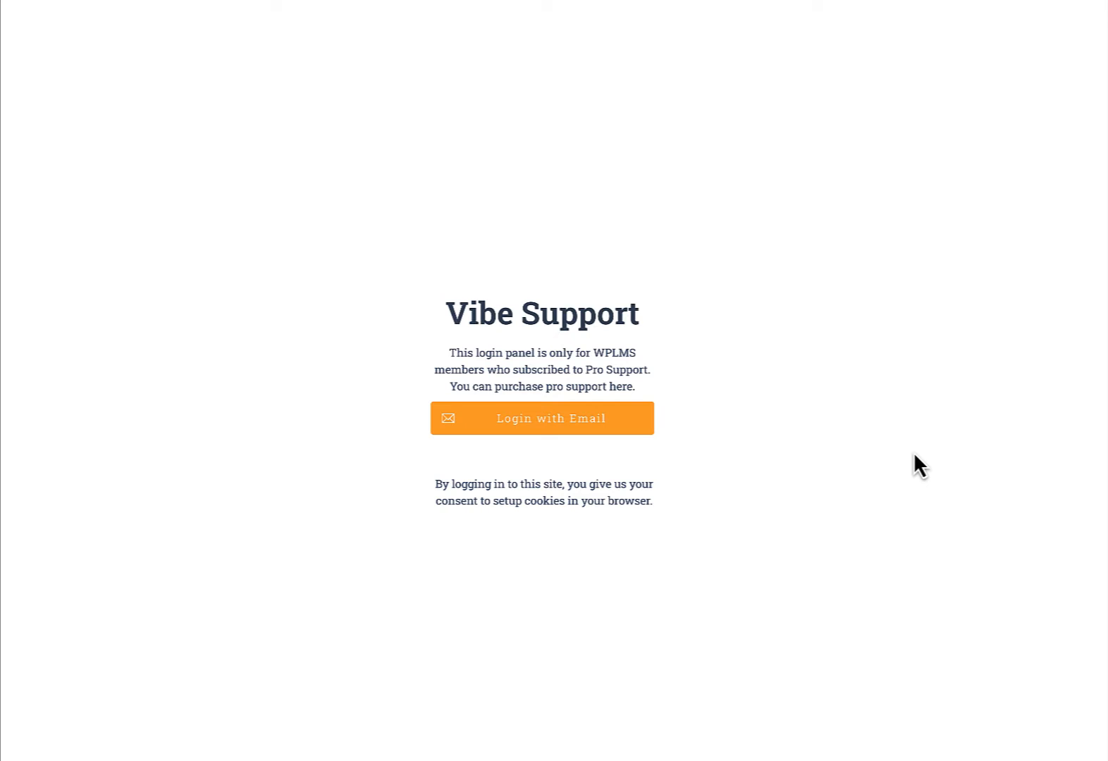
mouse_move(832, 389)
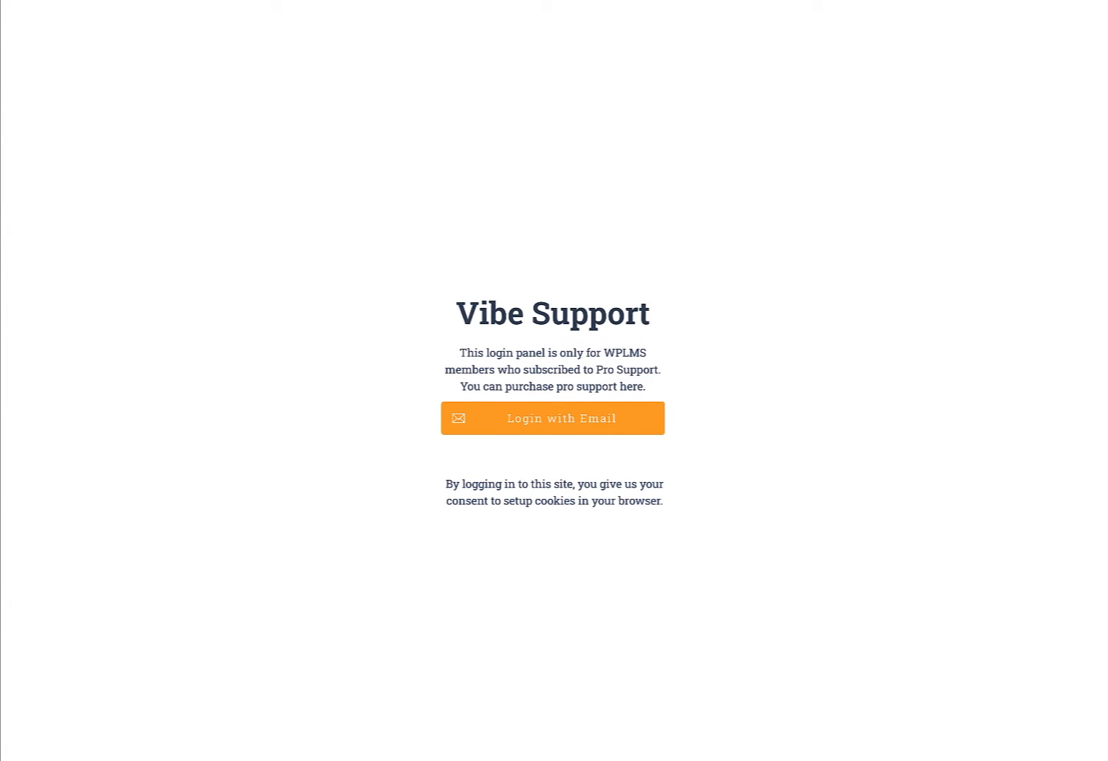
Step: Open VibeBP Settings in wp-admin and scroll down to the empty Firebase Project fields
left_click(552, 418)
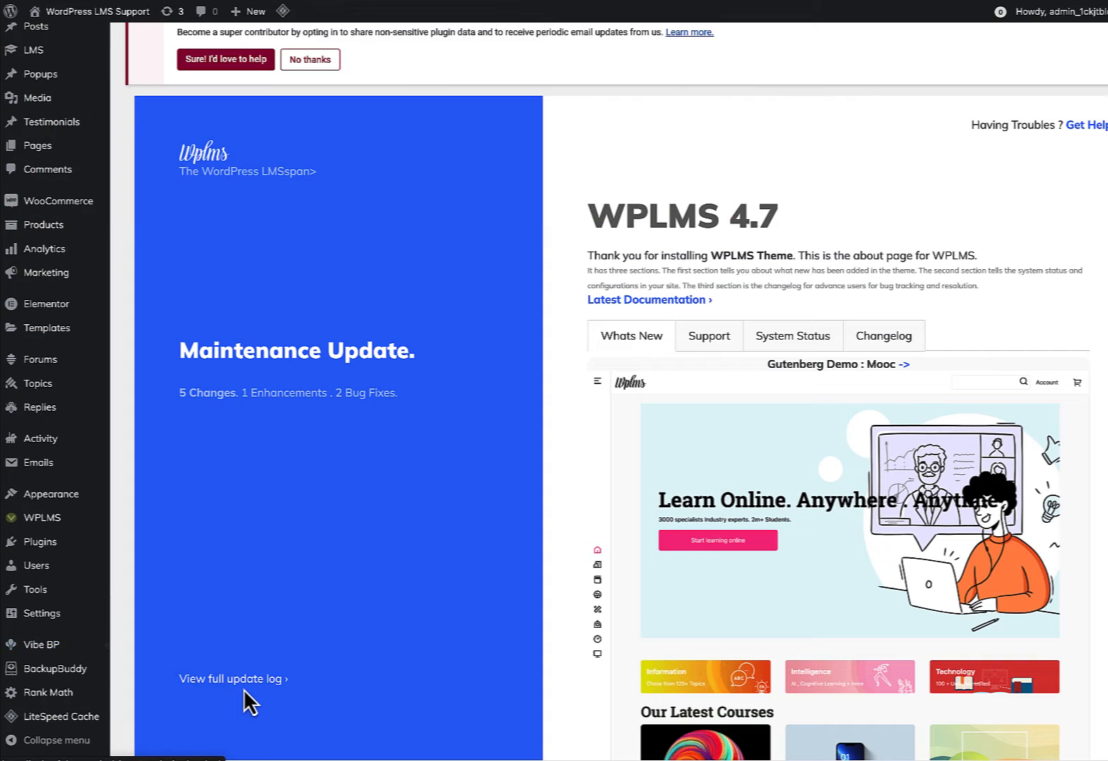
left_click(39, 716)
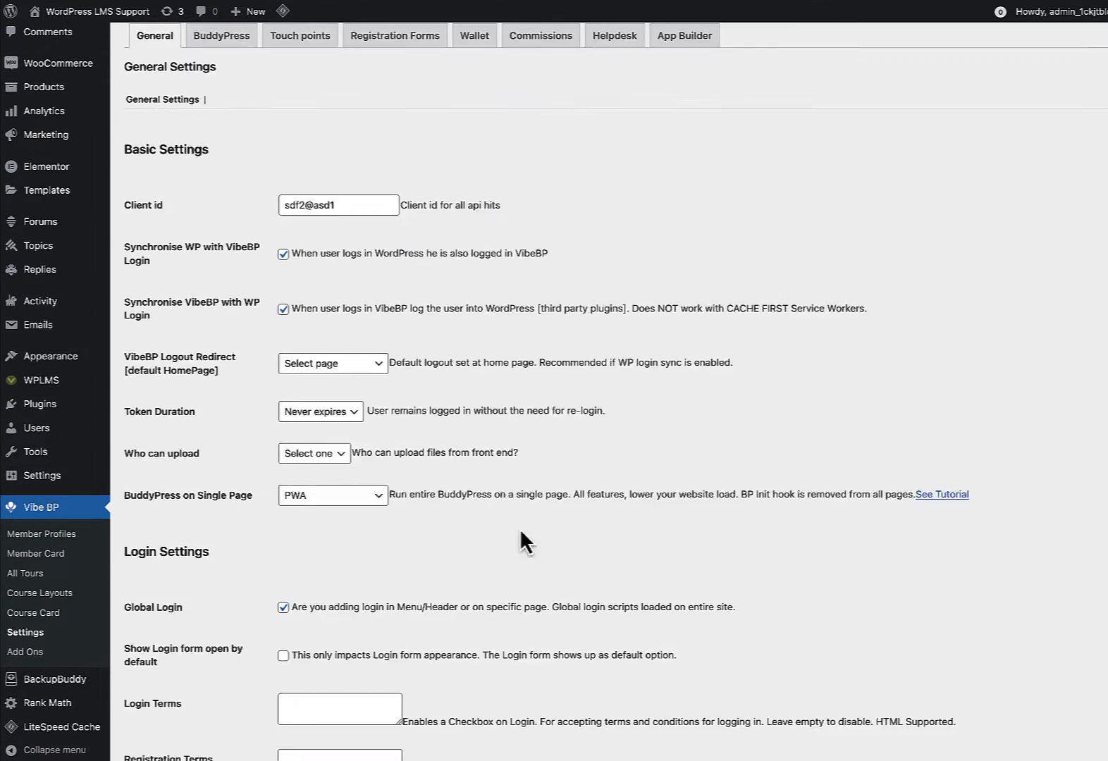
scroll("down", 3)
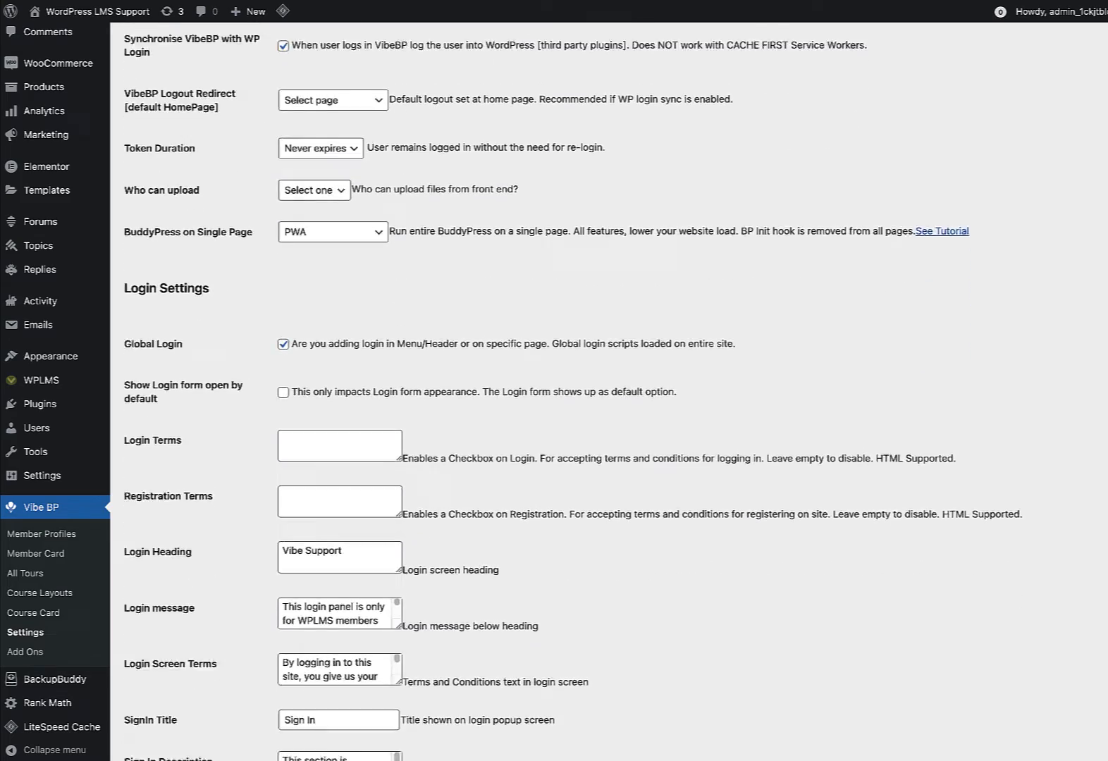
scroll("down", 3)
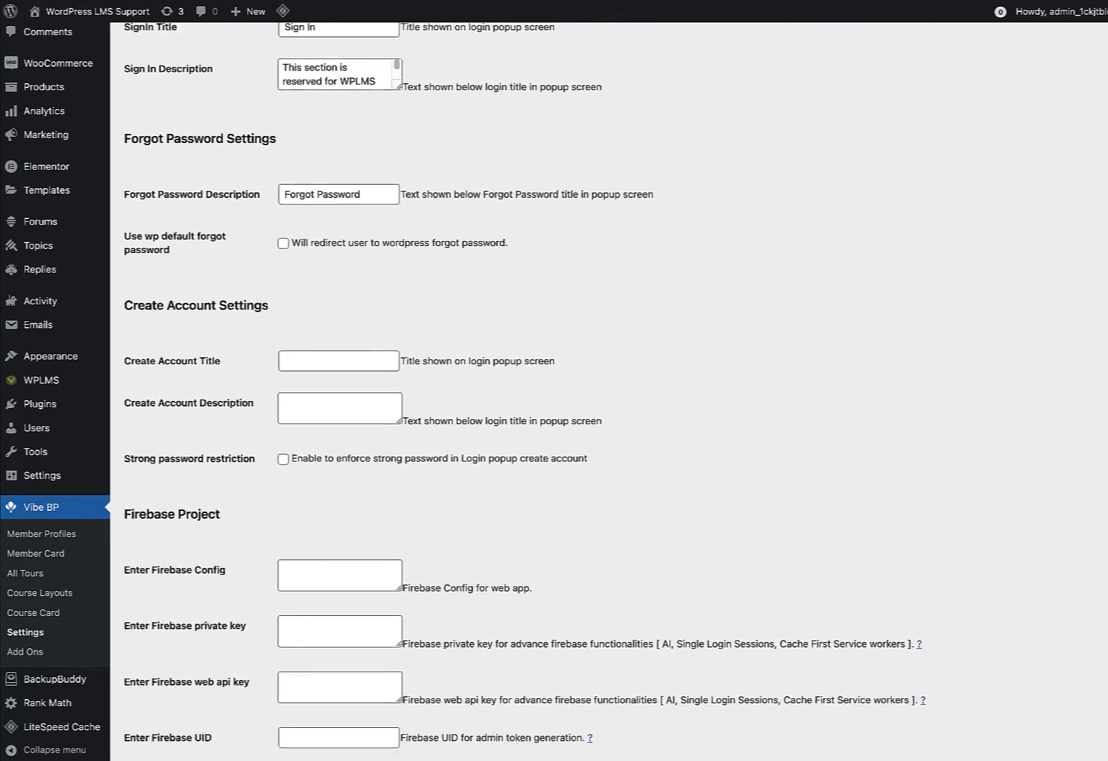
scroll("down", 3)
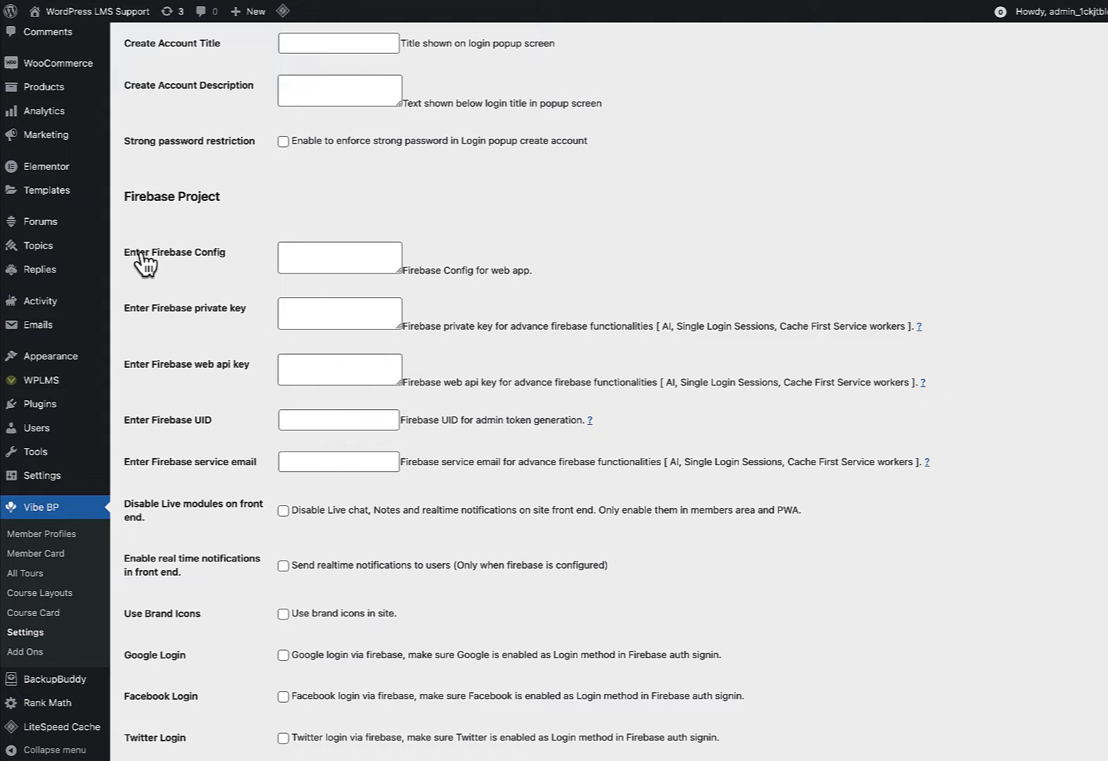
mouse_move(221, 476)
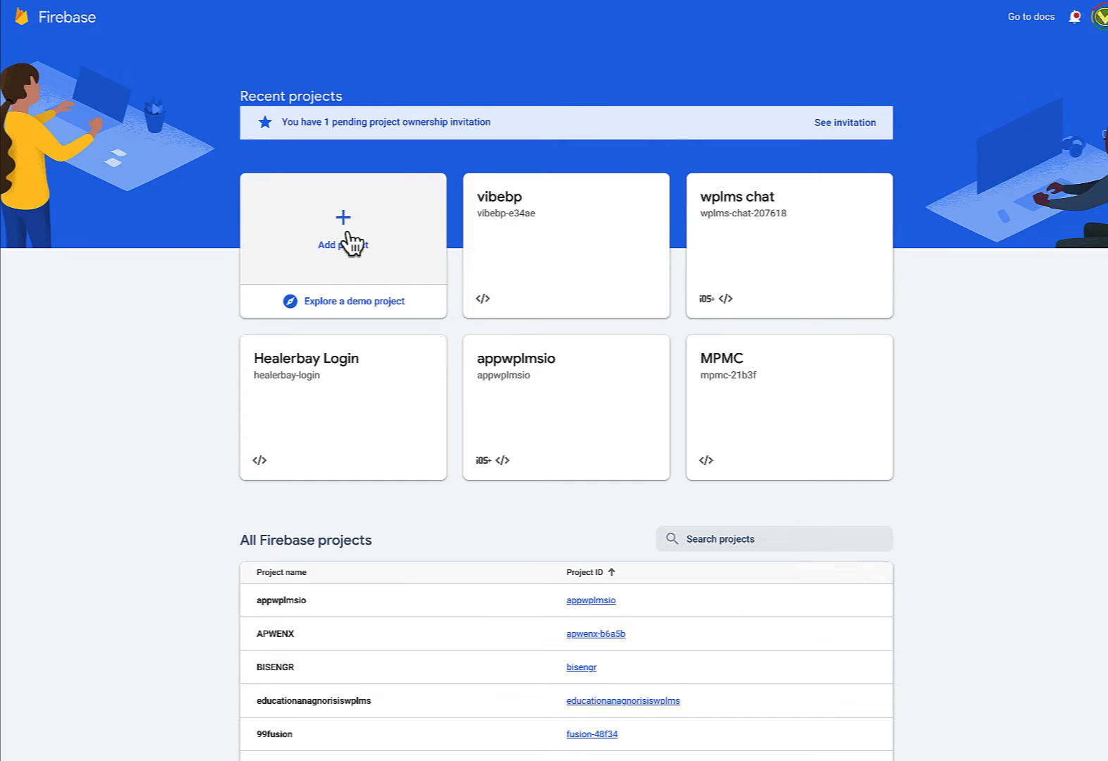
Step: Add a Firebase project named 'testfirebase' with Google Analytics switched off
left_click(343, 227)
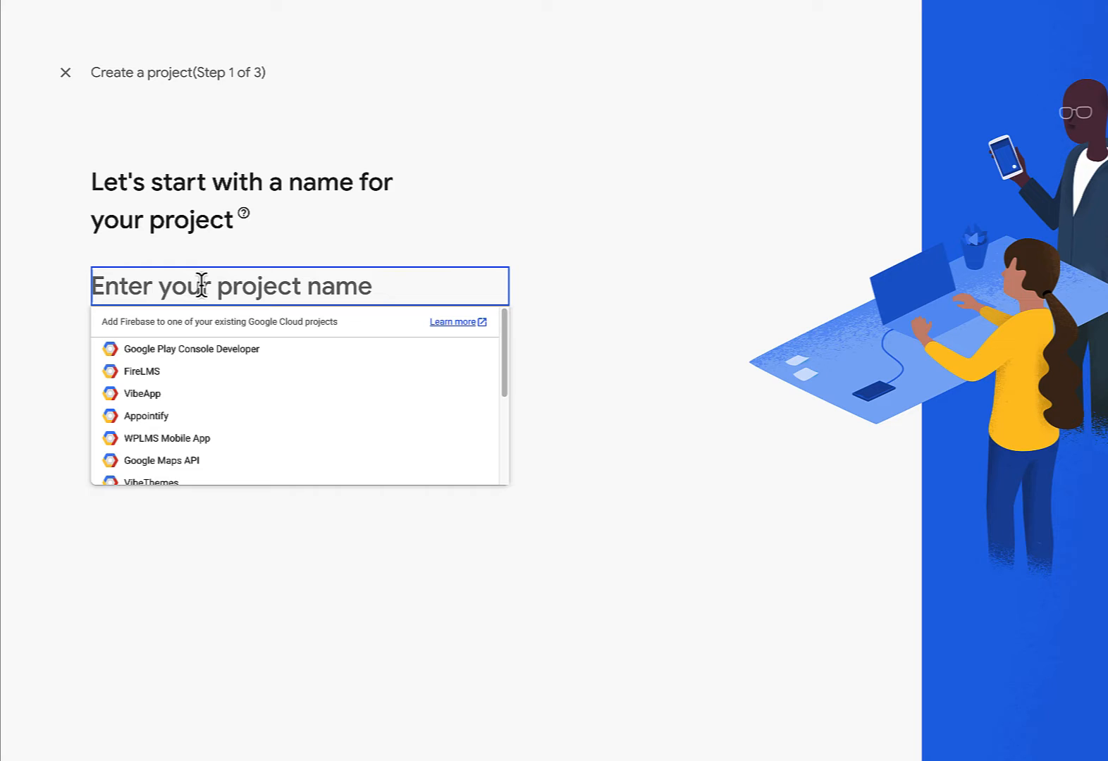
type("testfireba")
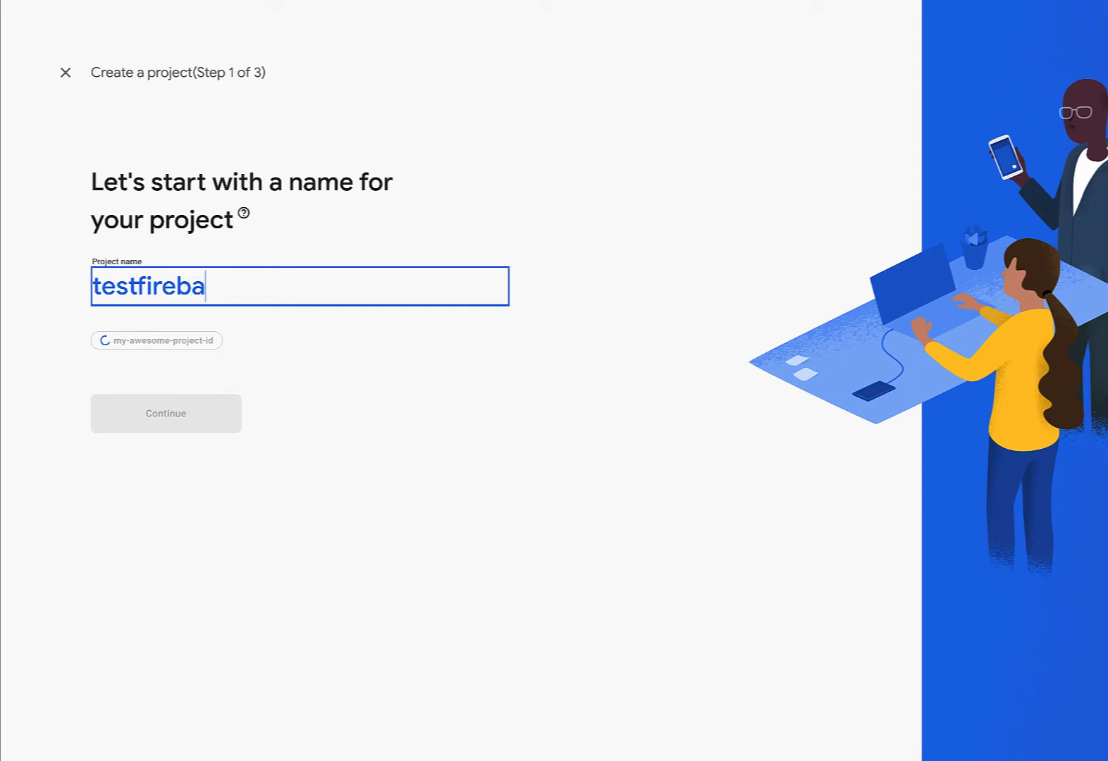
type("se")
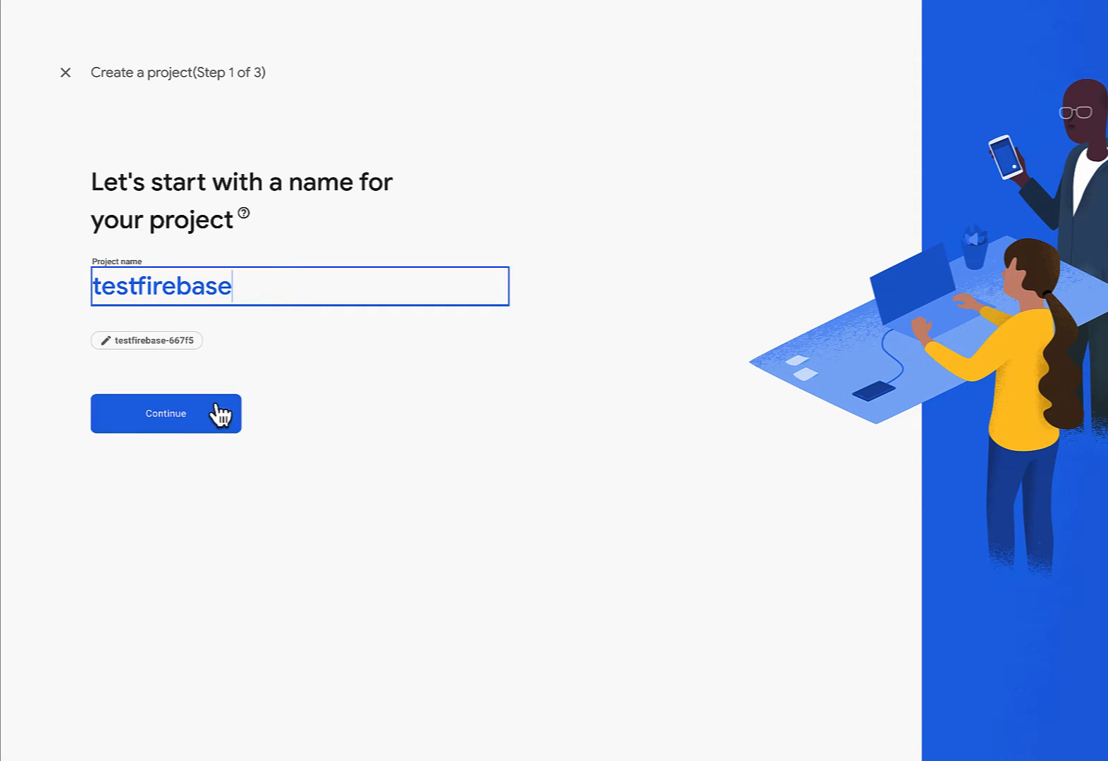
left_click(165, 414)
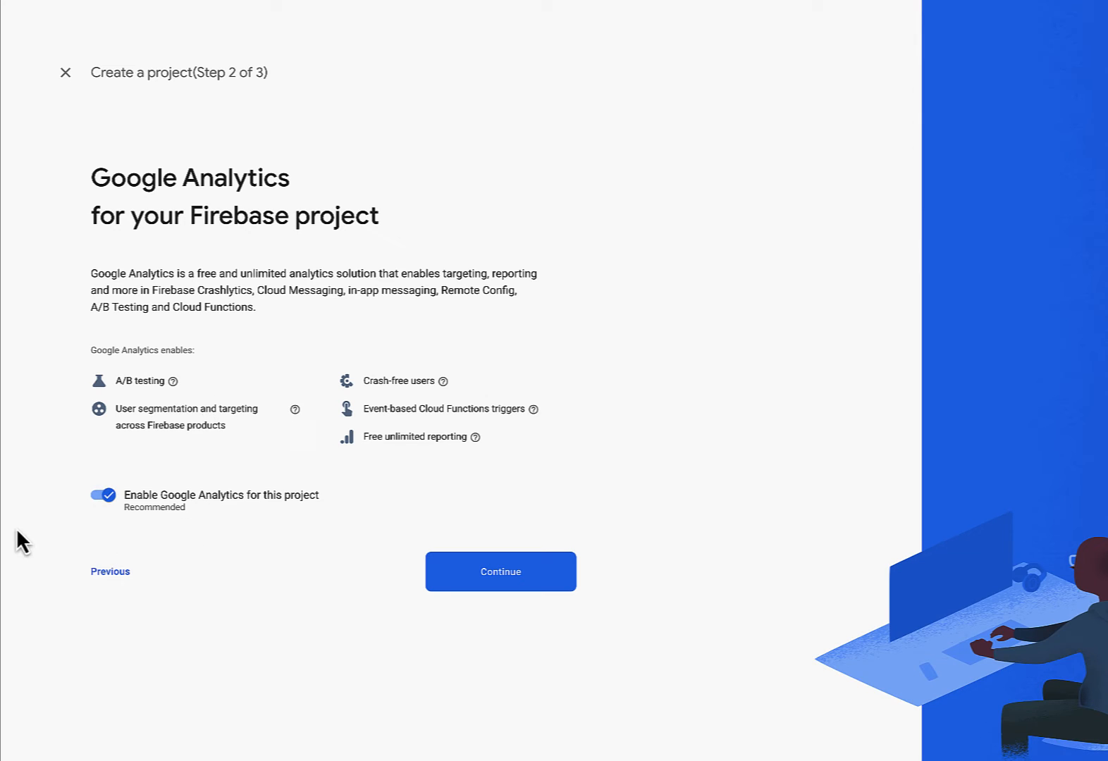
left_click(102, 495)
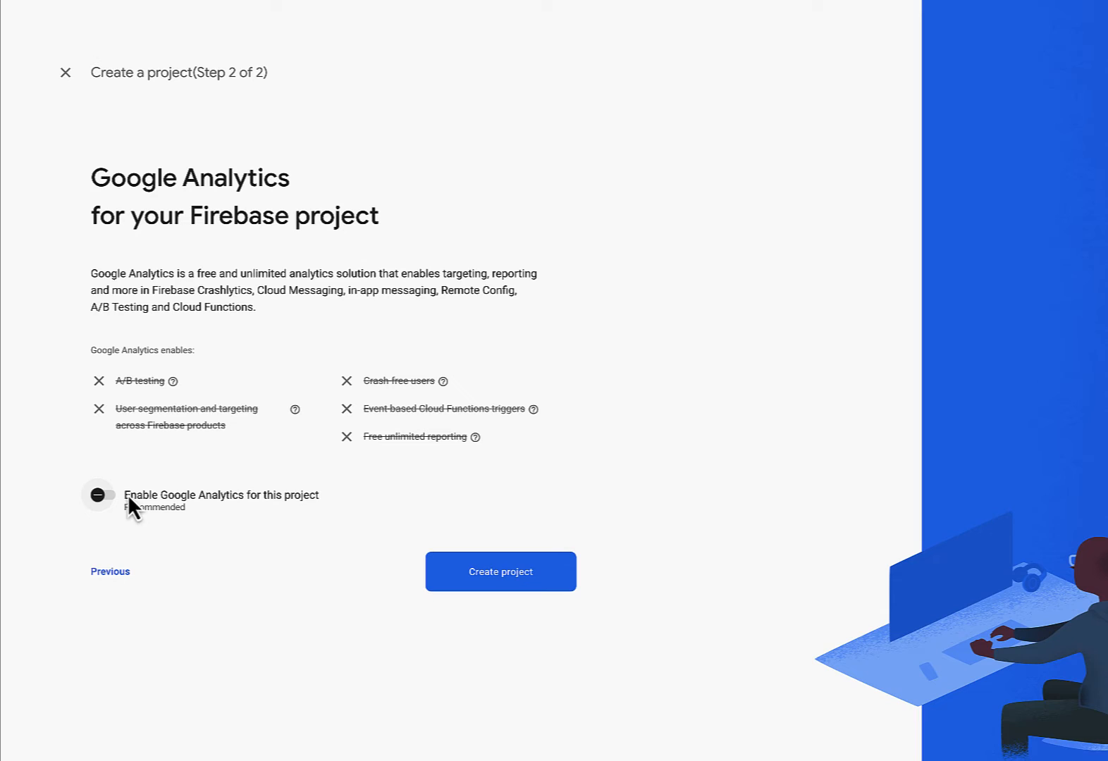
mouse_move(191, 508)
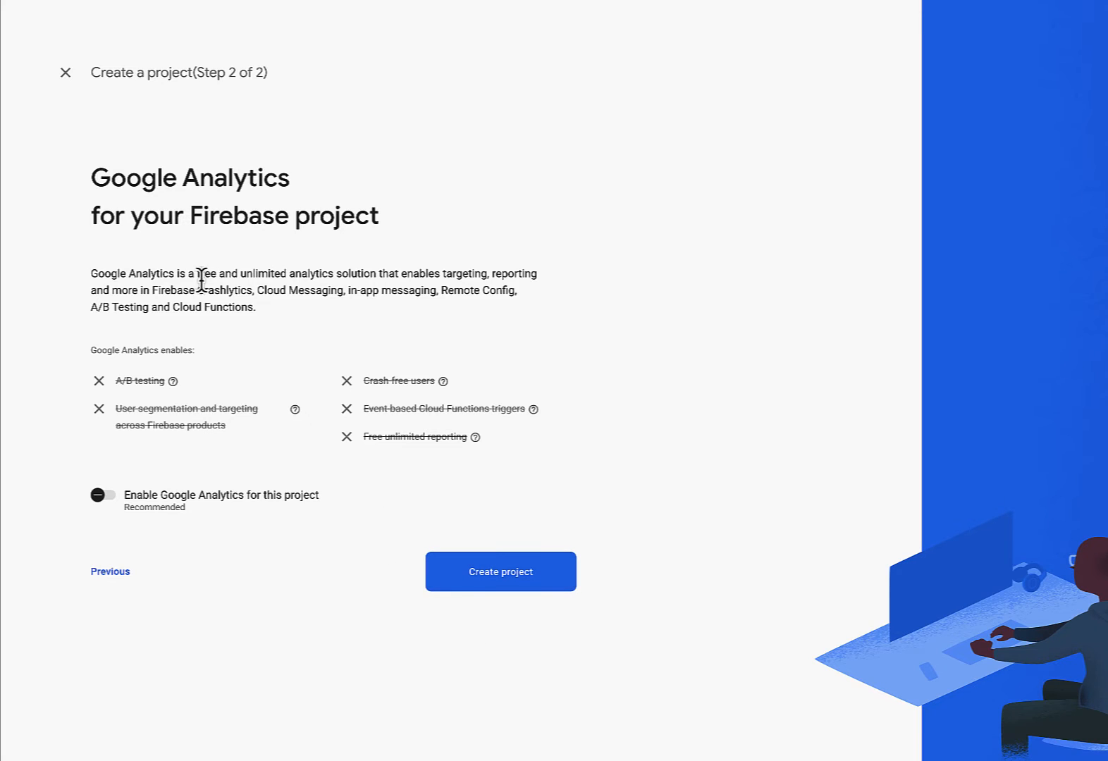
left_click(501, 571)
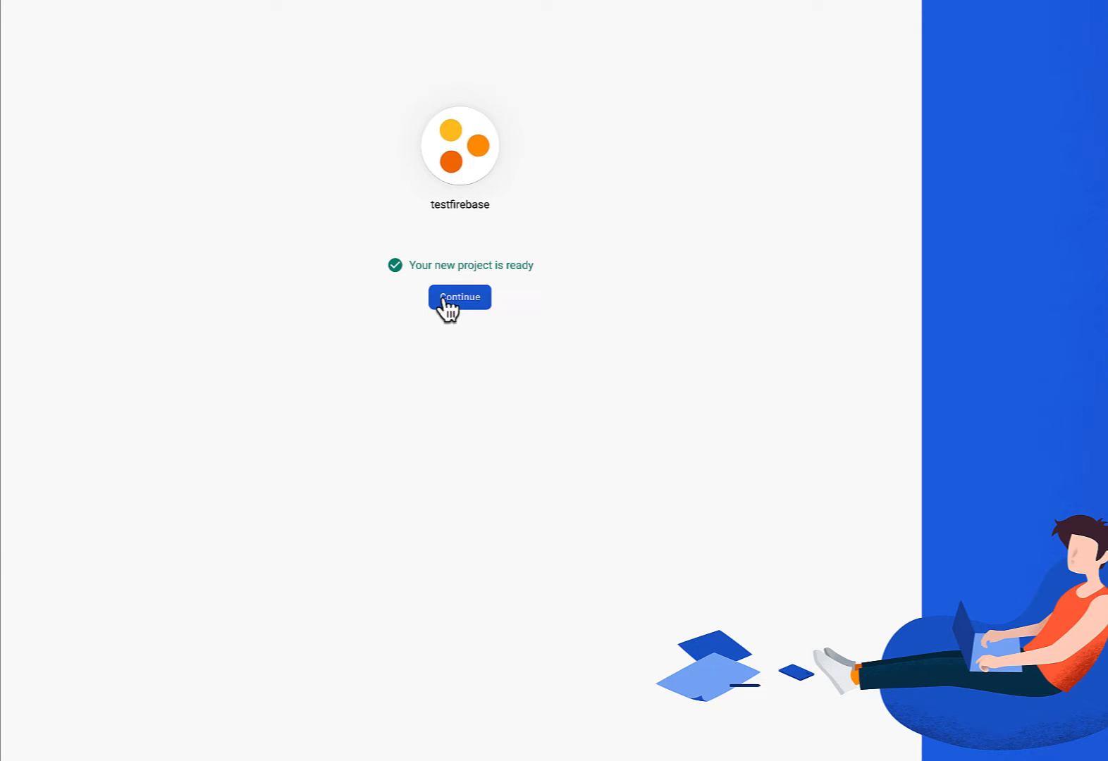
Step: Create the testfirebase Realtime Database in us-central1 with locked-mode rules
left_click(460, 297)
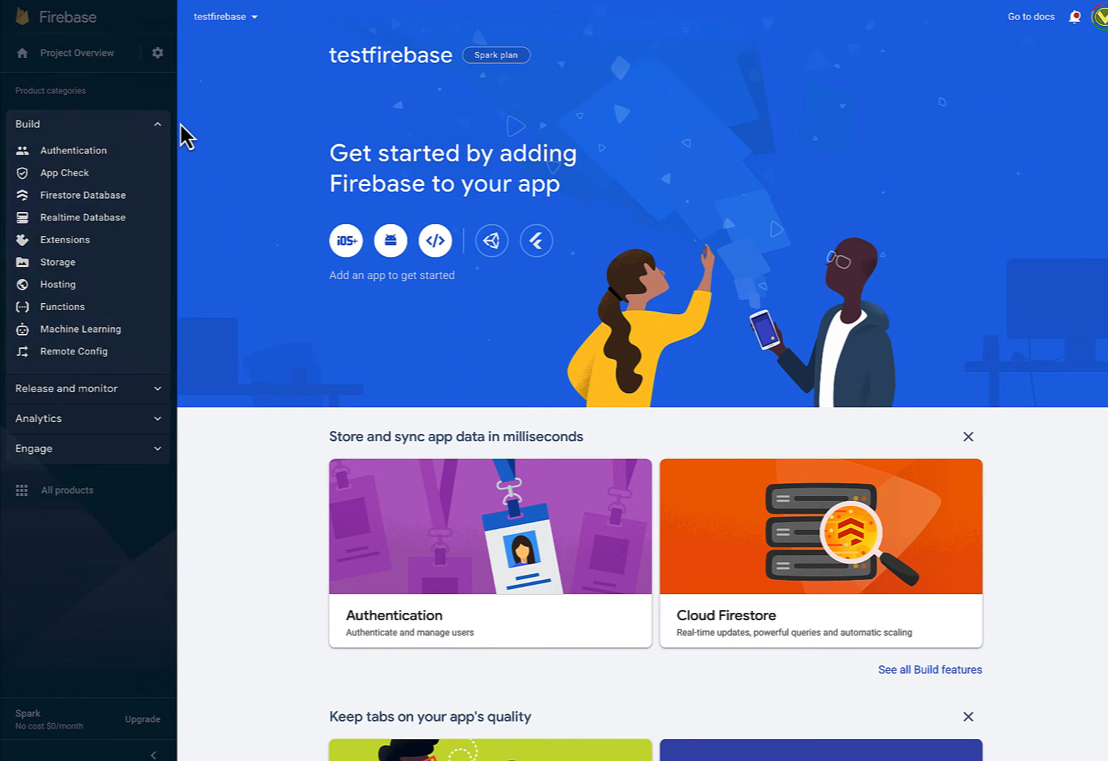
mouse_move(73, 150)
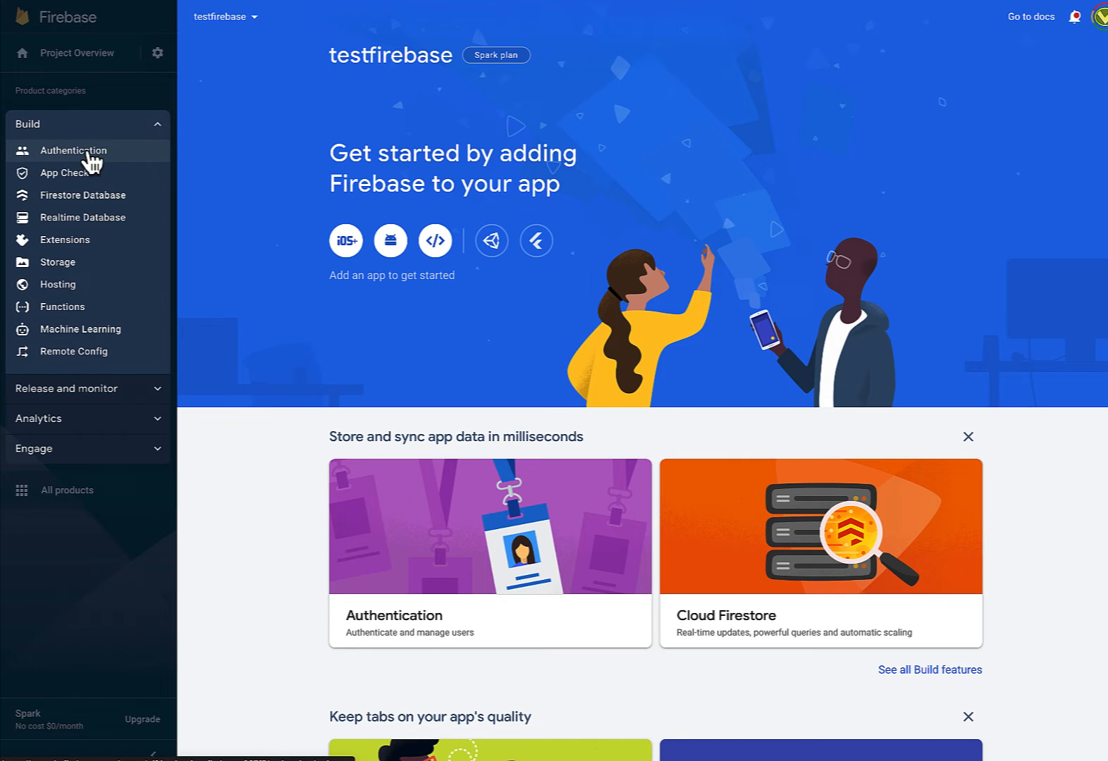
mouse_move(92, 206)
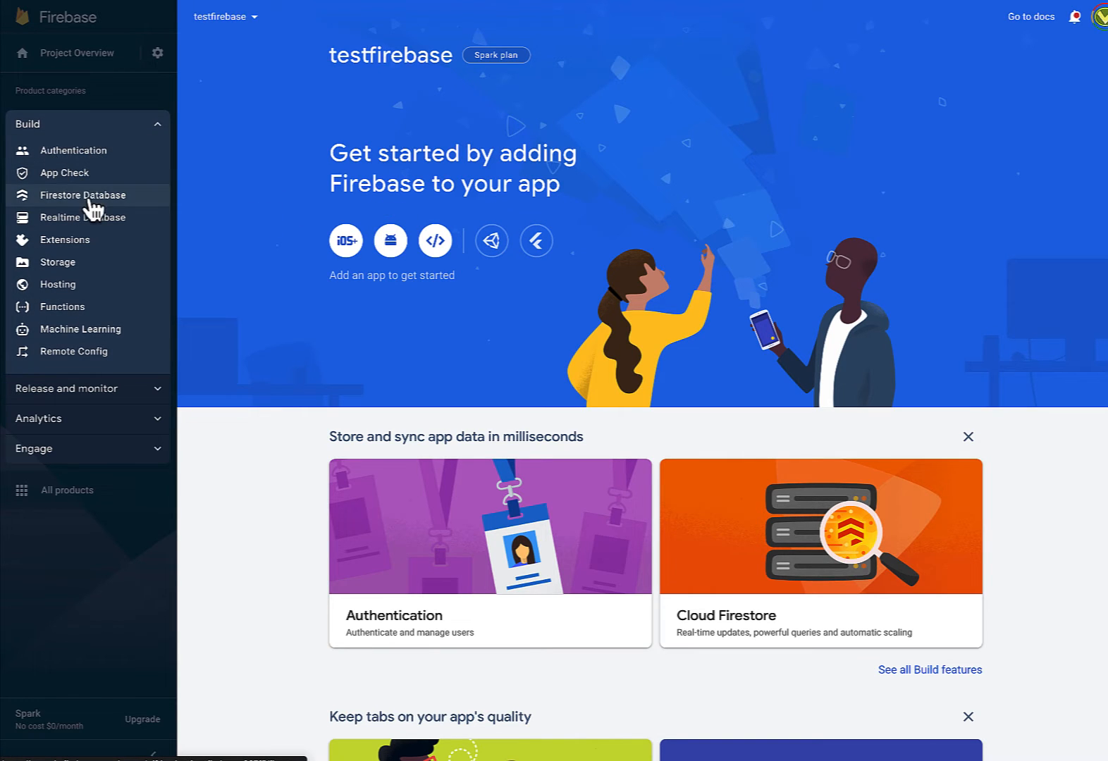
left_click(82, 217)
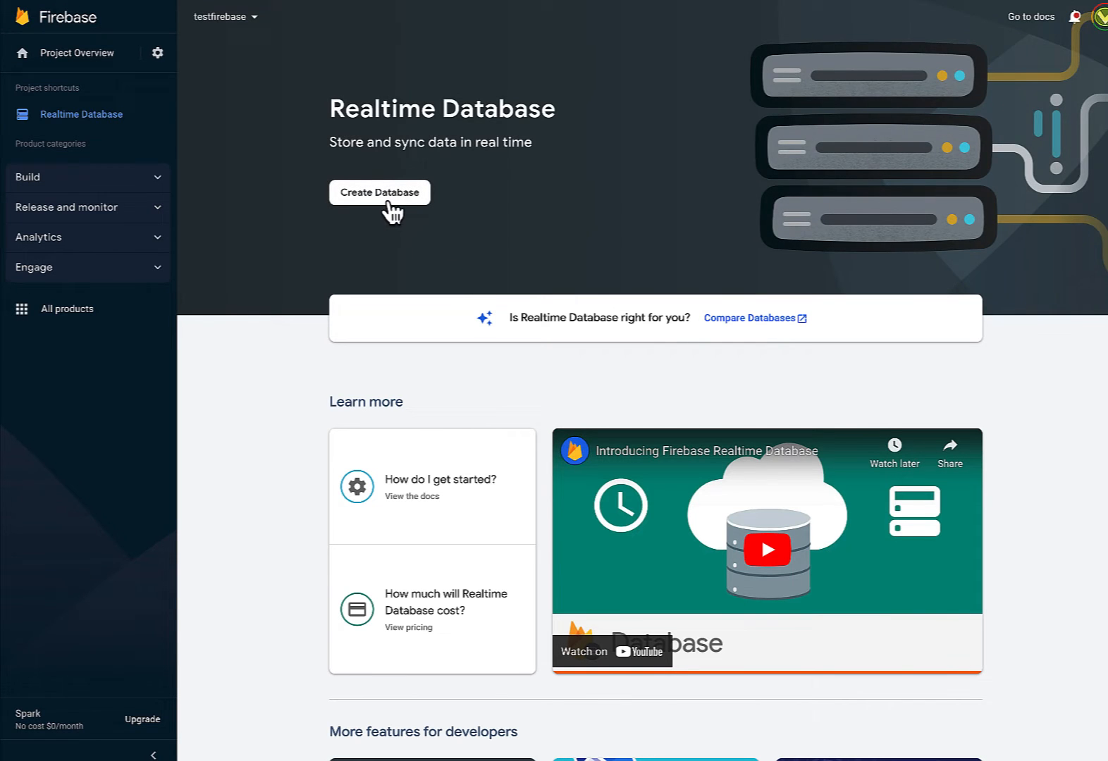
left_click(379, 192)
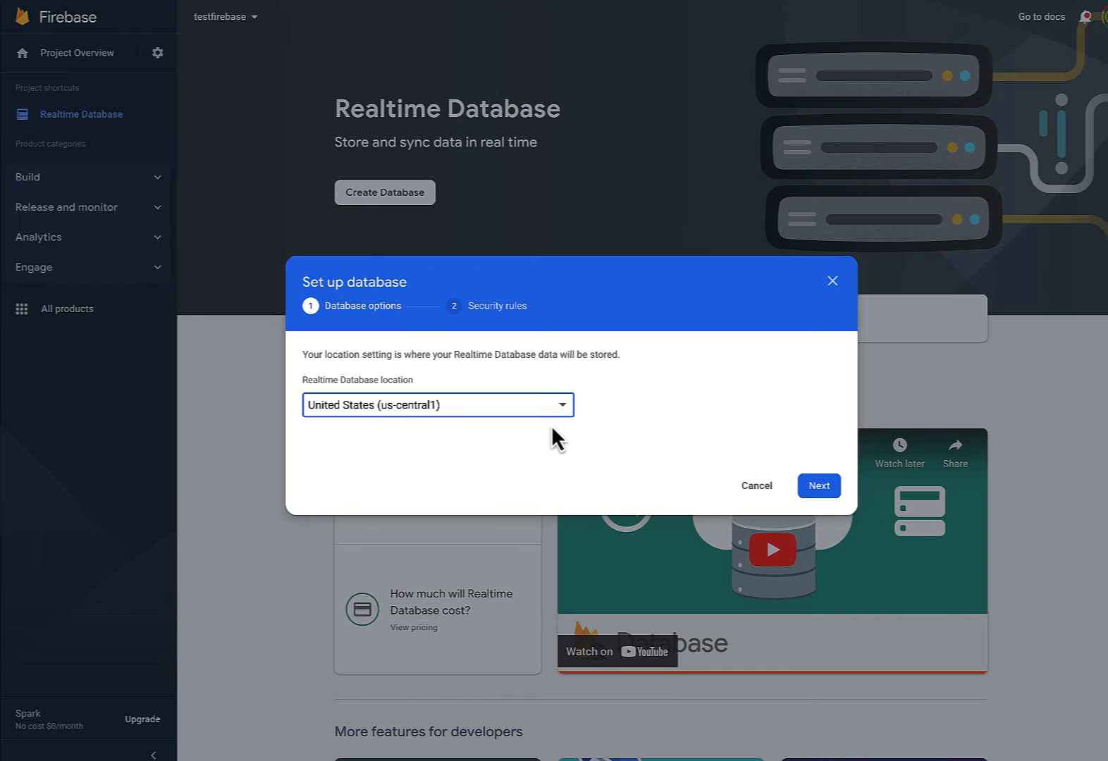
left_click(437, 405)
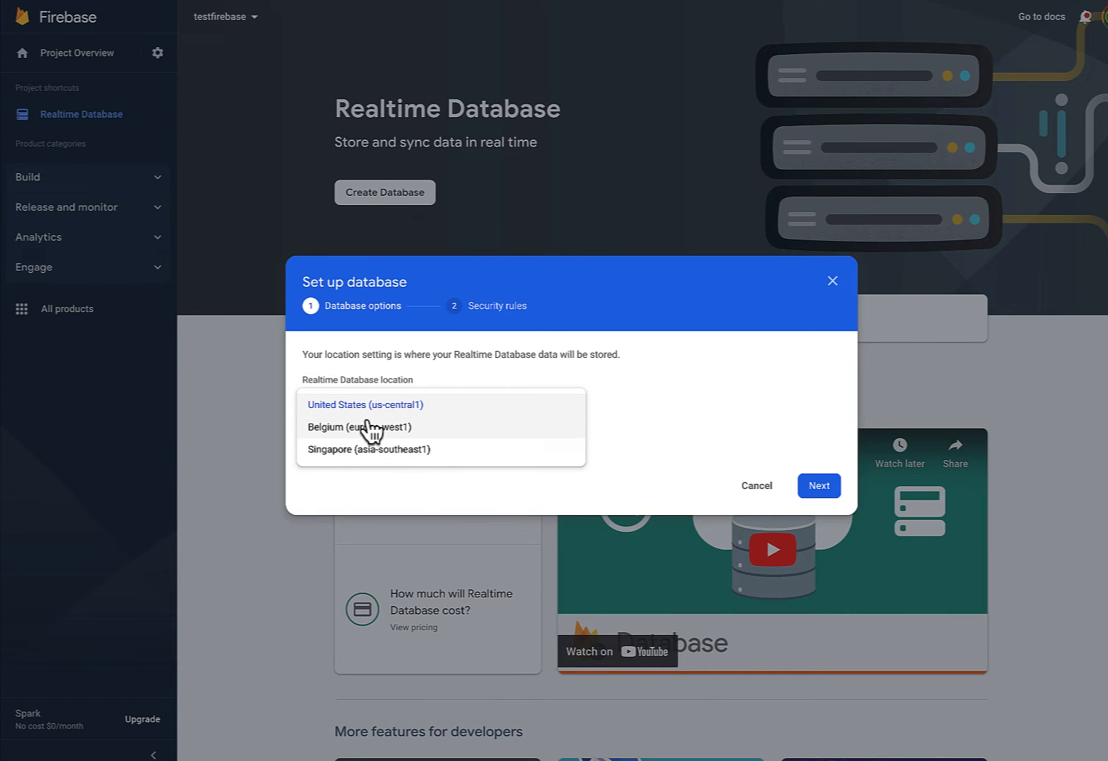
left_click(817, 486)
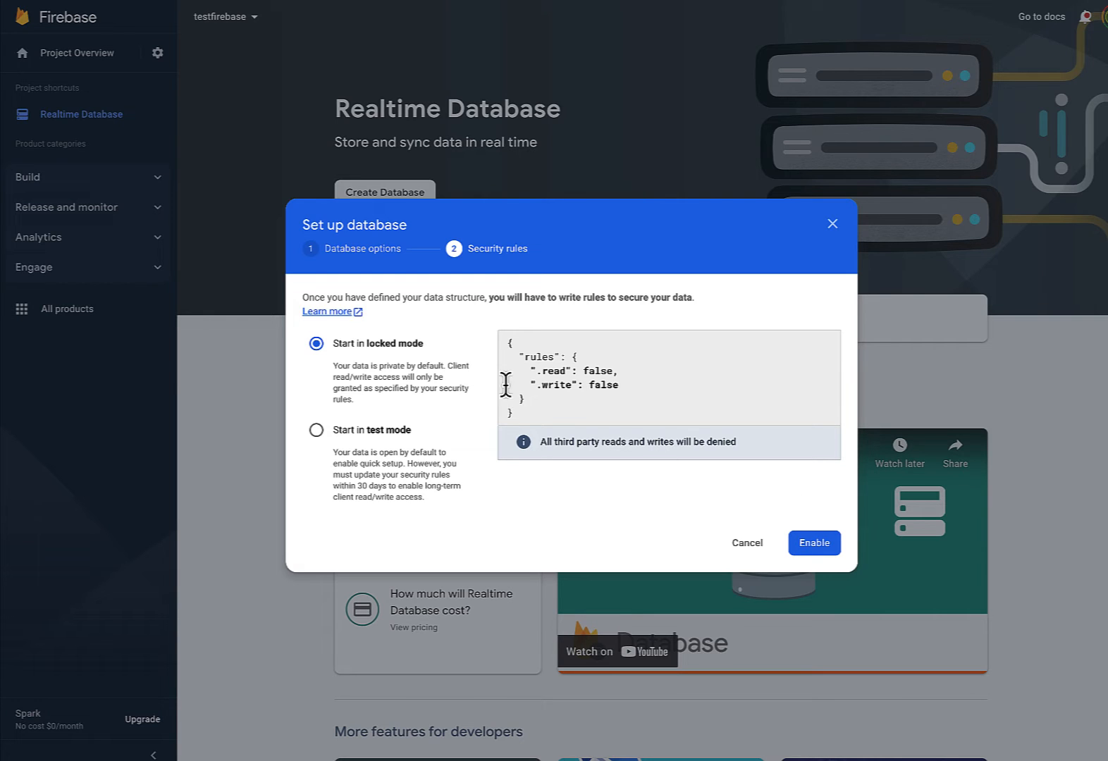
left_click(813, 543)
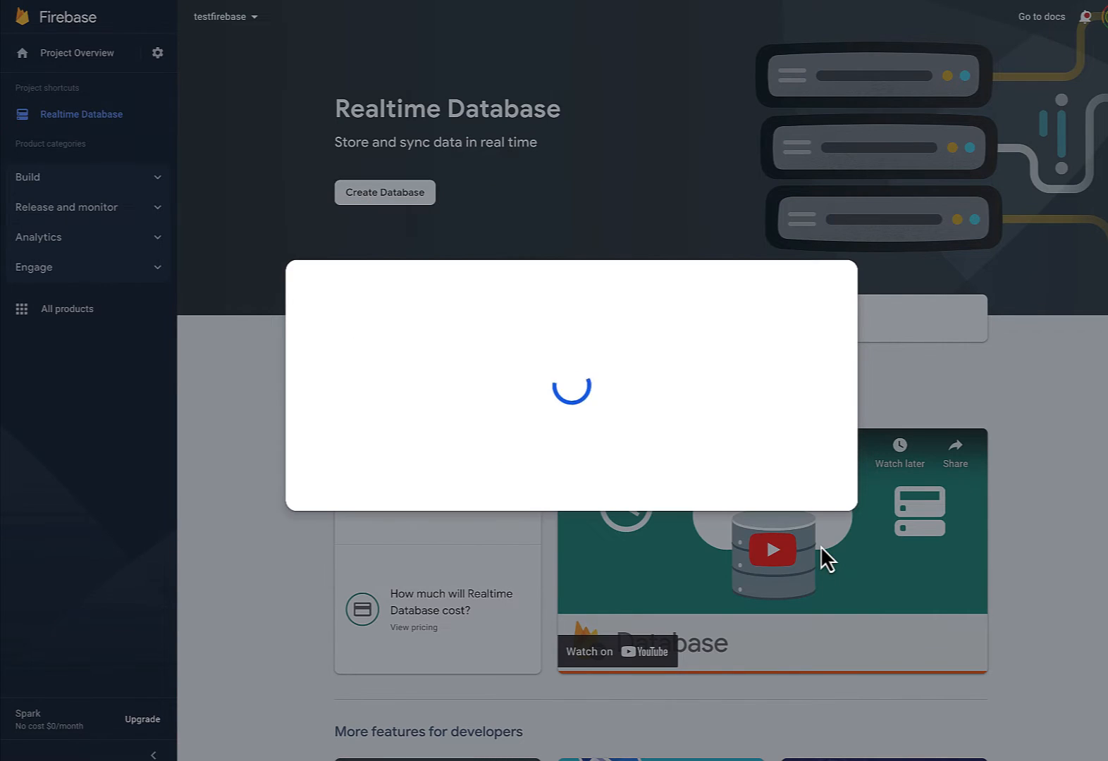
mouse_move(718, 421)
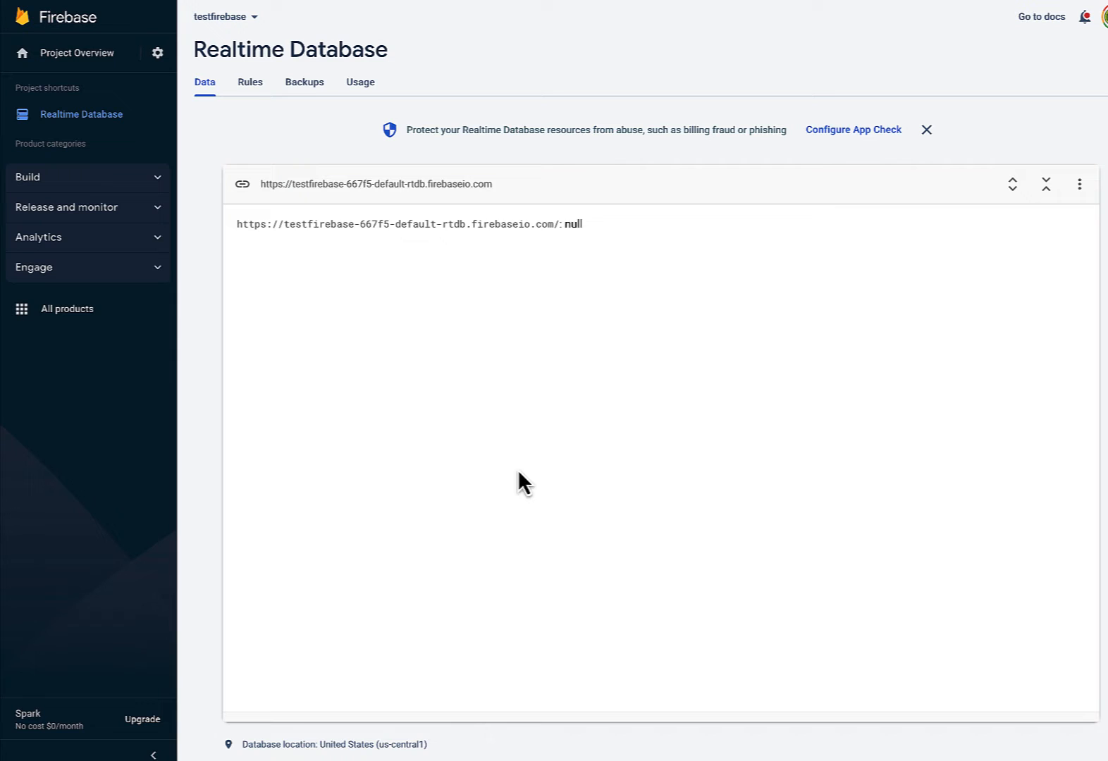
Step: Set the database rule '.write' to 'auth != null', publish, and return to Data
left_click(250, 82)
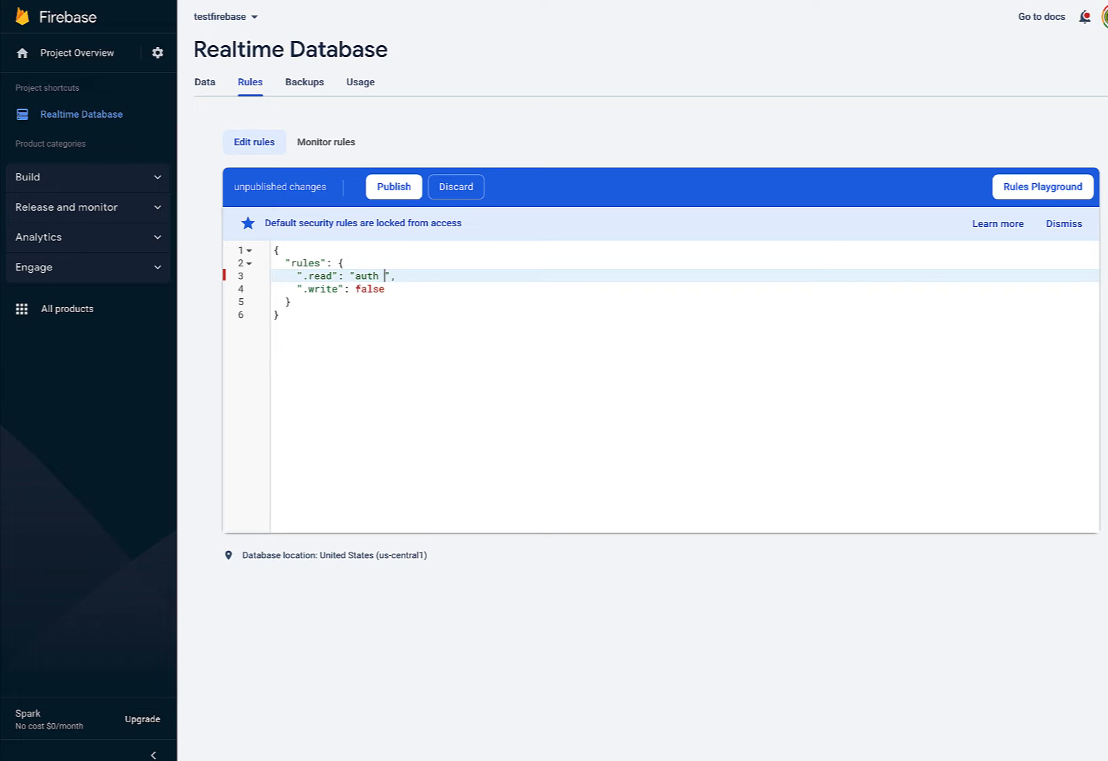
type("!= bu")
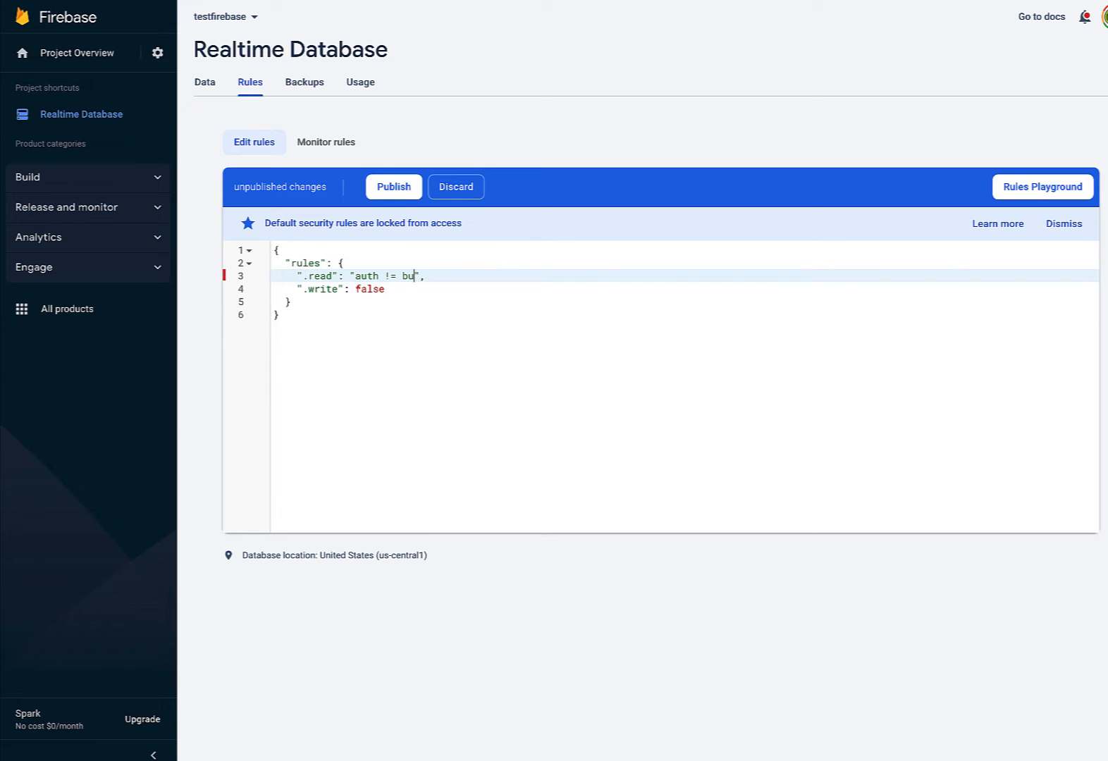
type("ll")
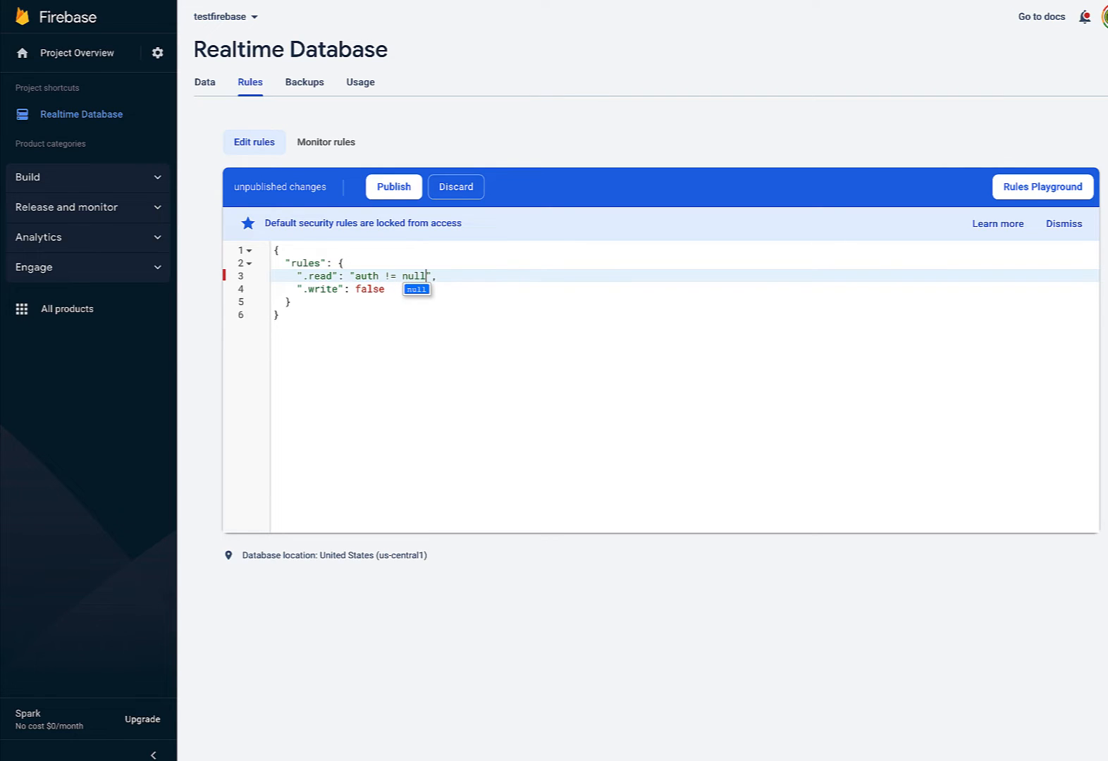
mouse_move(351, 275)
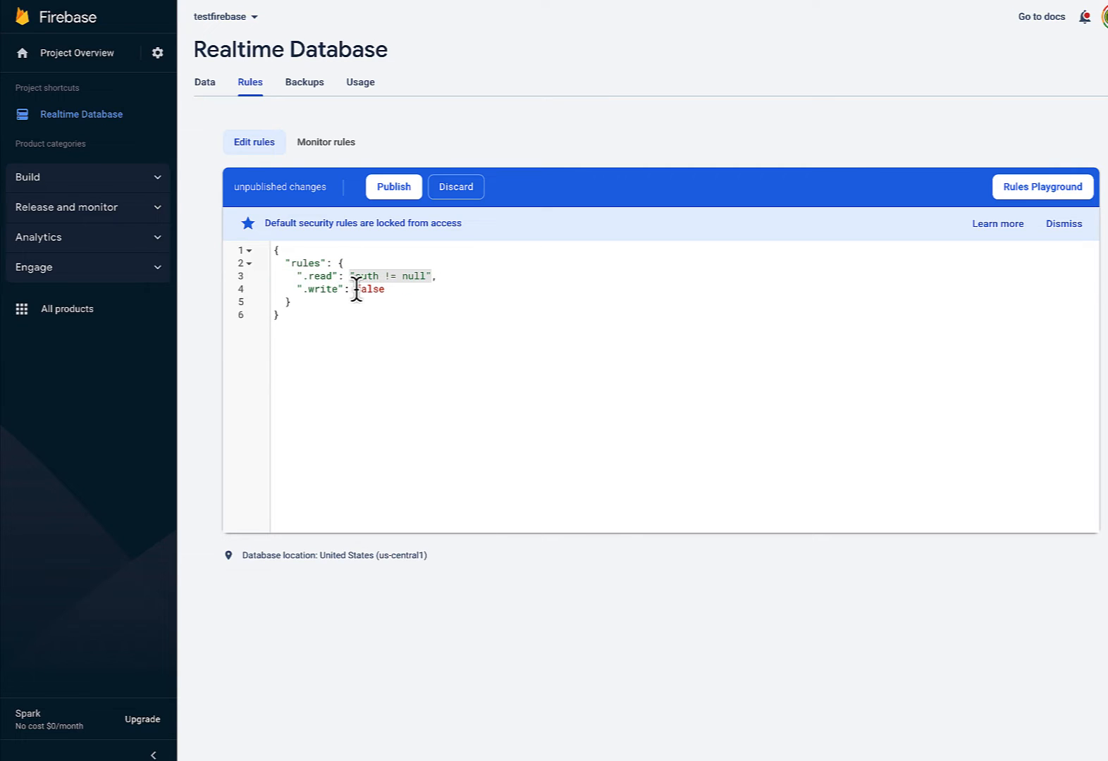
type("auth != null\"")
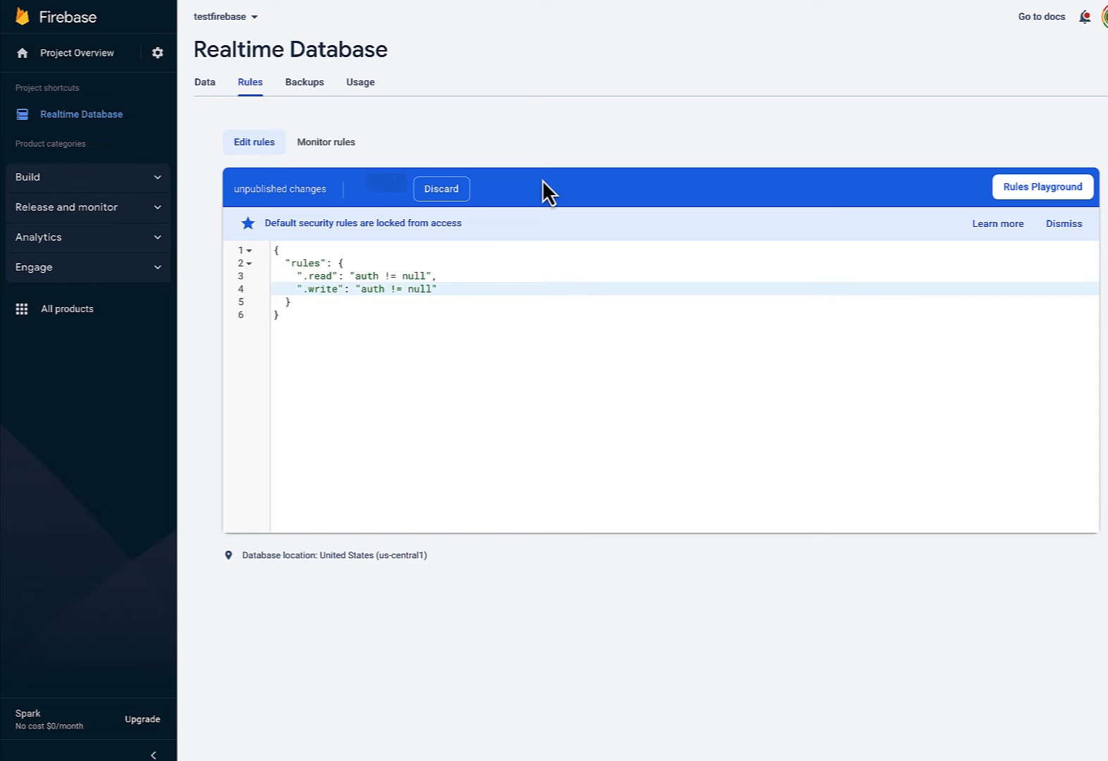
left_click(385, 189)
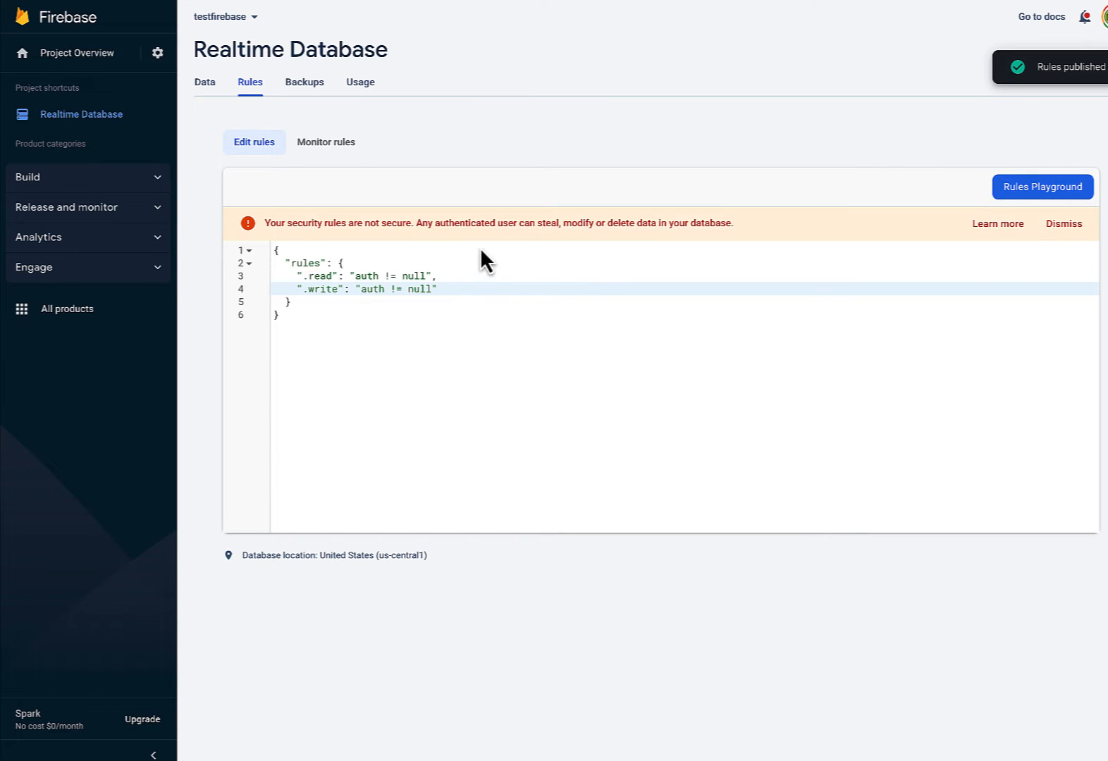
left_click_drag(268, 224, 721, 224)
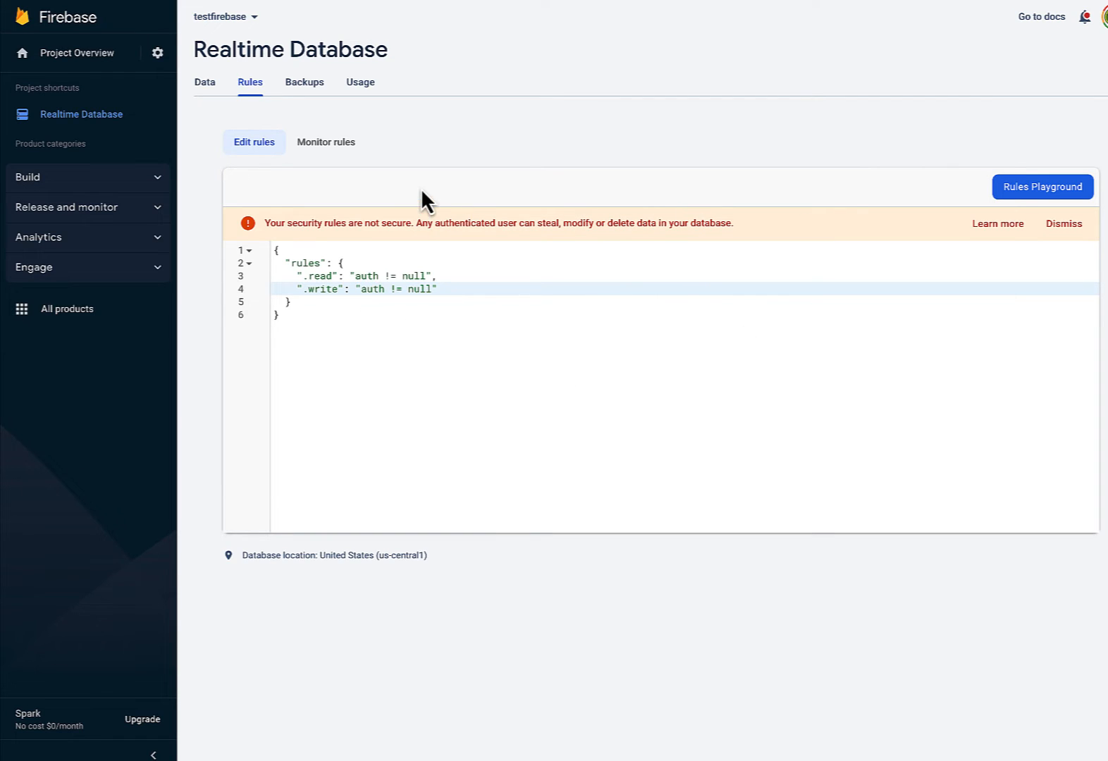
mouse_move(416, 207)
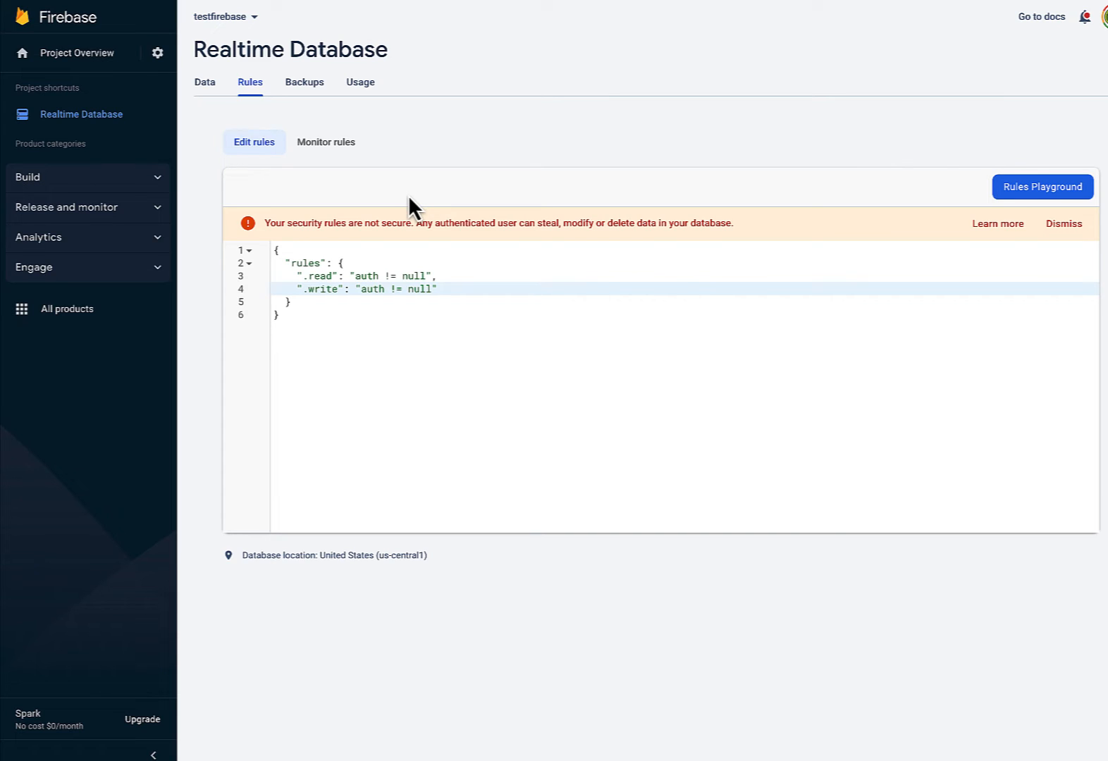
mouse_move(106, 207)
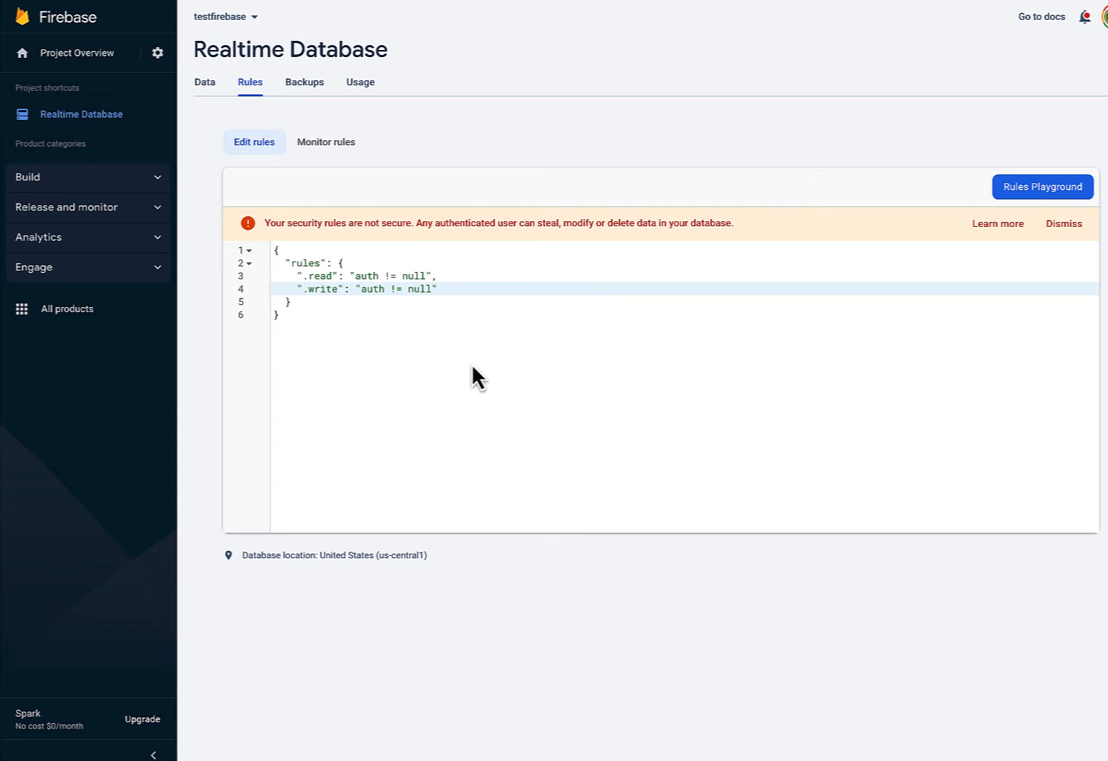
mouse_move(265, 240)
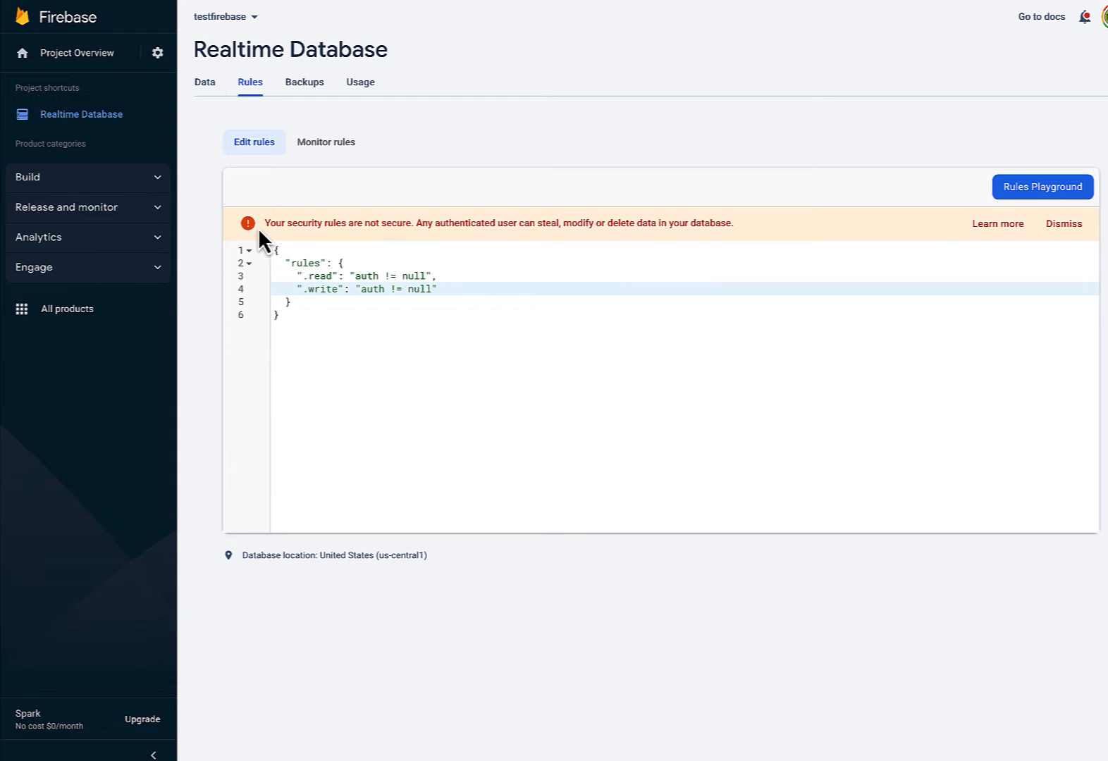
left_click(204, 82)
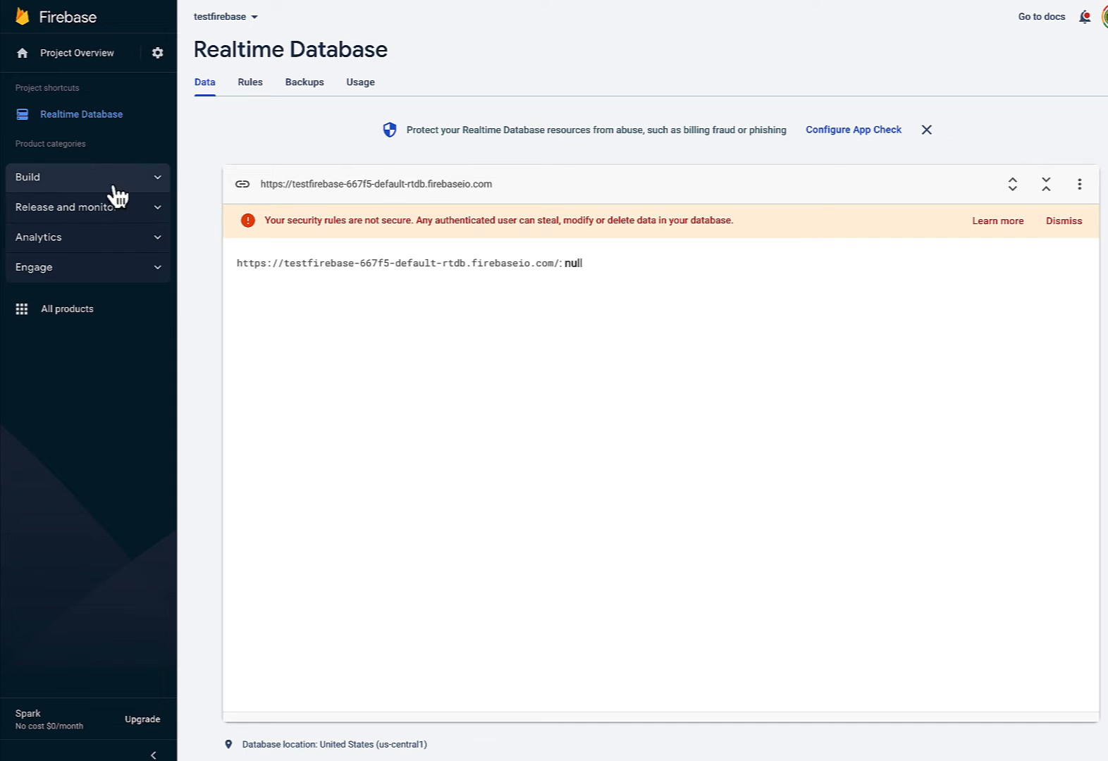
Step: Register a web app nicknamed 'testfirebase' from Project settings
left_click(158, 53)
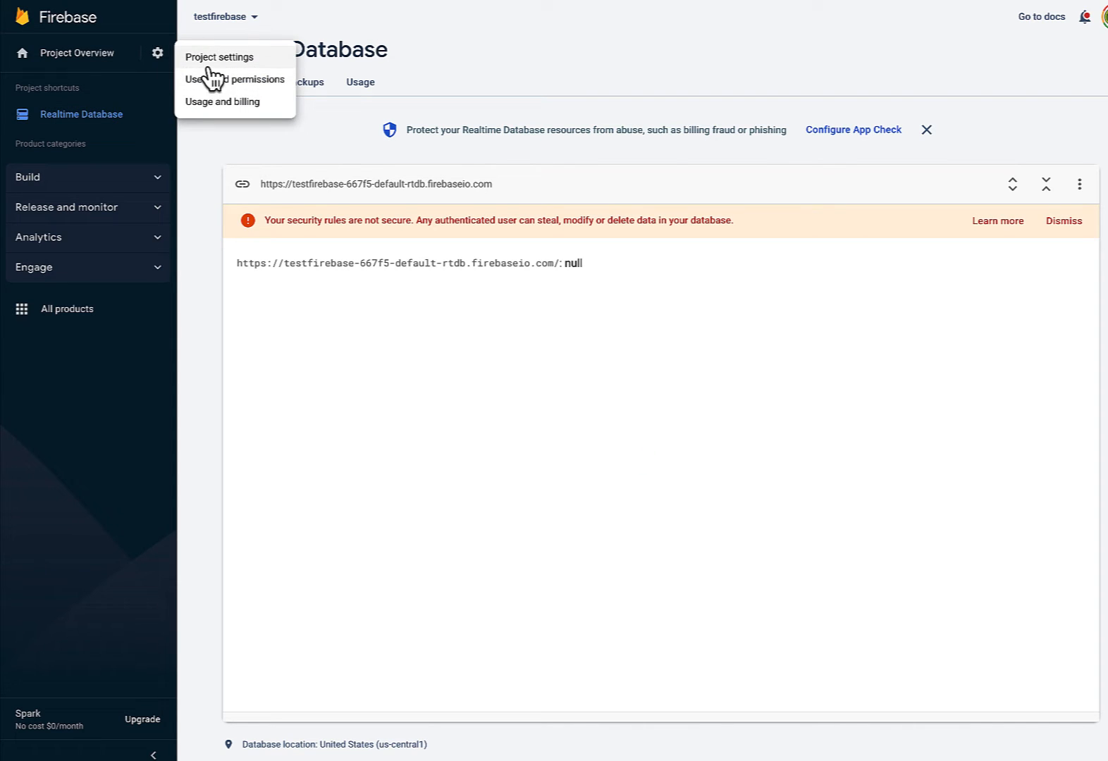
left_click(220, 56)
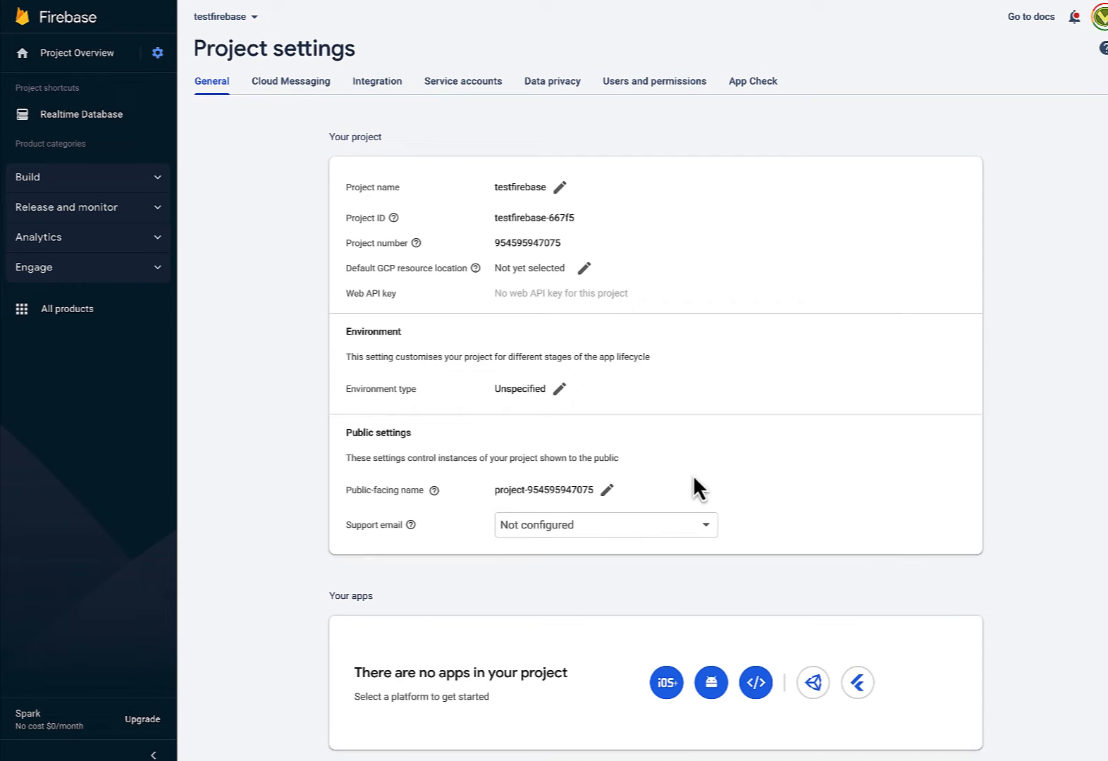
scroll("down", 3)
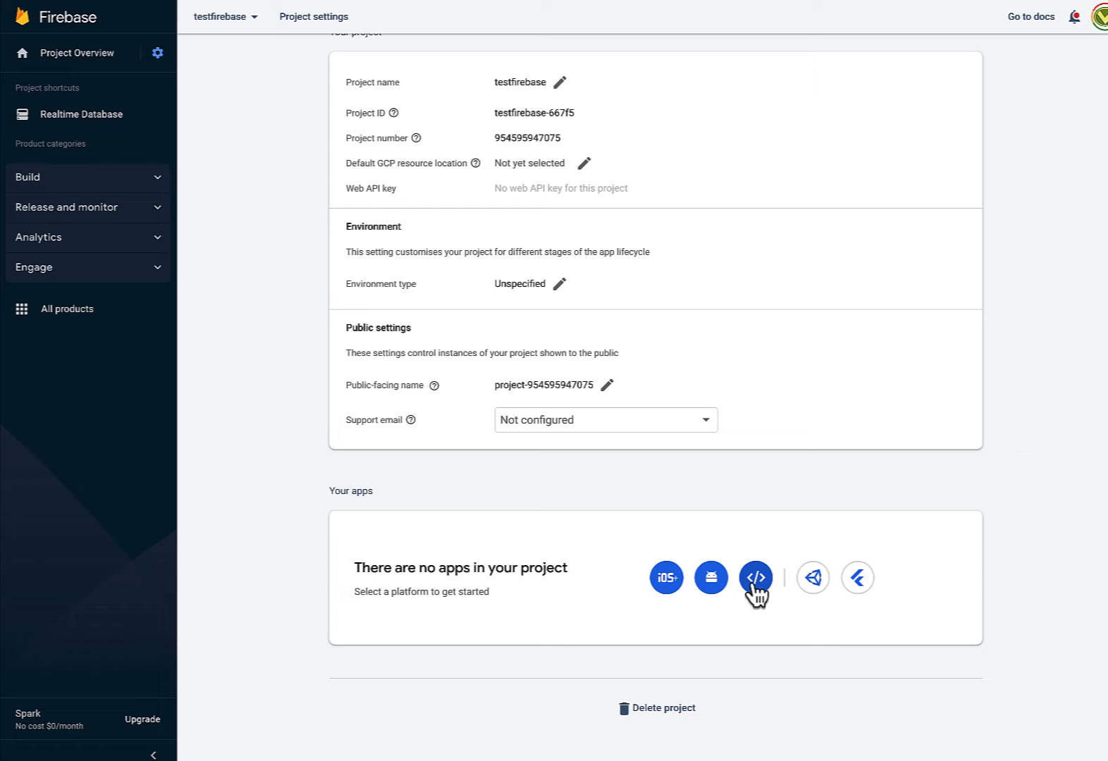
left_click(755, 577)
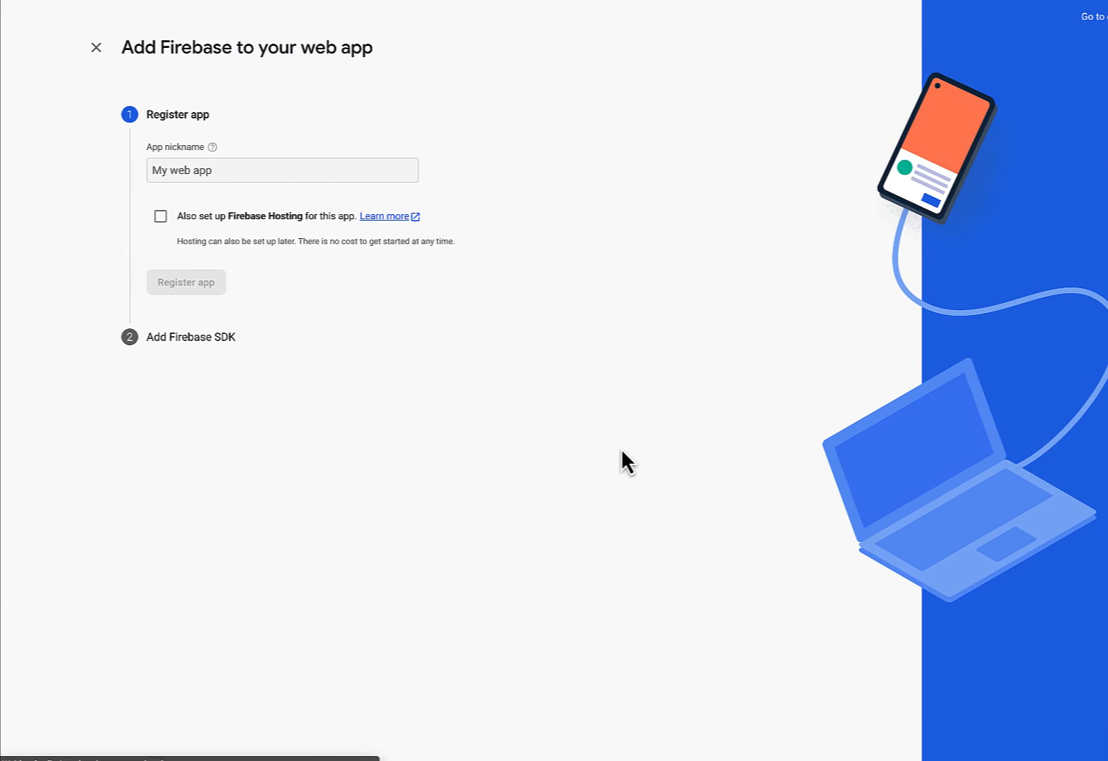
mouse_move(230, 179)
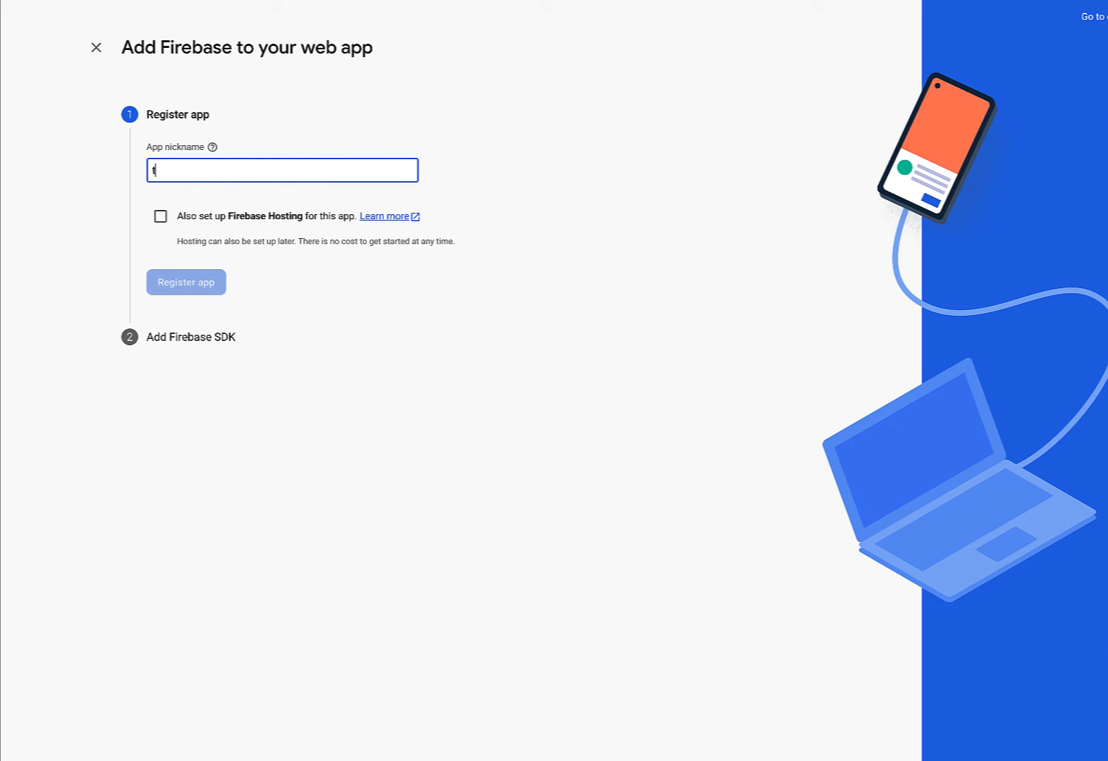
type("testfirebase")
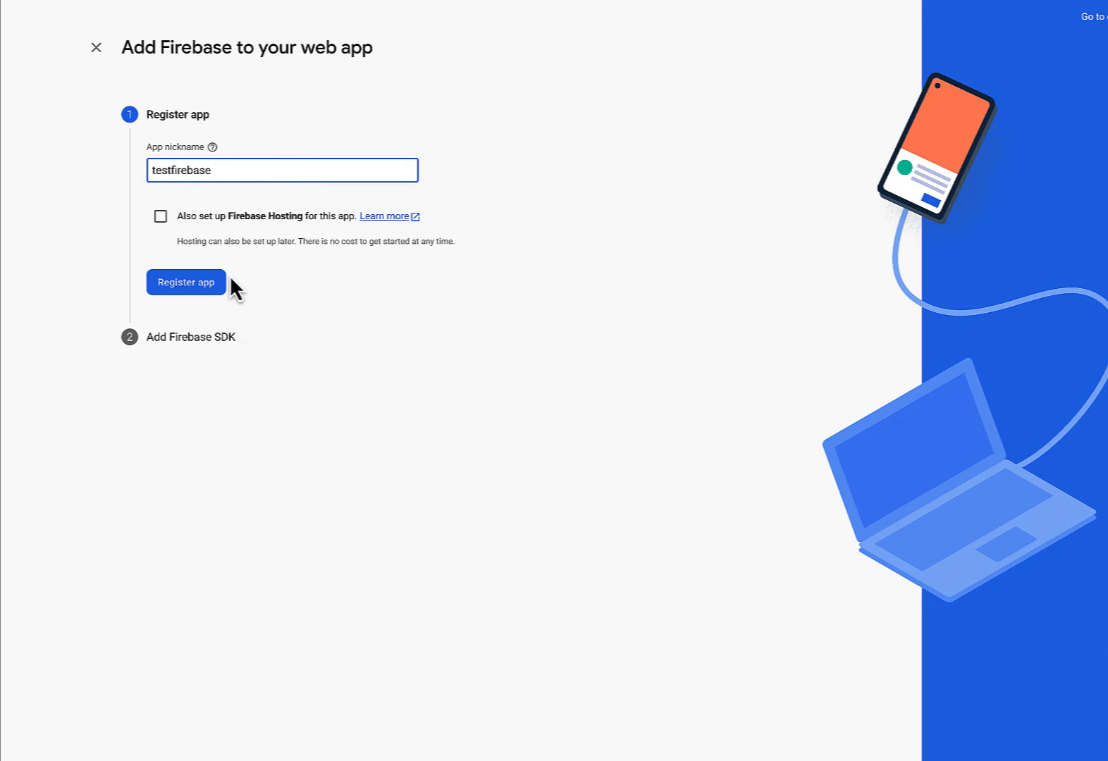
left_click(186, 281)
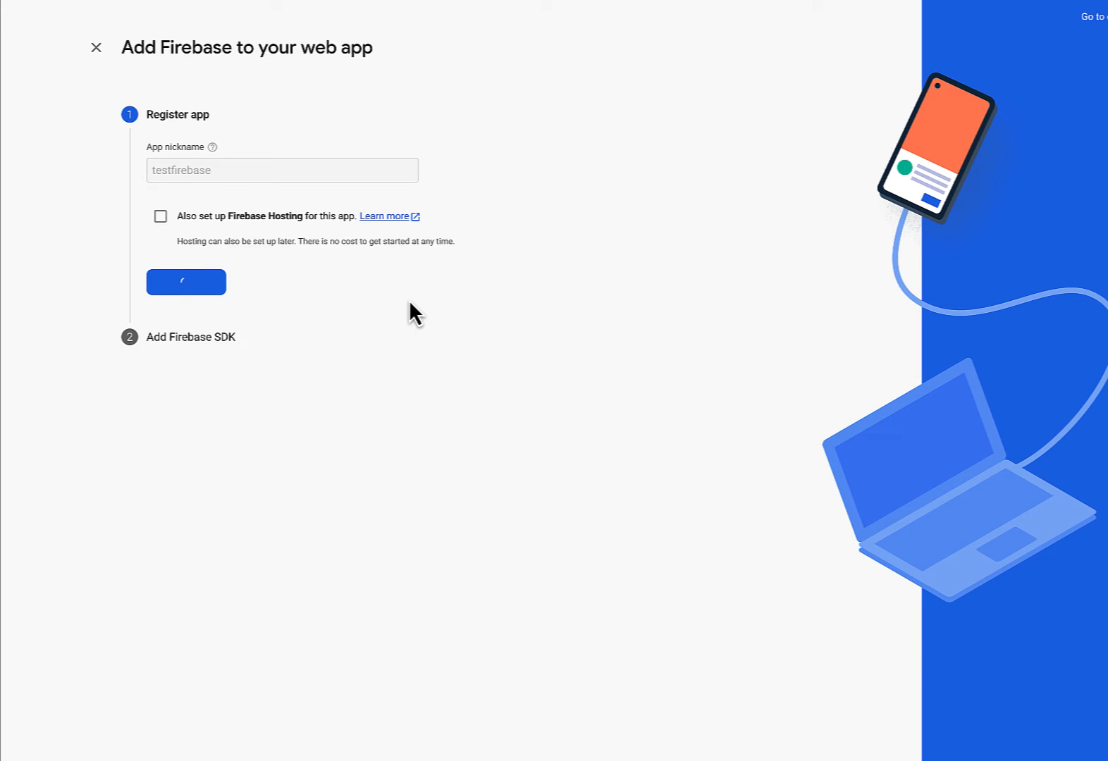
left_click(186, 281)
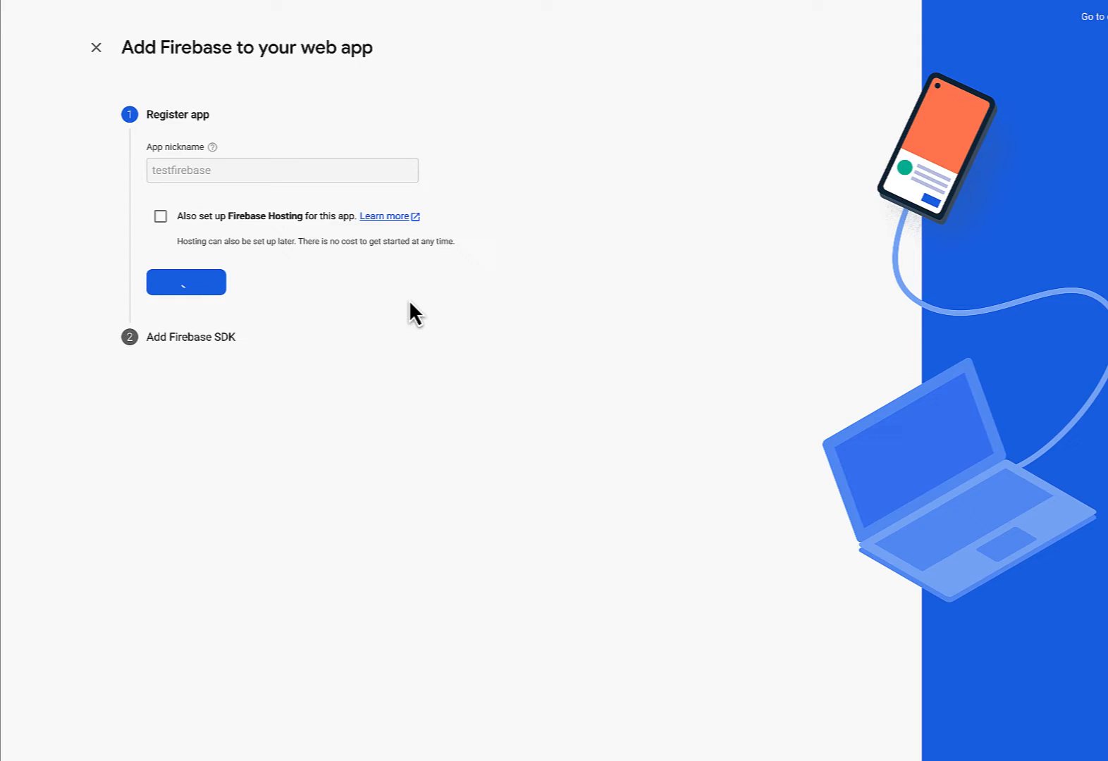
left_click(186, 281)
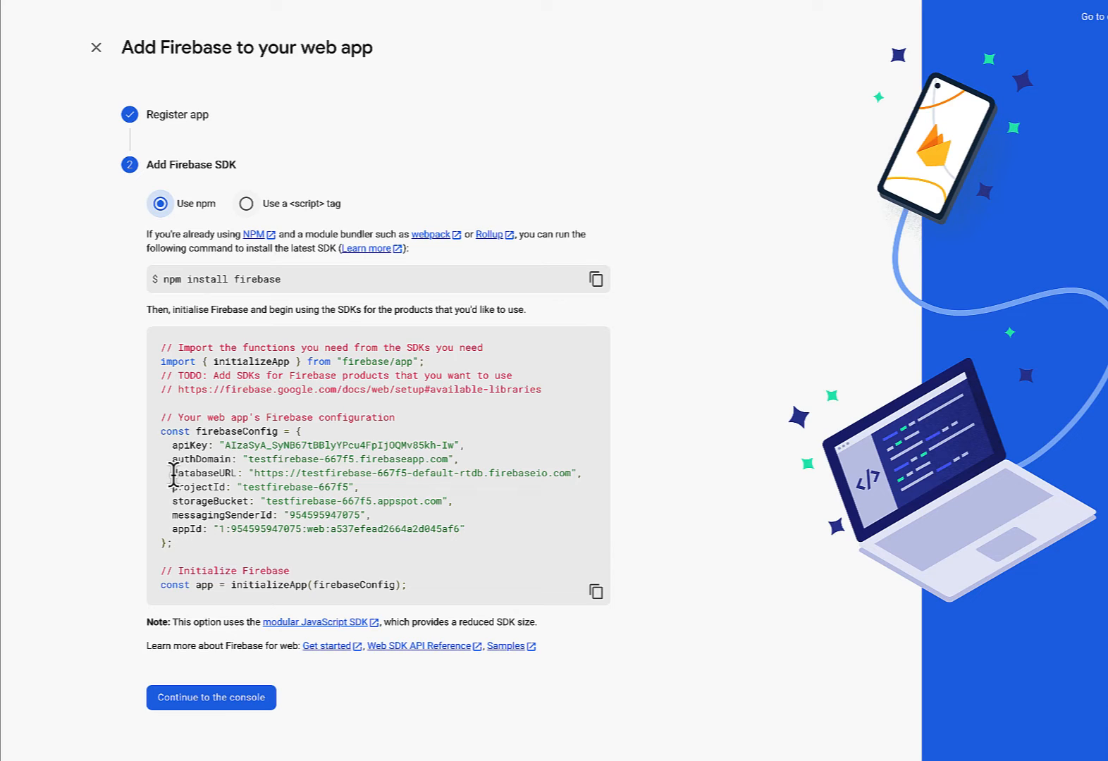
Step: Copy the firebaseConfig values from apiKey through appId and close the setup wizard
double_click(205, 474)
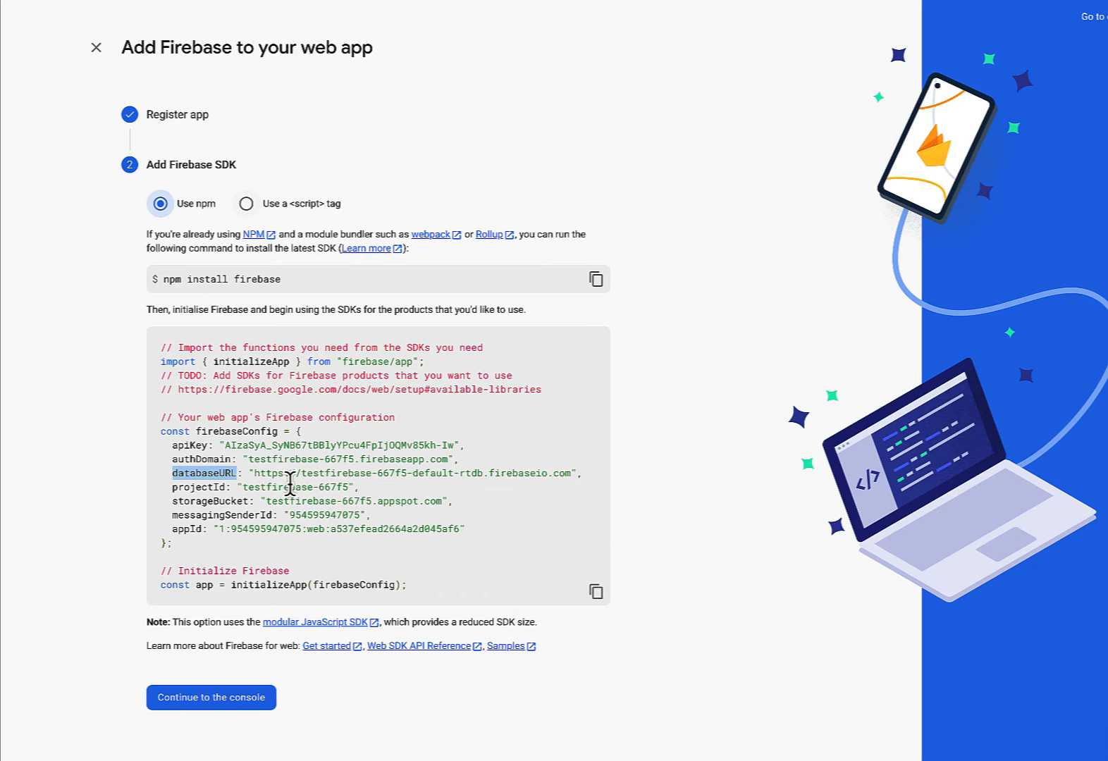
left_click_drag(290, 445, 170, 543)
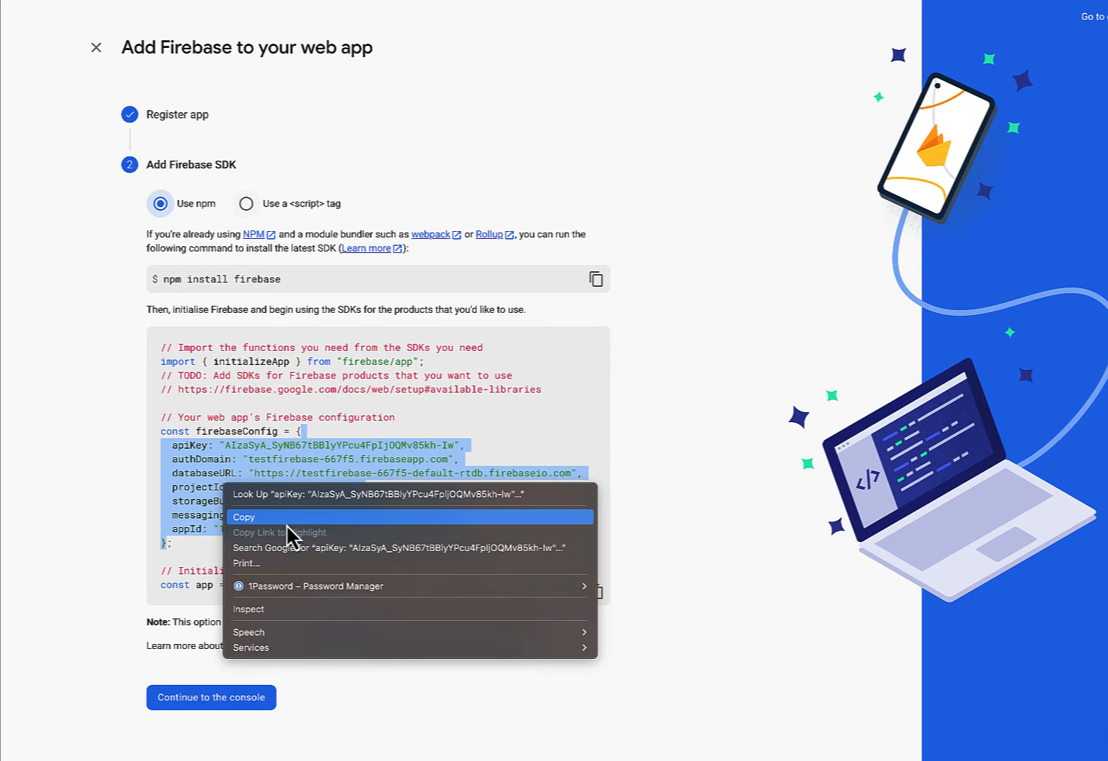
left_click(244, 517)
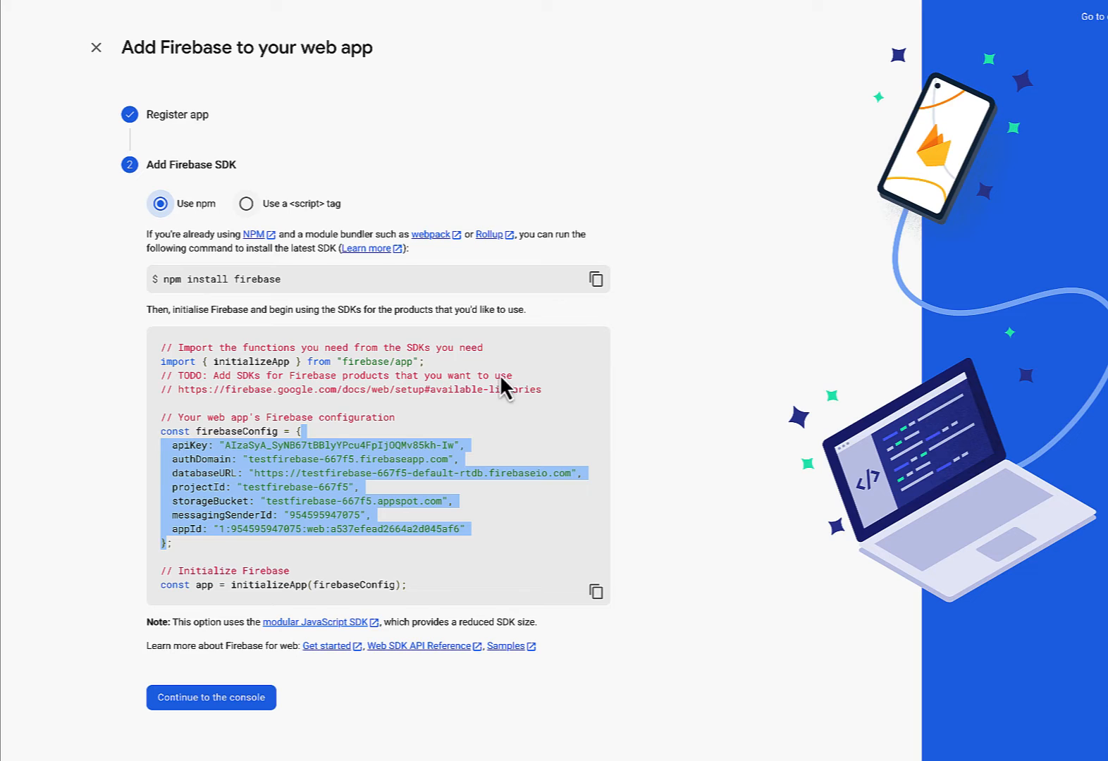
mouse_move(496, 516)
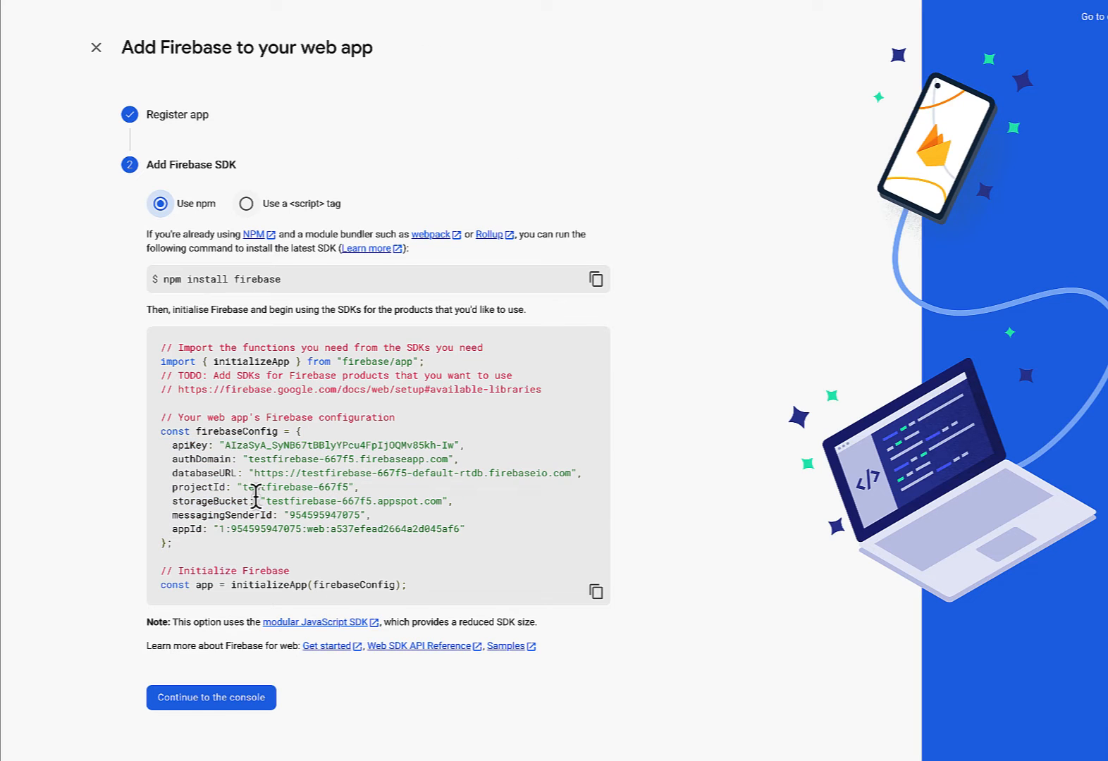
mouse_move(102, 67)
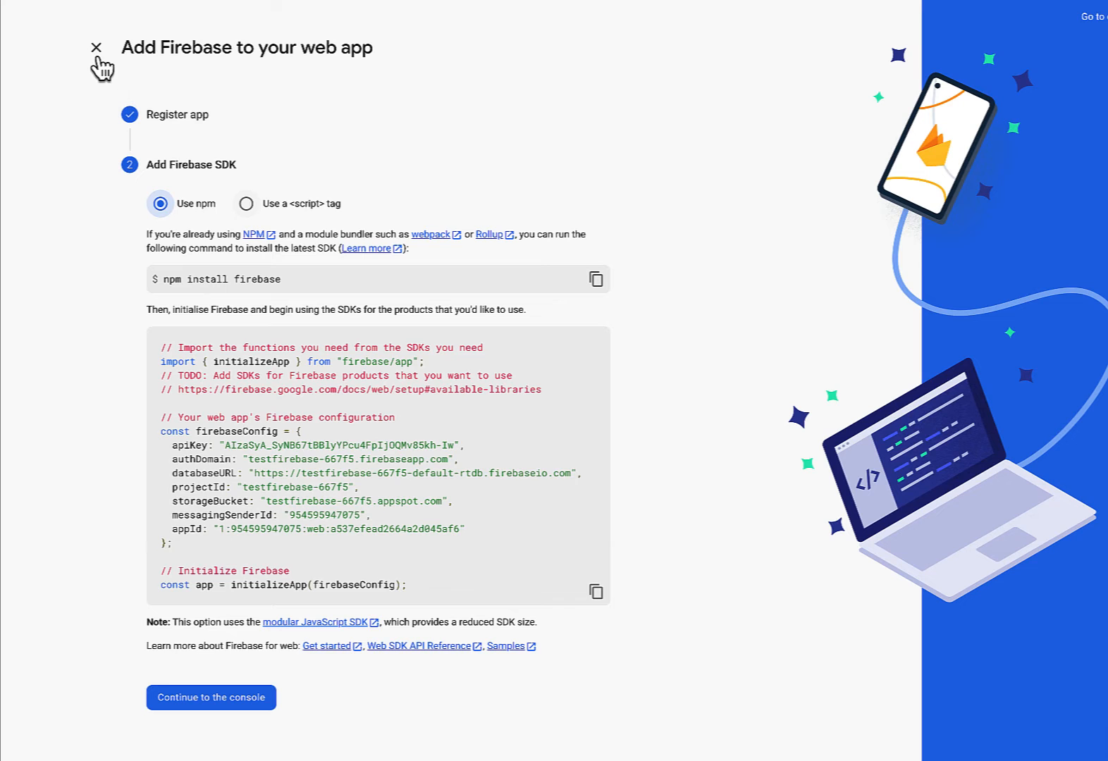
left_click(210, 698)
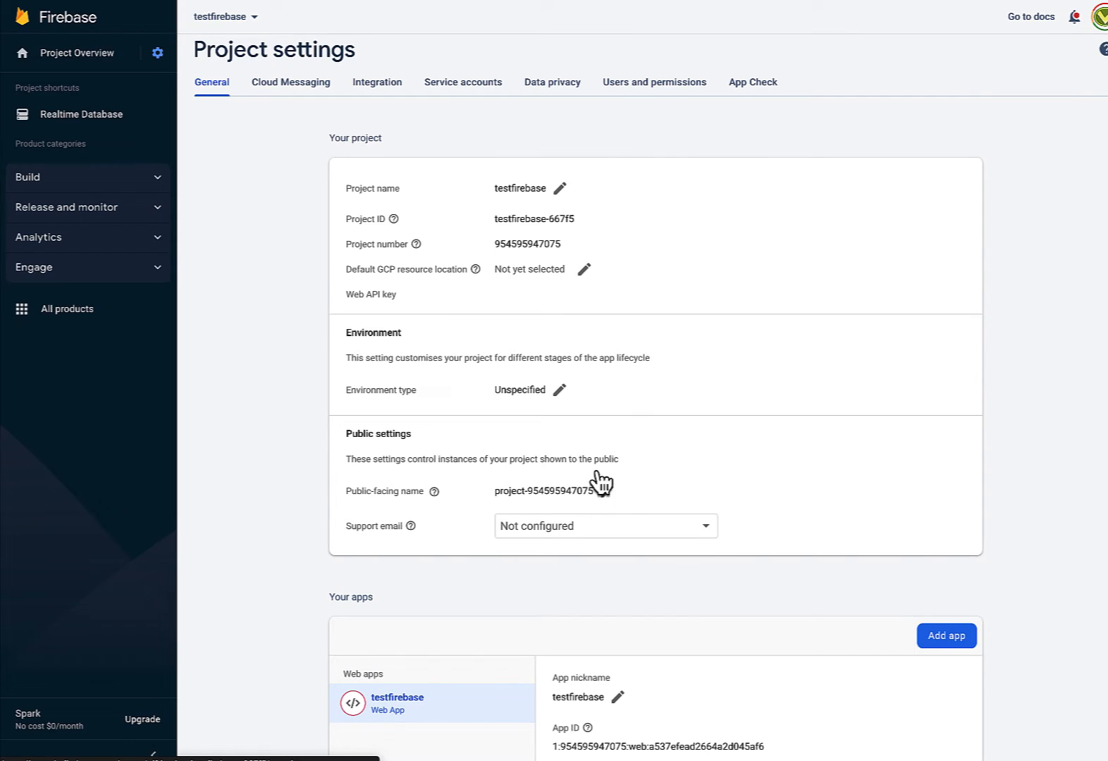
Step: Scroll through the testfirebase project settings and its registered web app
scroll("down", 3)
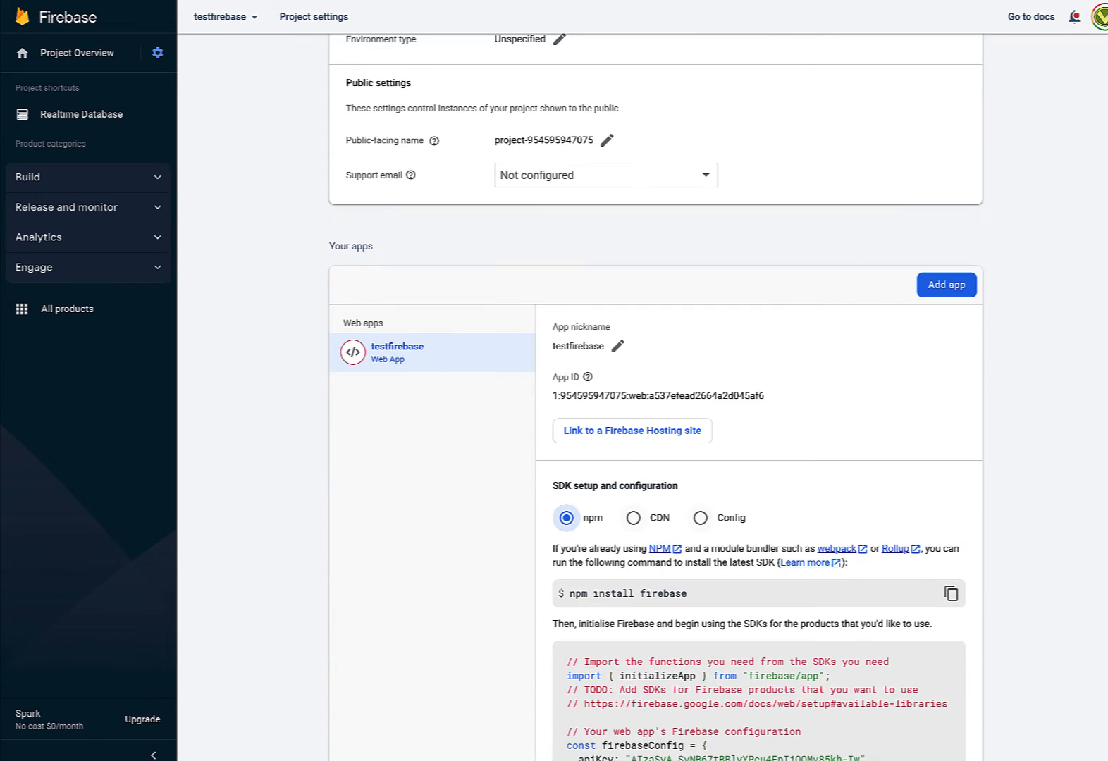
scroll("down", 3)
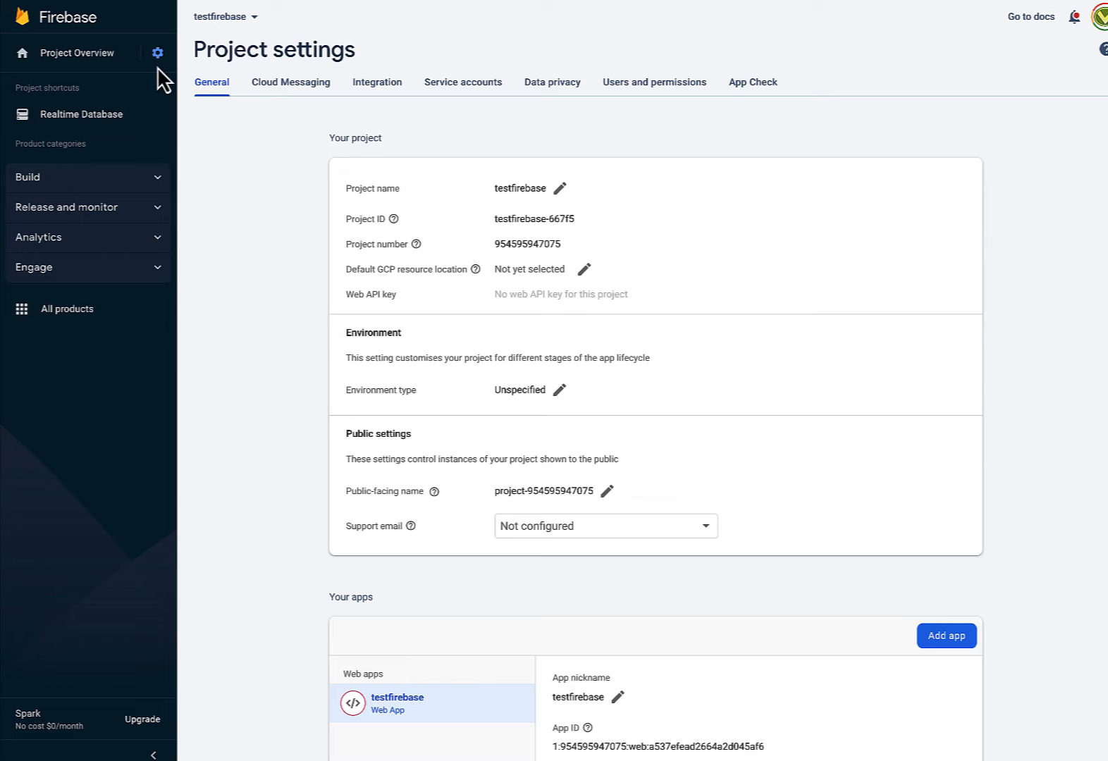
mouse_move(186, 63)
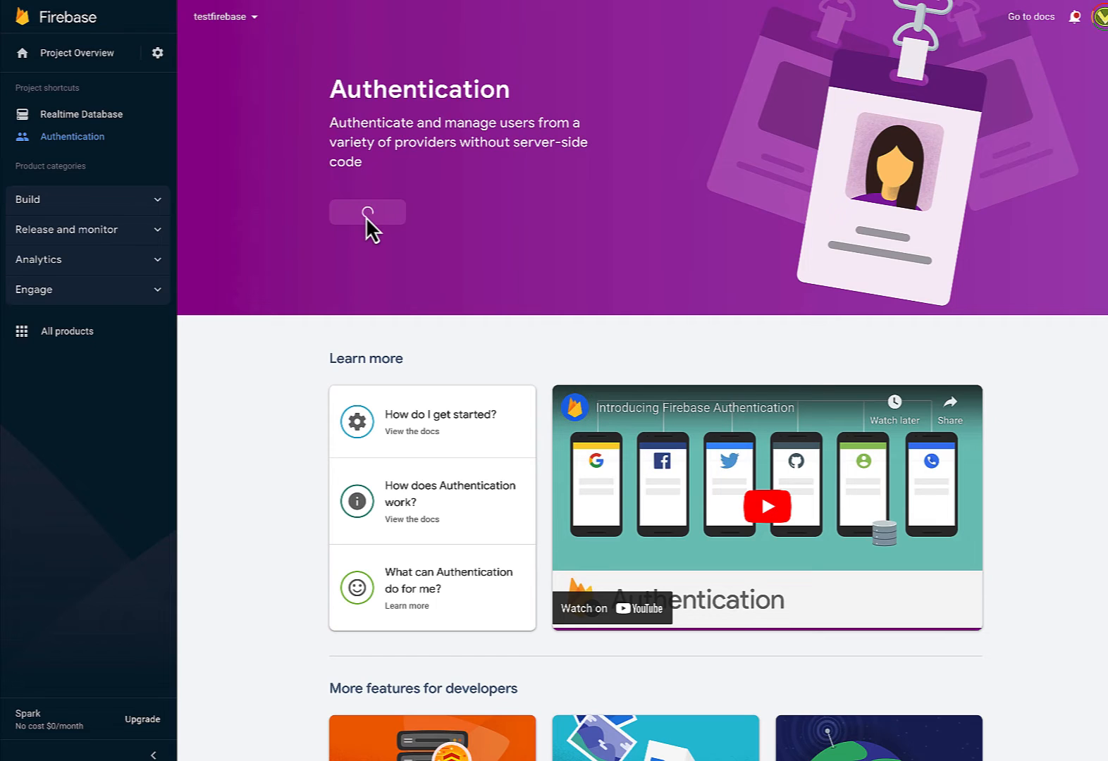
Step: Enable and save the Email/Password sign-in provider
left_click(367, 212)
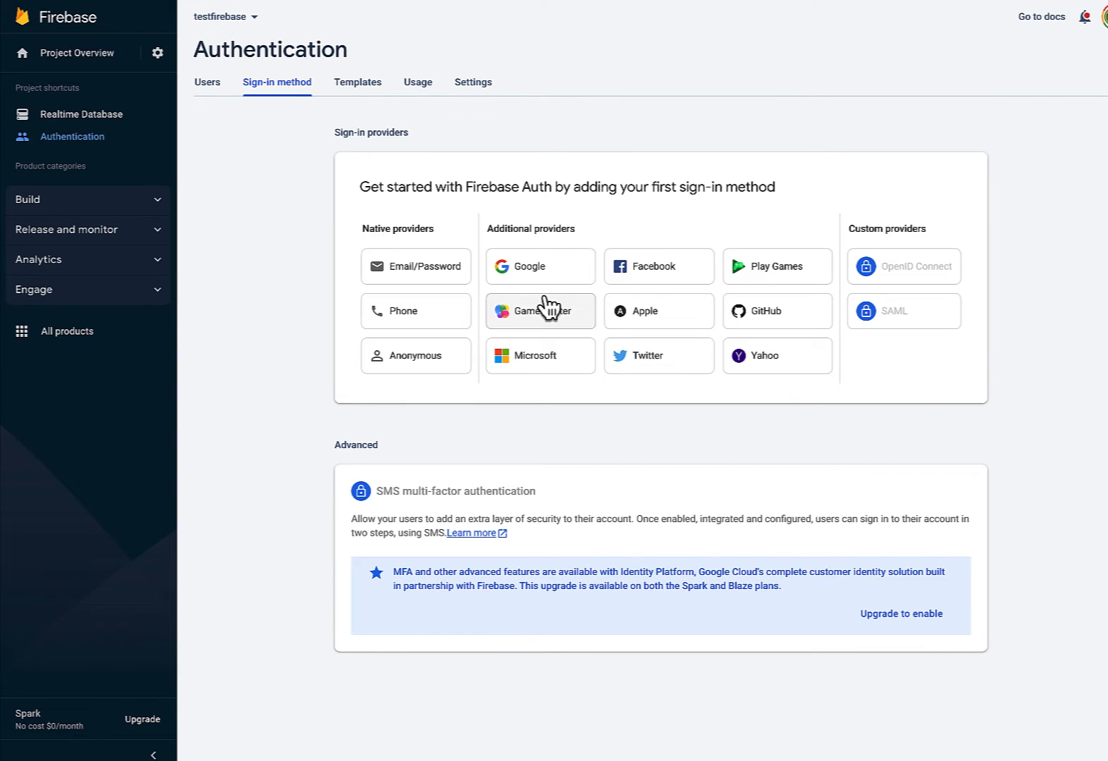
left_click(416, 266)
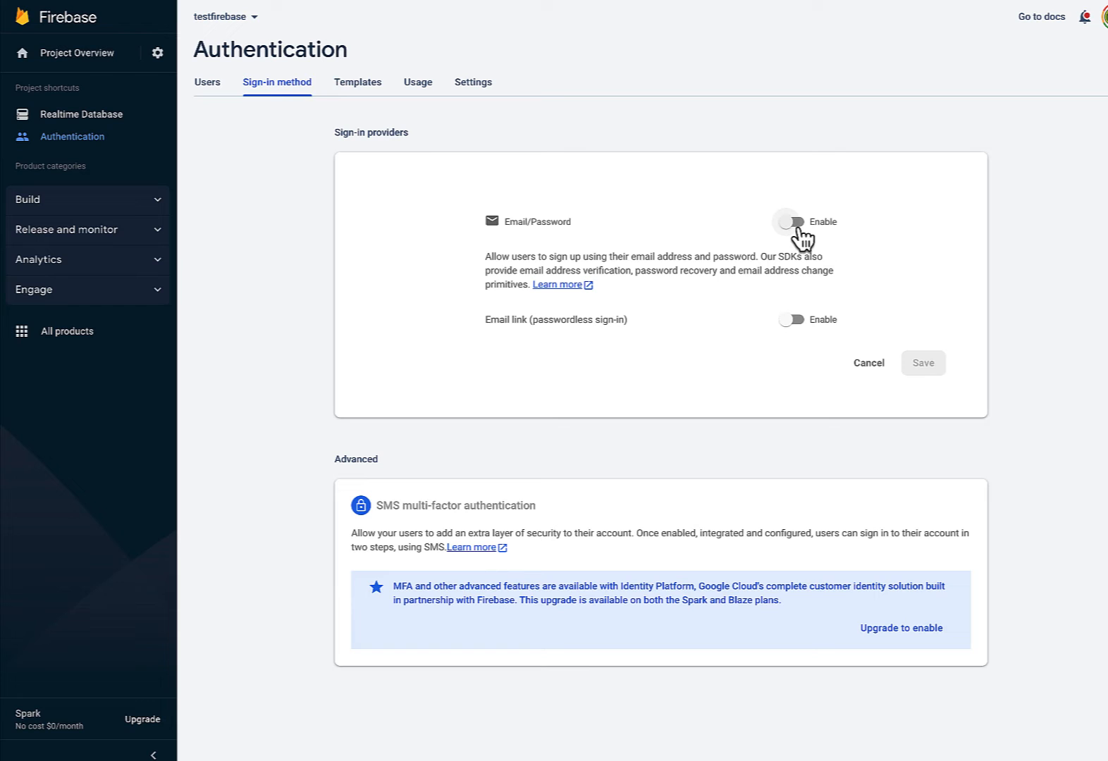
left_click(922, 362)
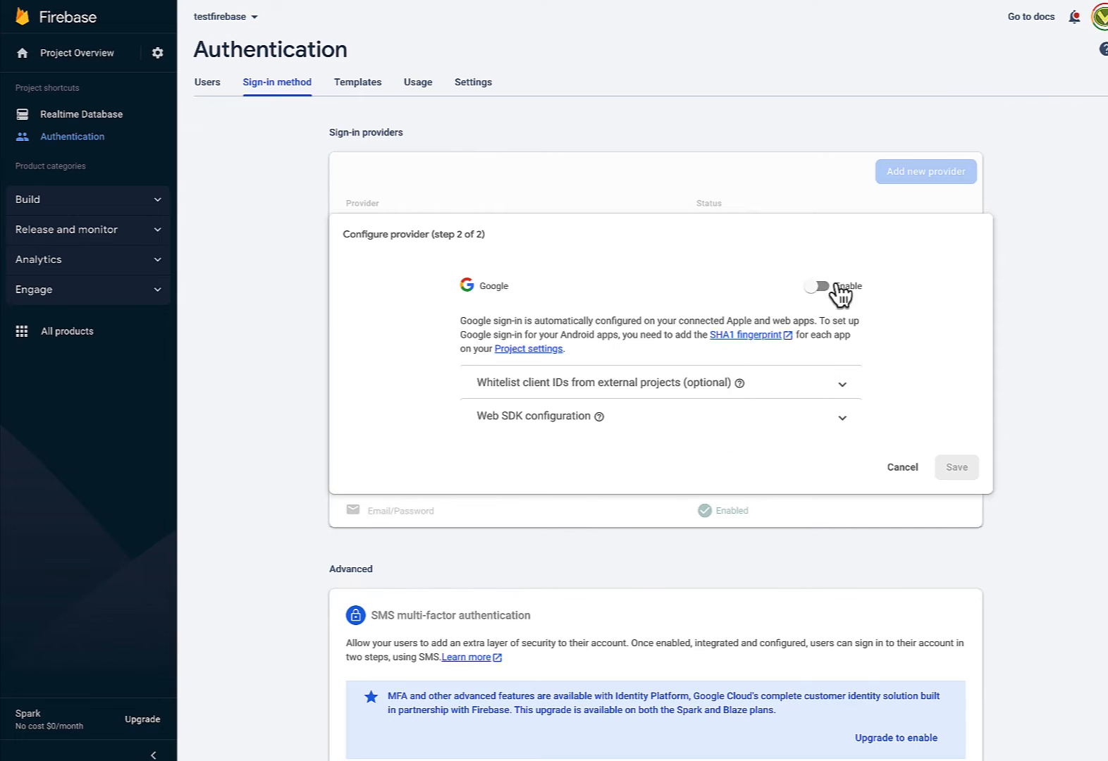
Step: Enable Google sign-in with a project support email and save it
left_click(814, 286)
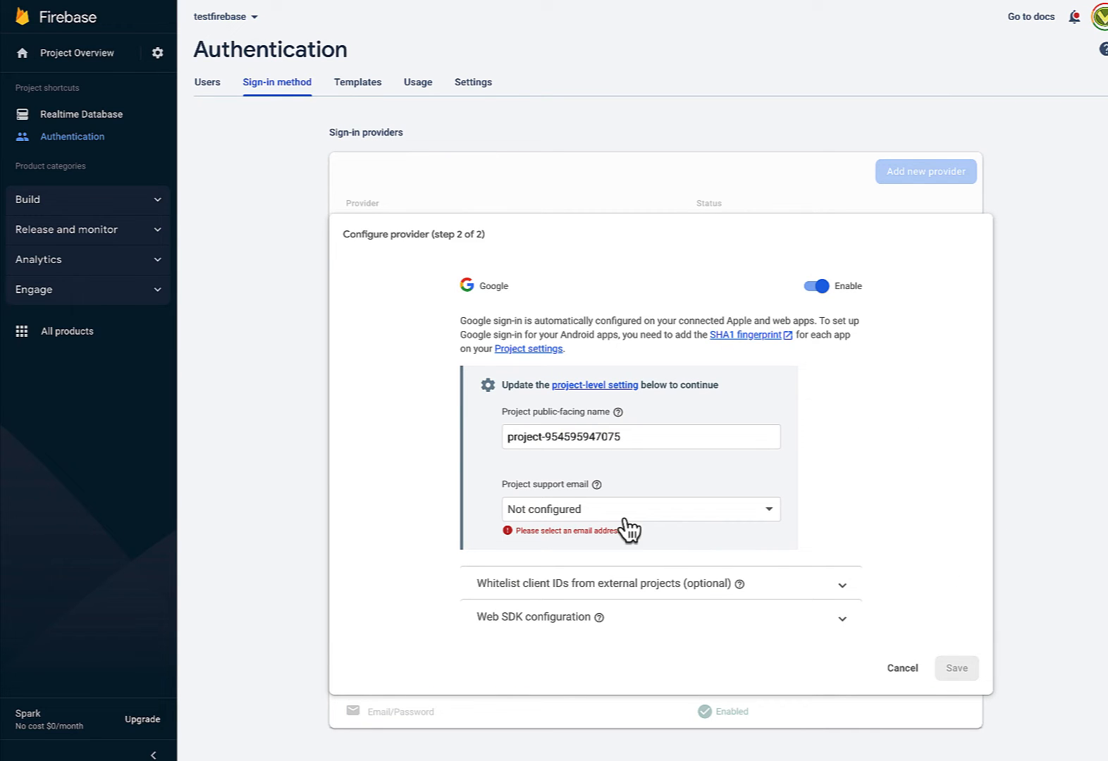
left_click(955, 668)
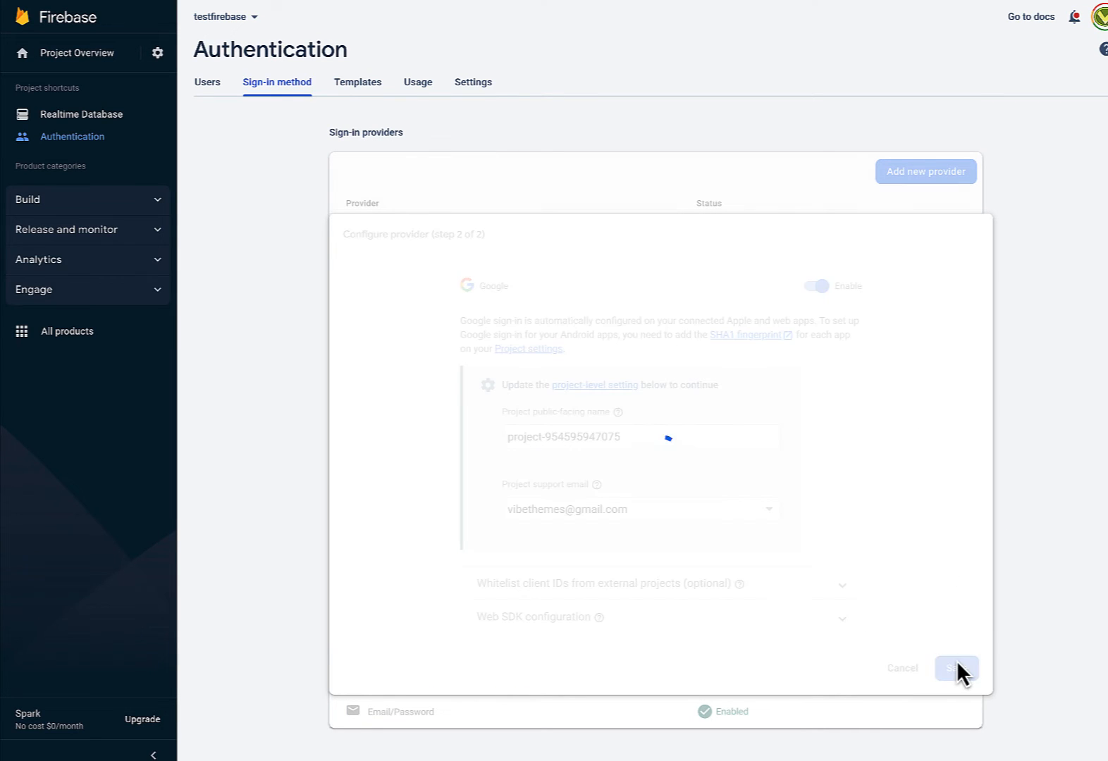
left_click(956, 669)
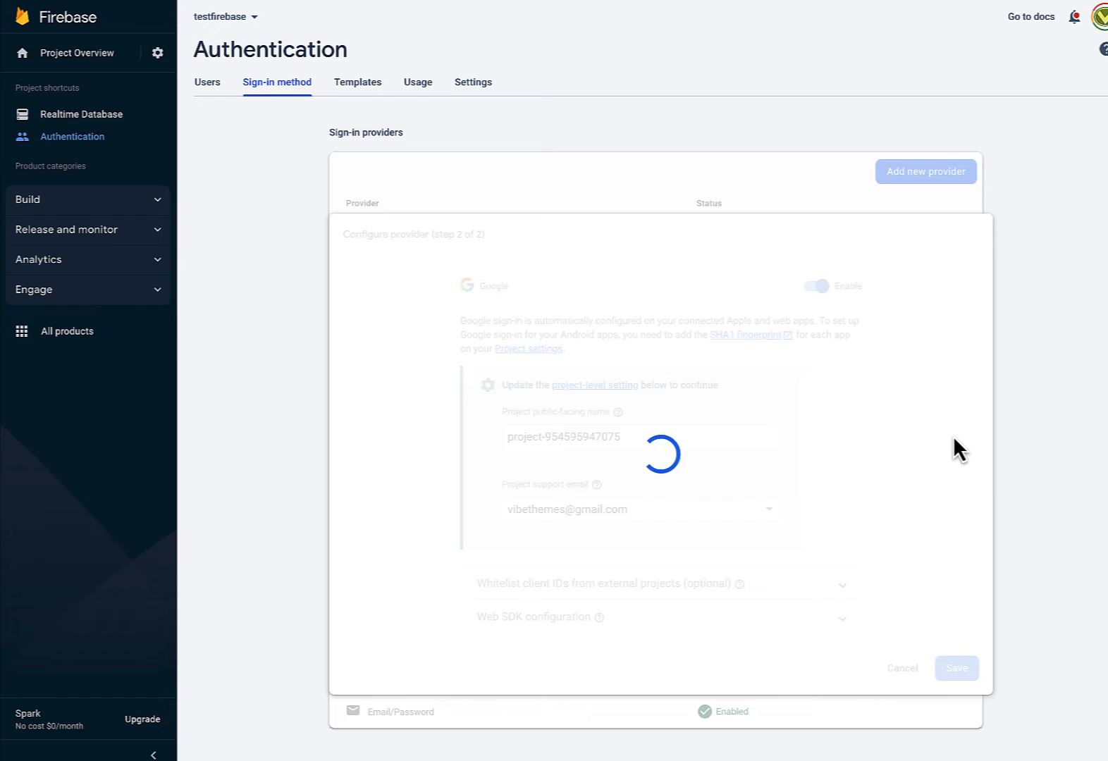
left_click(956, 668)
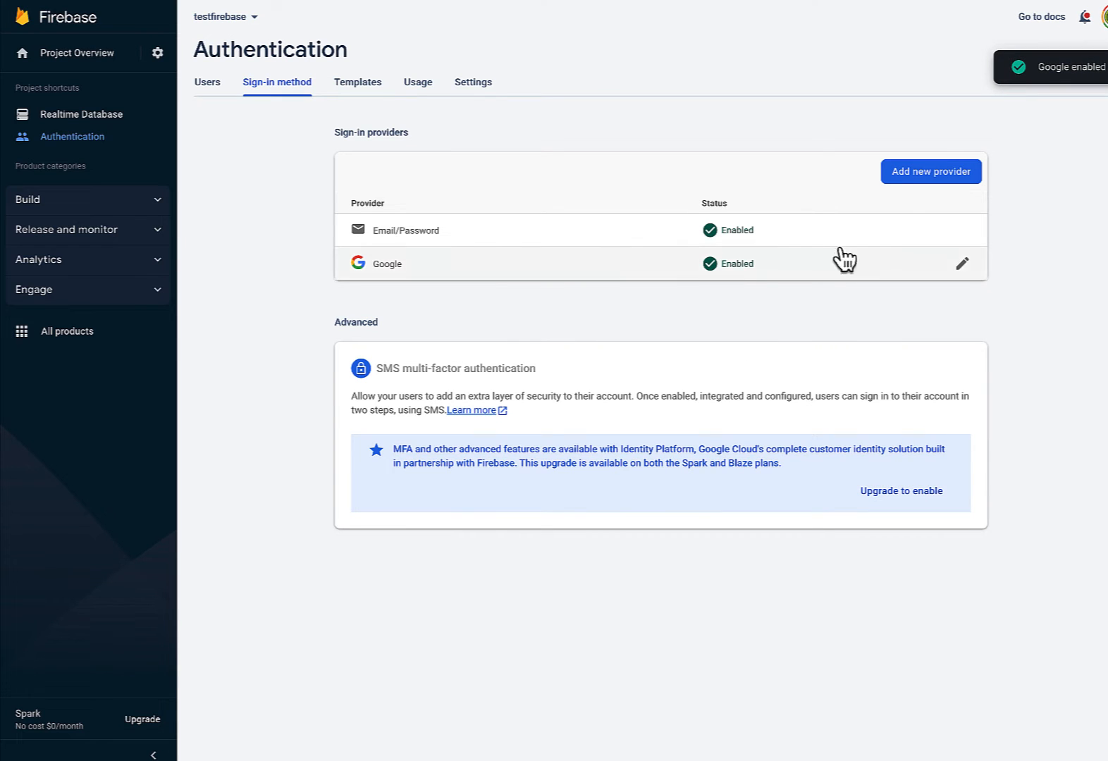
left_click(929, 171)
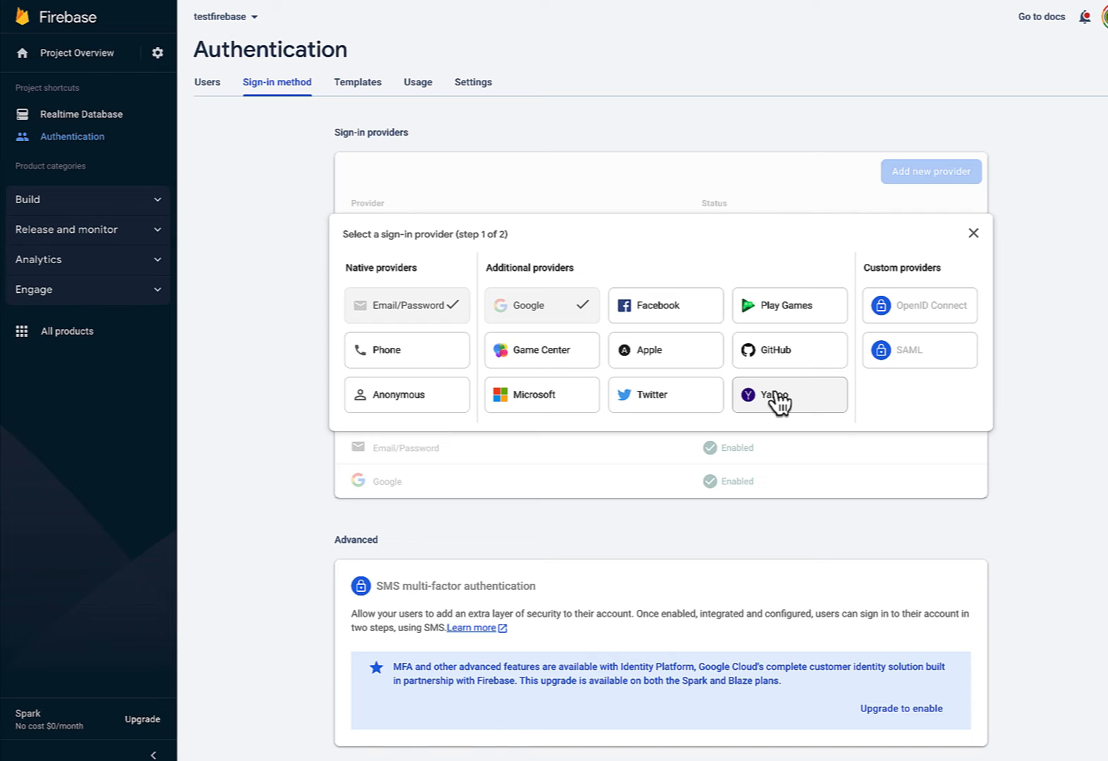
left_click(973, 233)
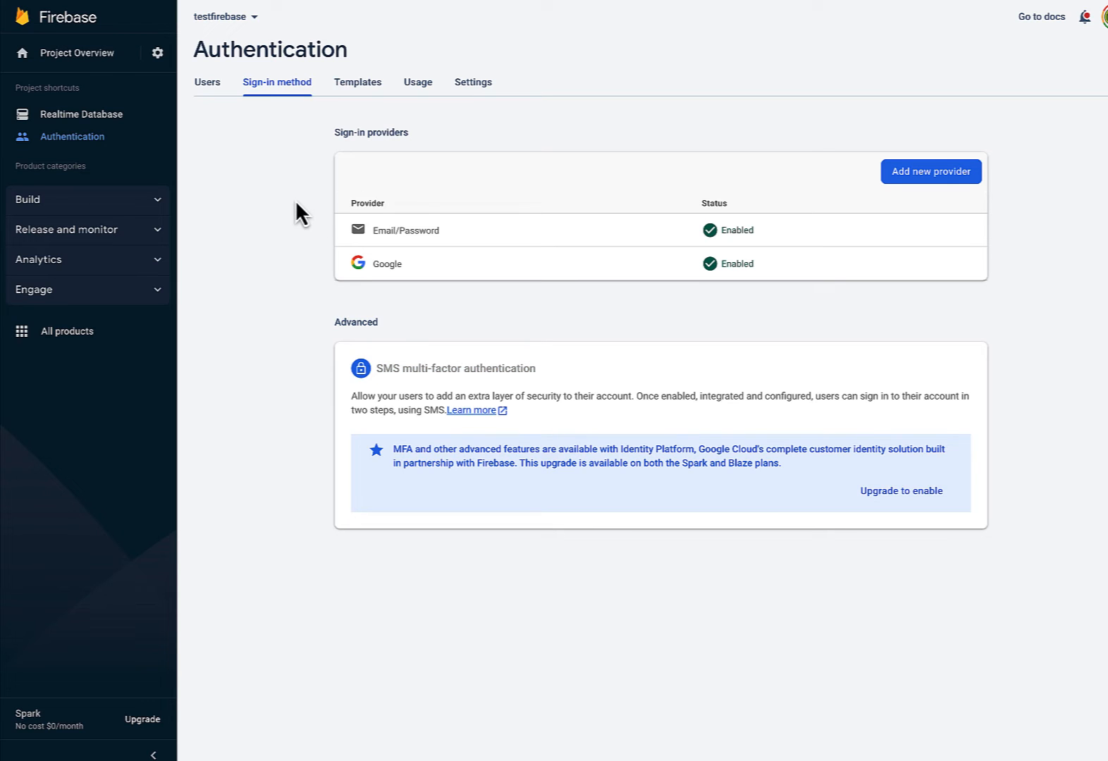
mouse_move(469, 236)
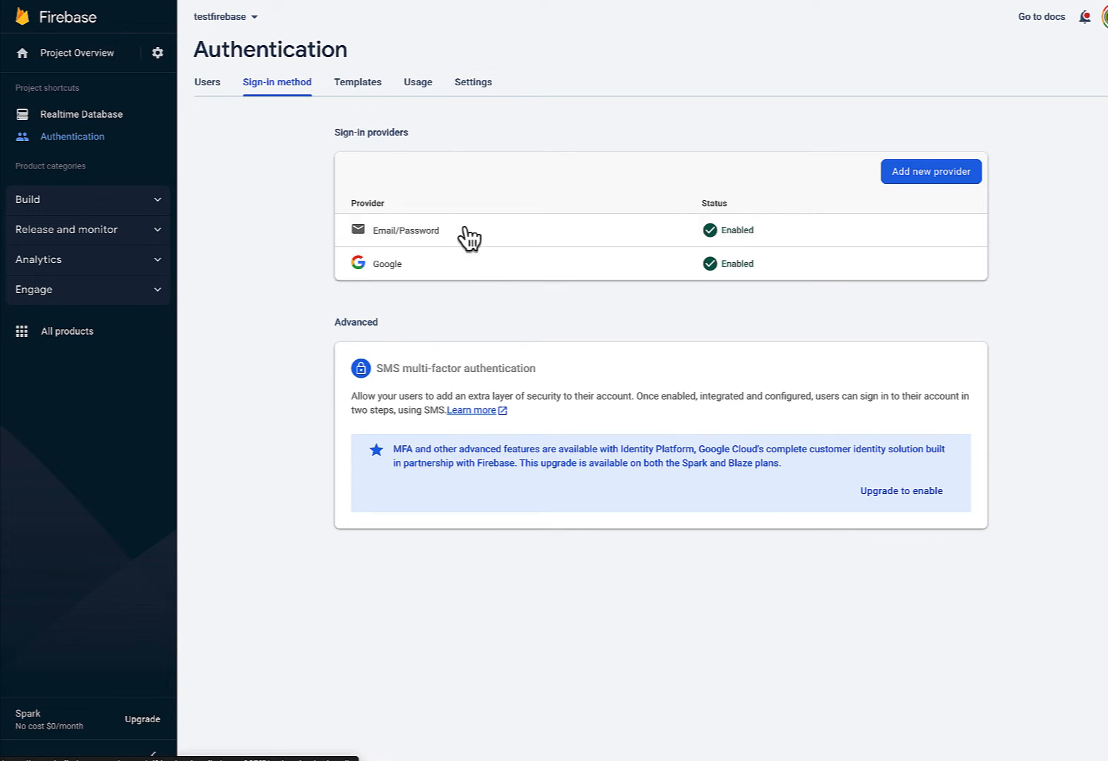
mouse_move(362, 337)
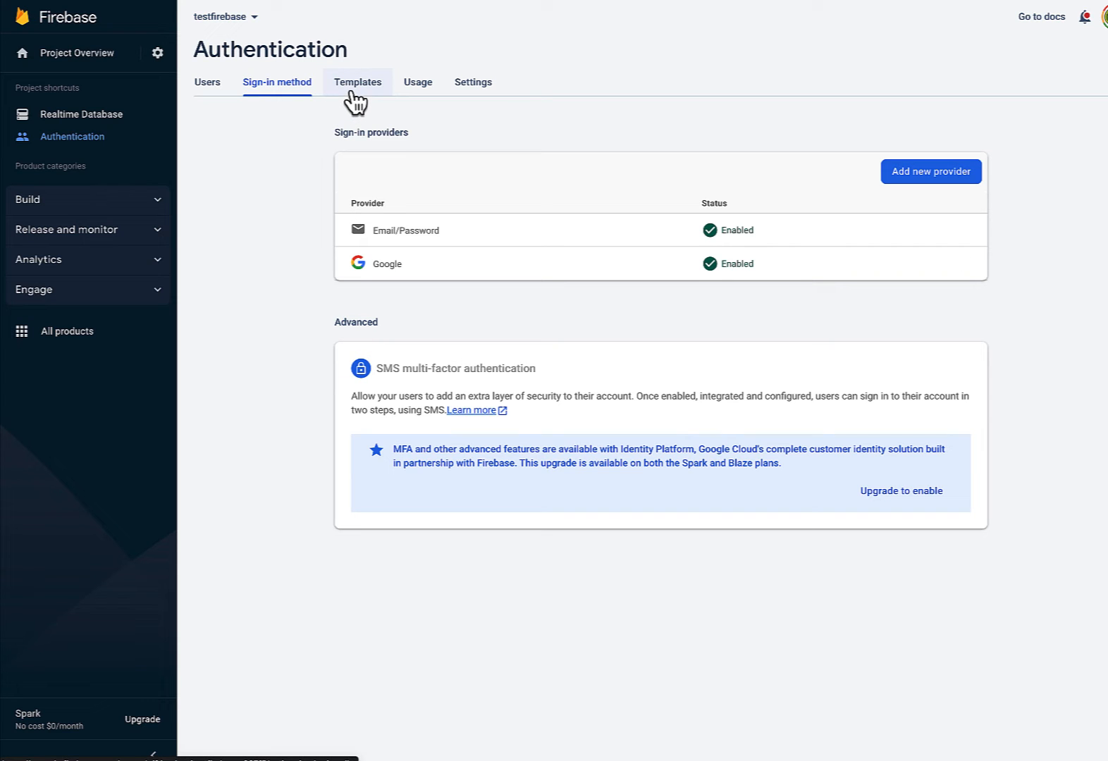
left_click(472, 82)
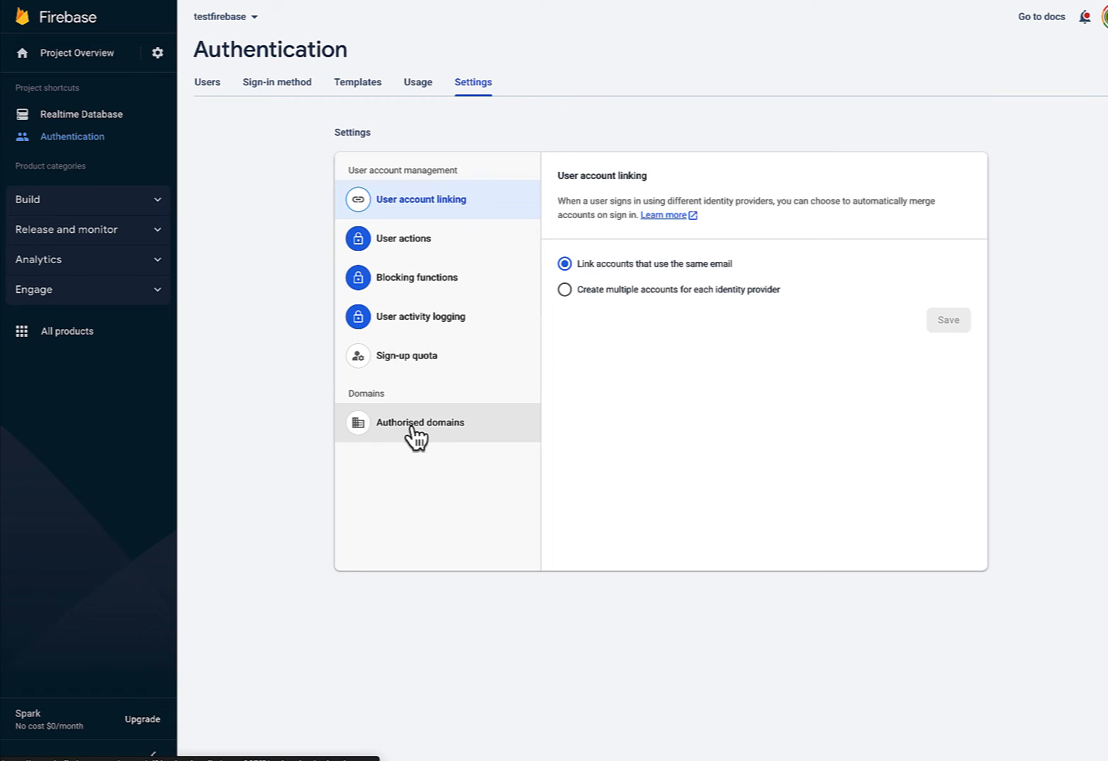
Step: Add support.wplms.io to authorised domains, then return to Project Overview
left_click(420, 422)
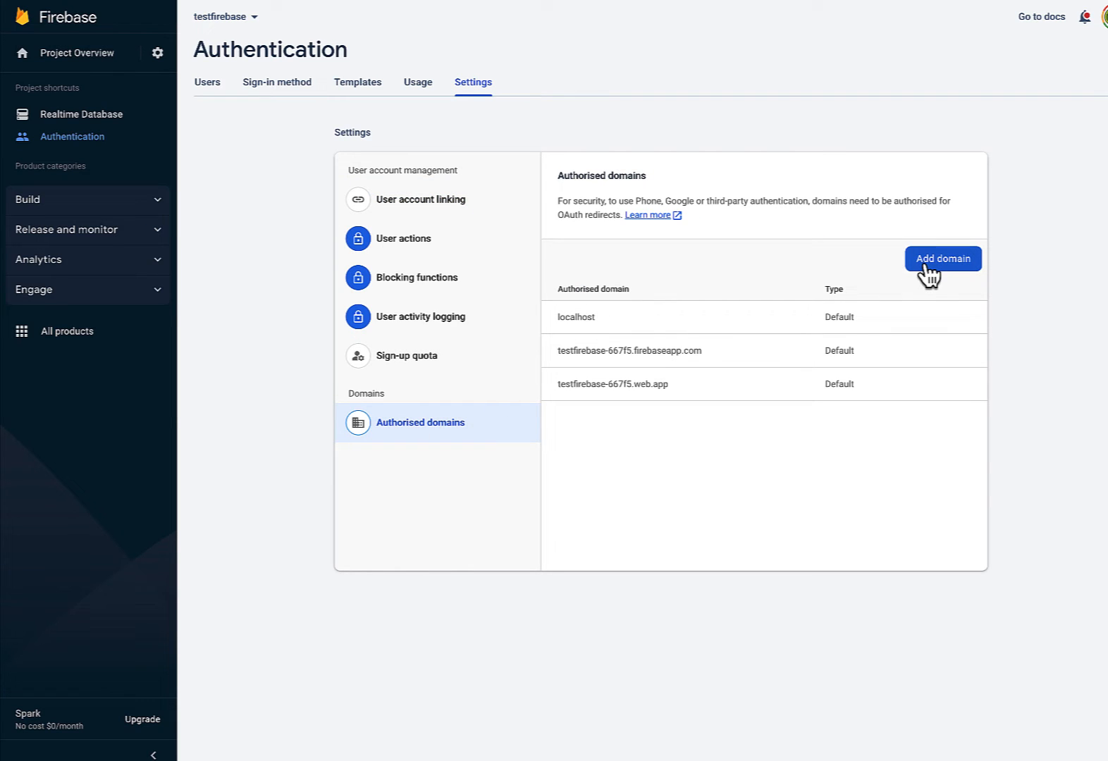
left_click(942, 258)
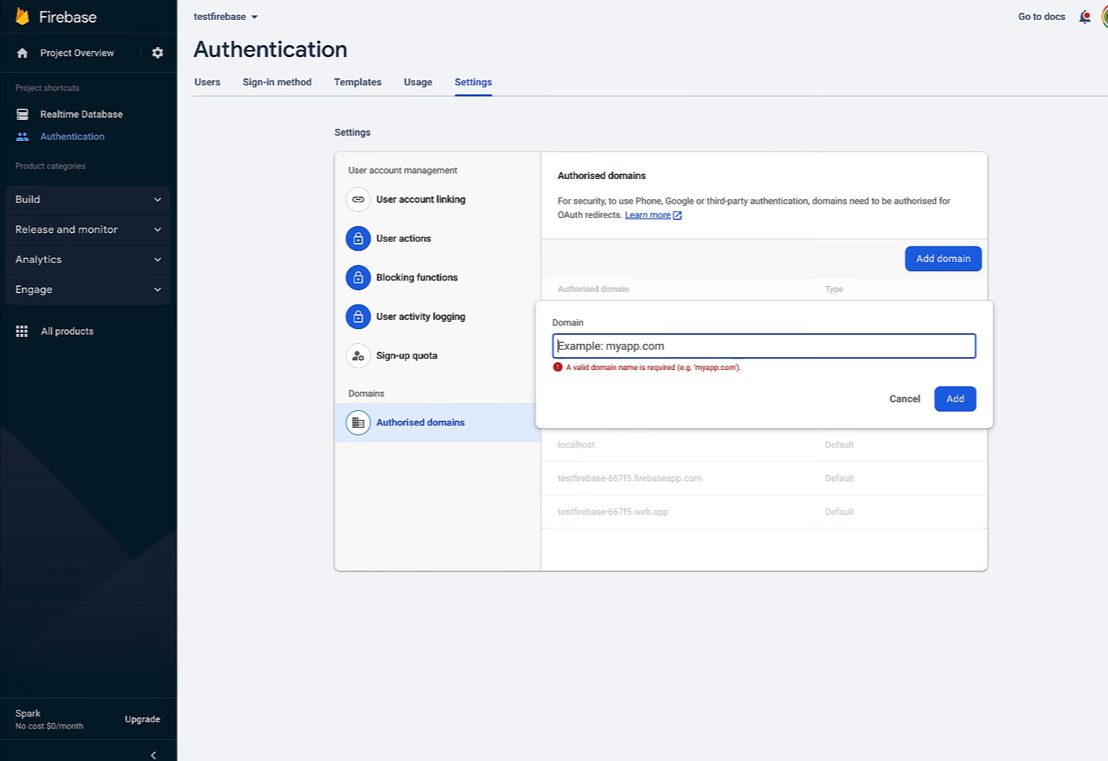
type("support.wplms.io")
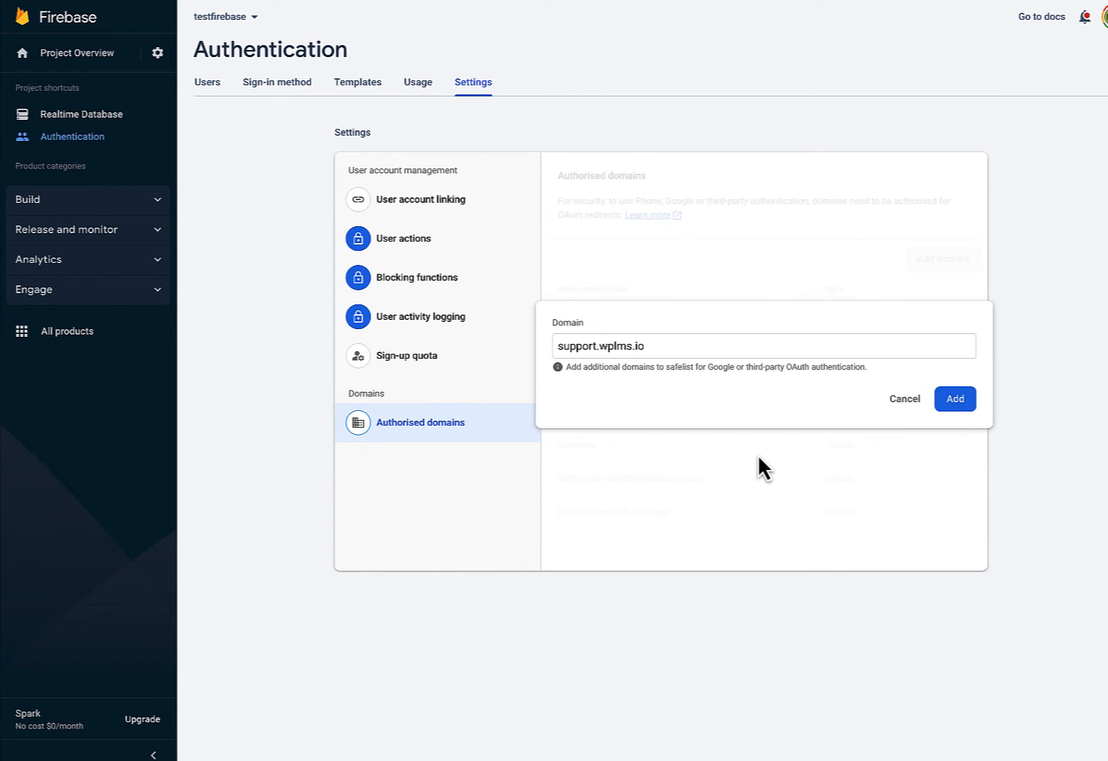
left_click(954, 399)
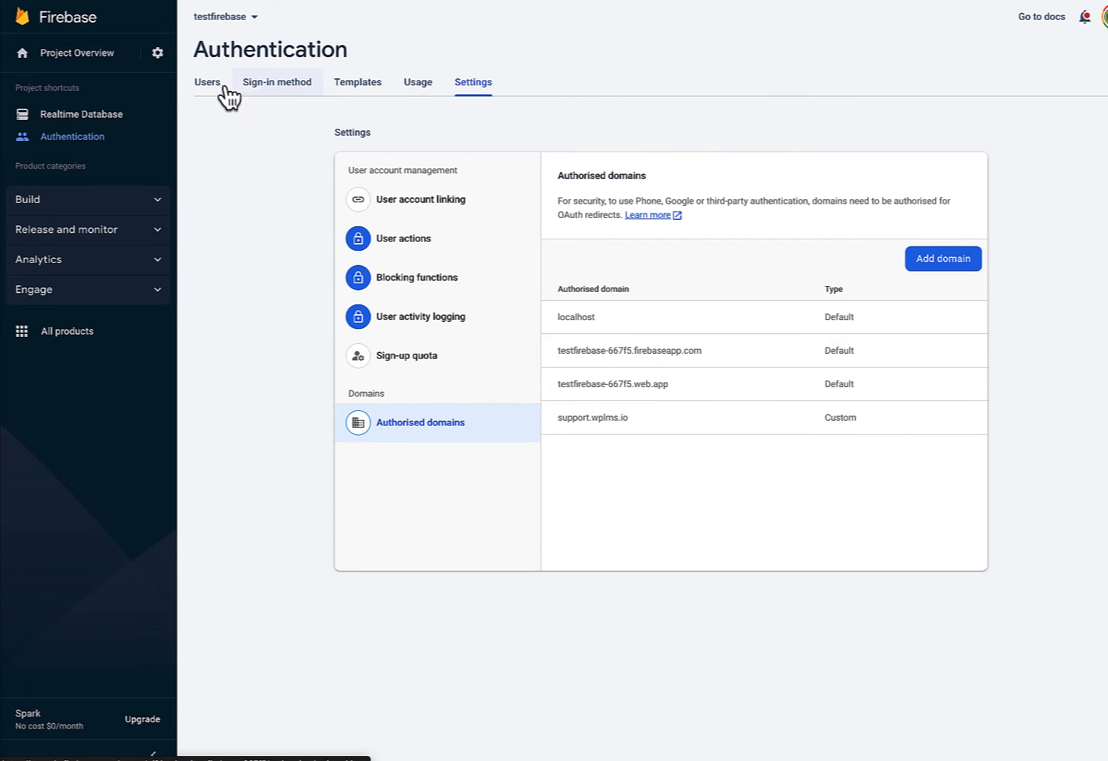
left_click(207, 82)
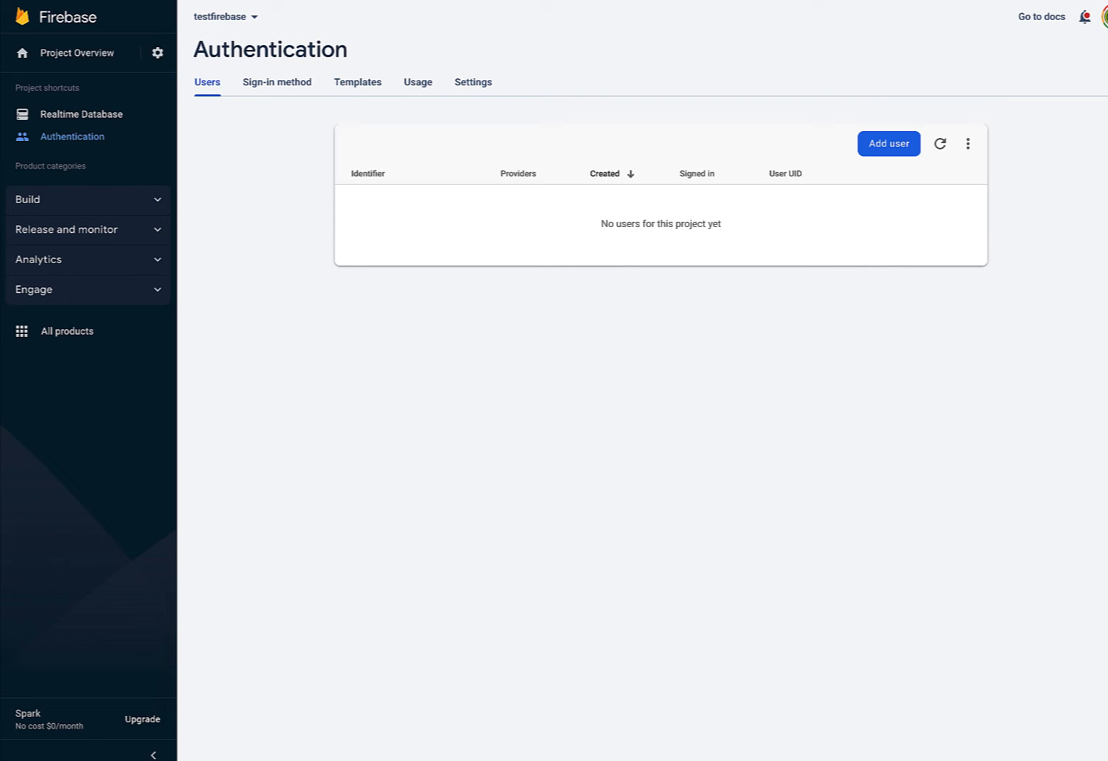
left_click(76, 52)
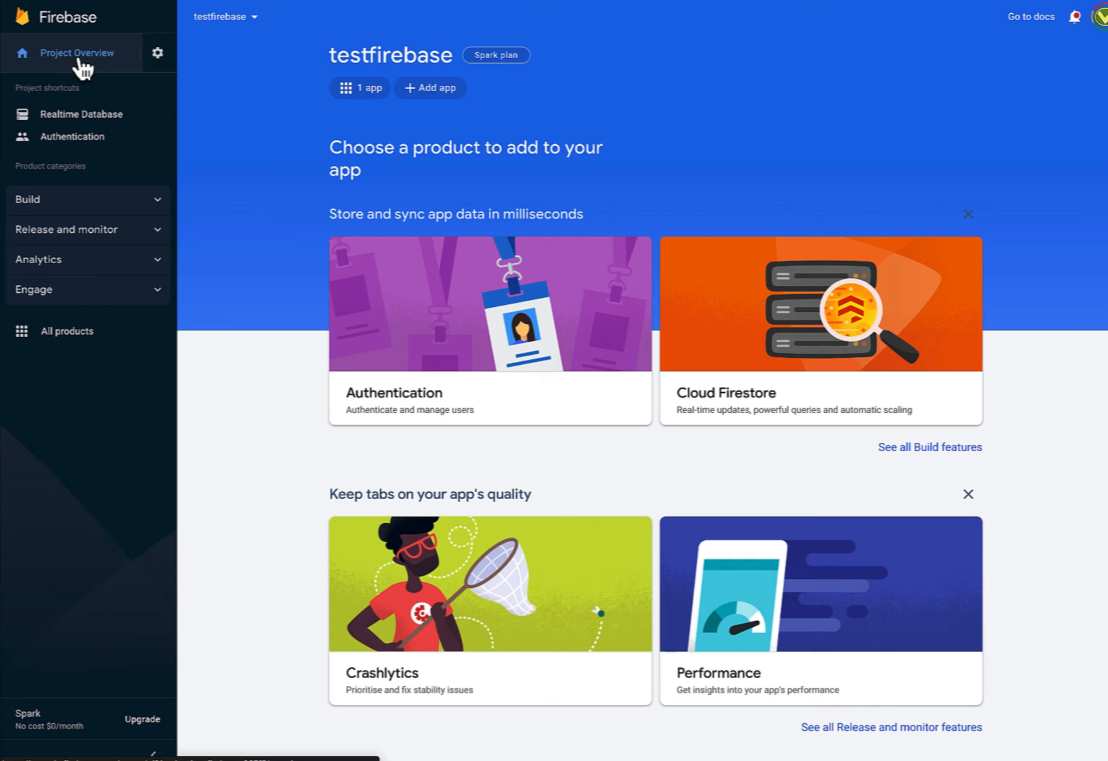
mouse_move(157, 53)
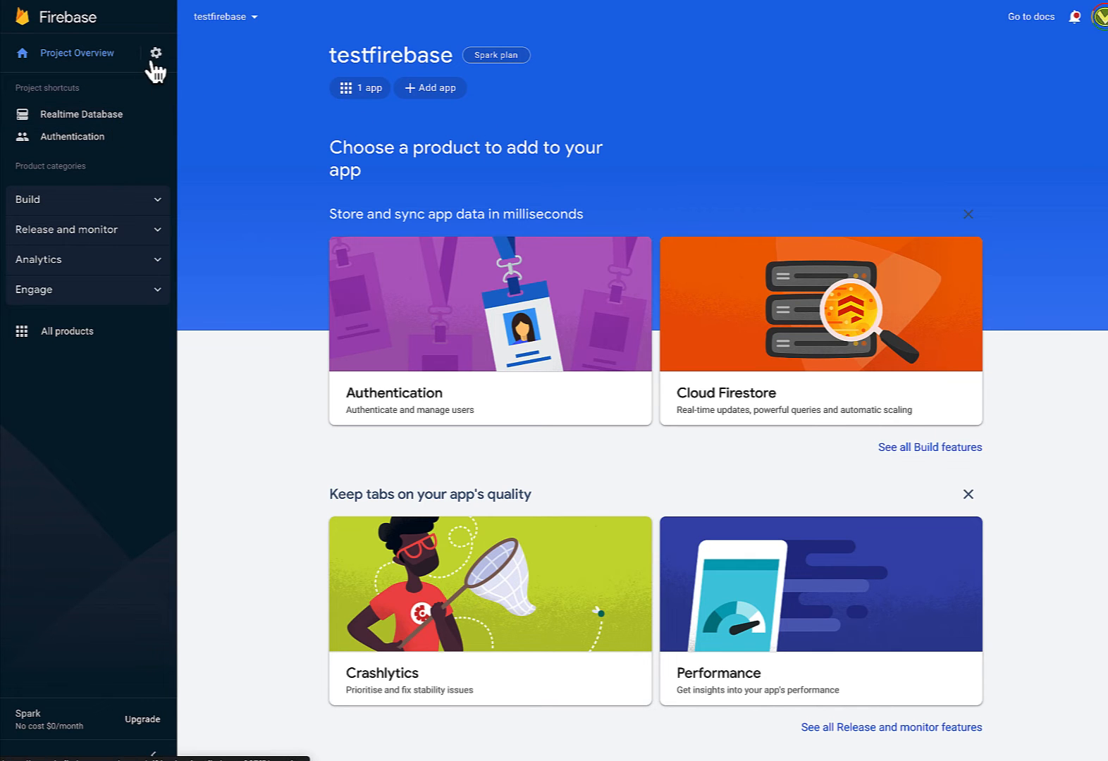
Step: Select the web app's firebaseConfig code under Your apps in Project settings
left_click(156, 53)
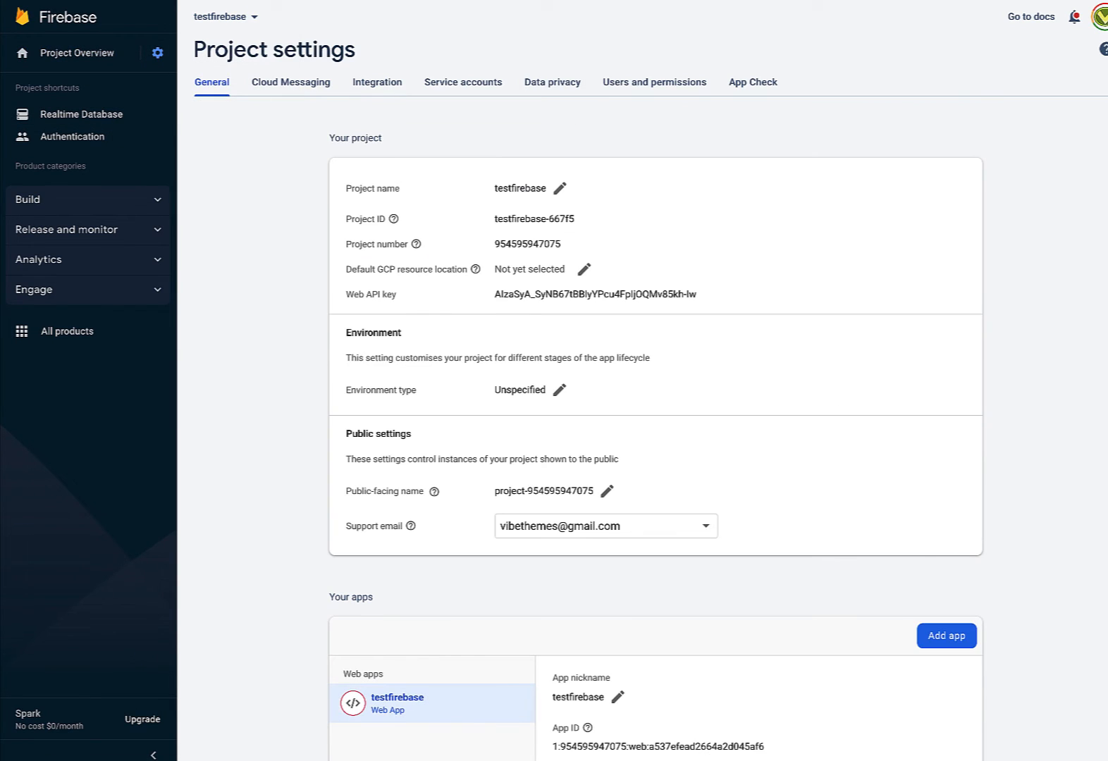
scroll("down", 3)
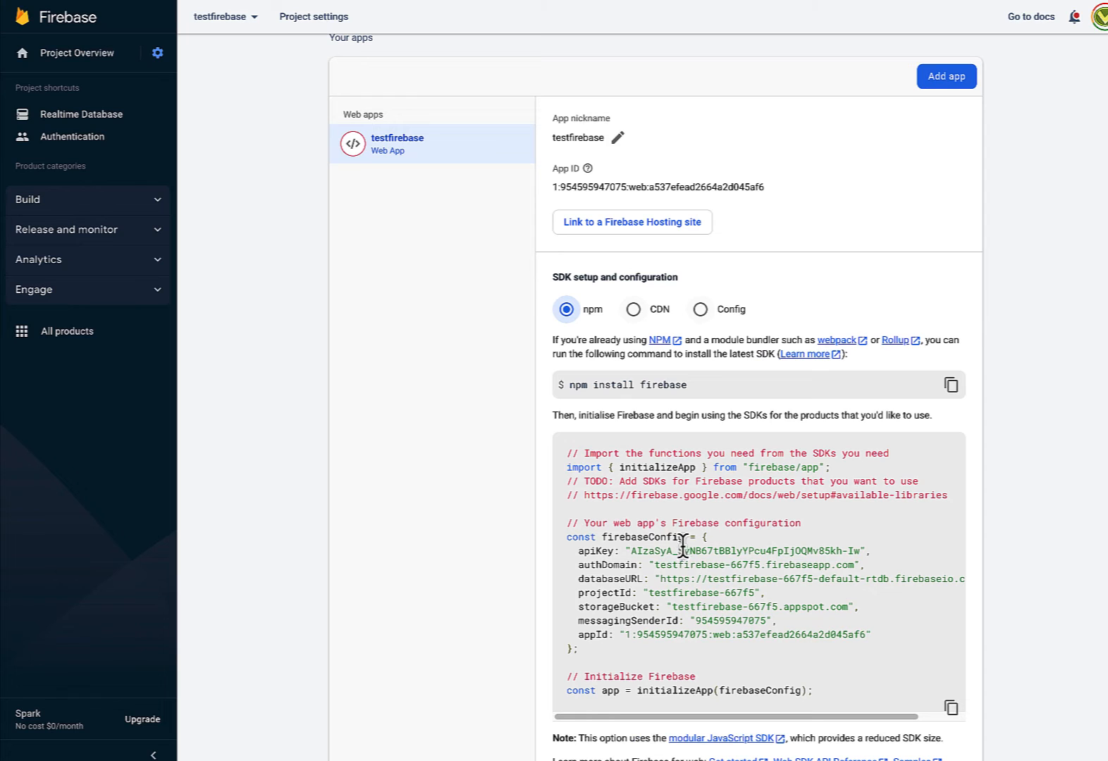
left_click_drag(682, 544, 565, 654)
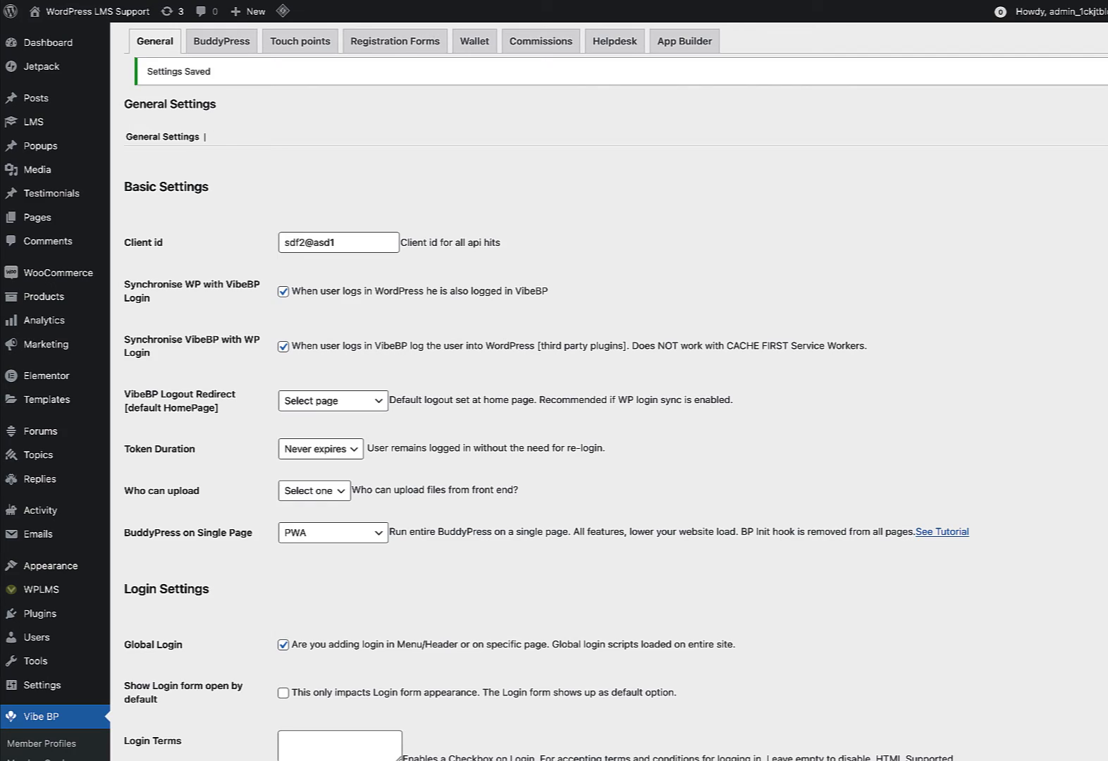
Step: Paste the Firebase config into VibeBP's Enter Firebase Config field
scroll("down", 3)
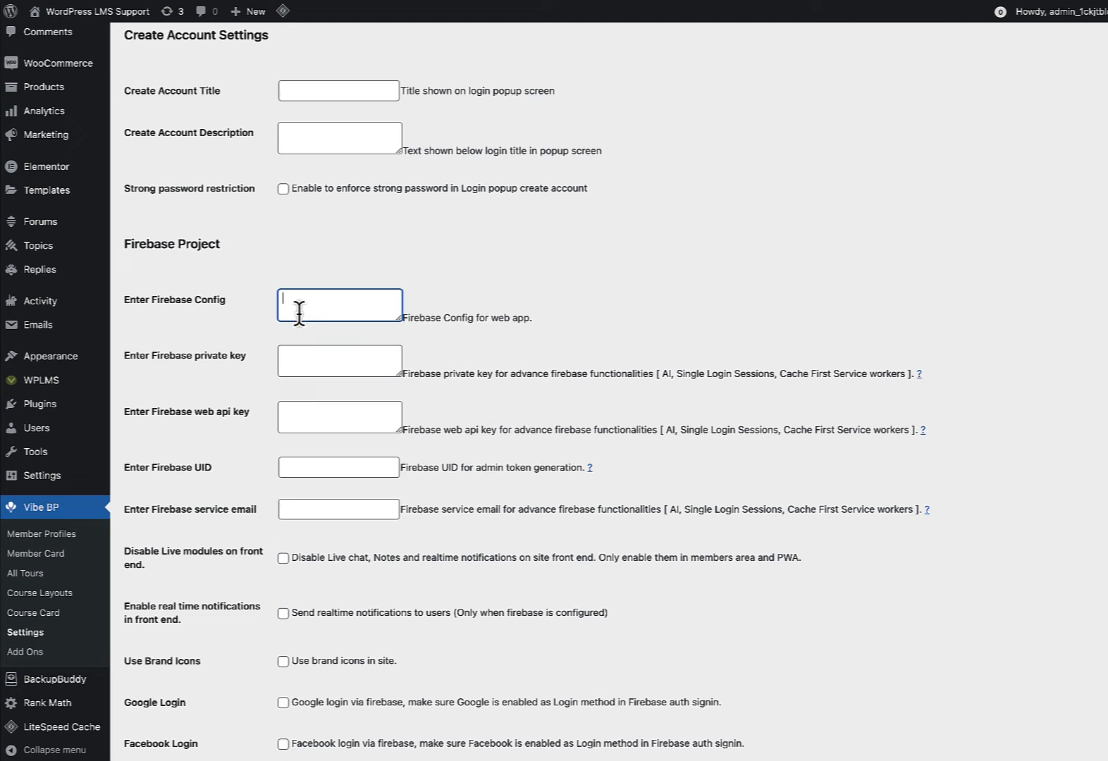
type("5af6\"")
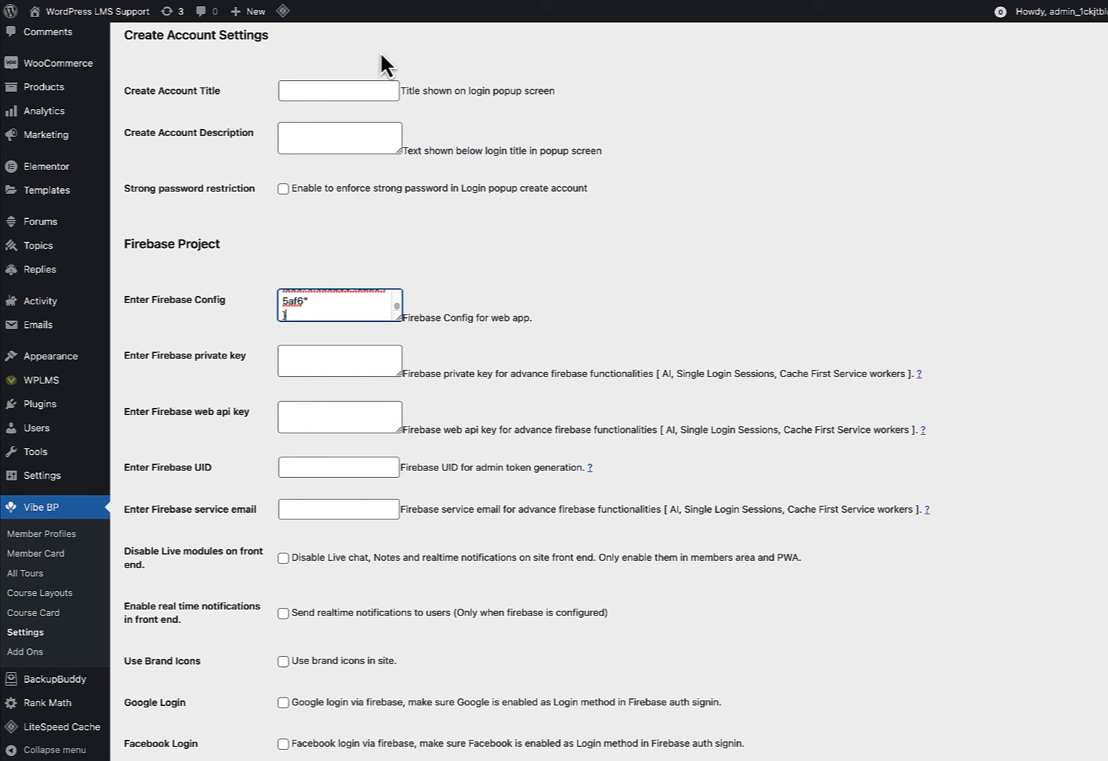
scroll("down", 3)
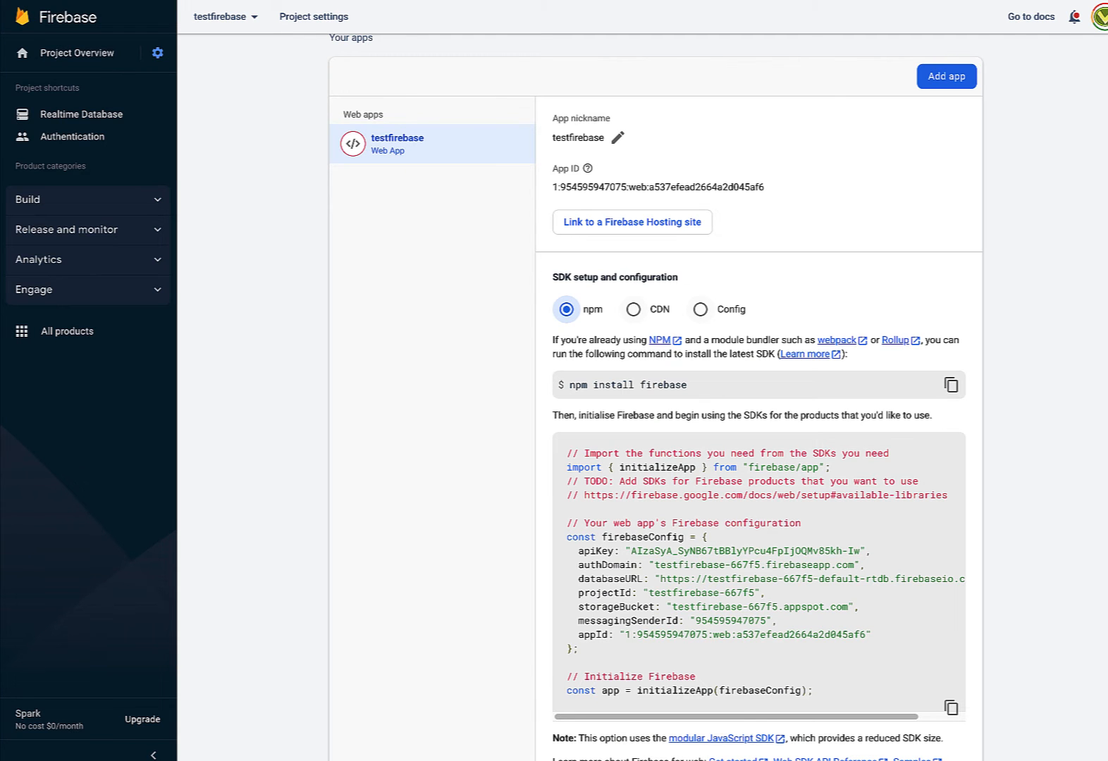
Step: Generate and download a new private key for the Admin SDK service account
scroll("up", 3)
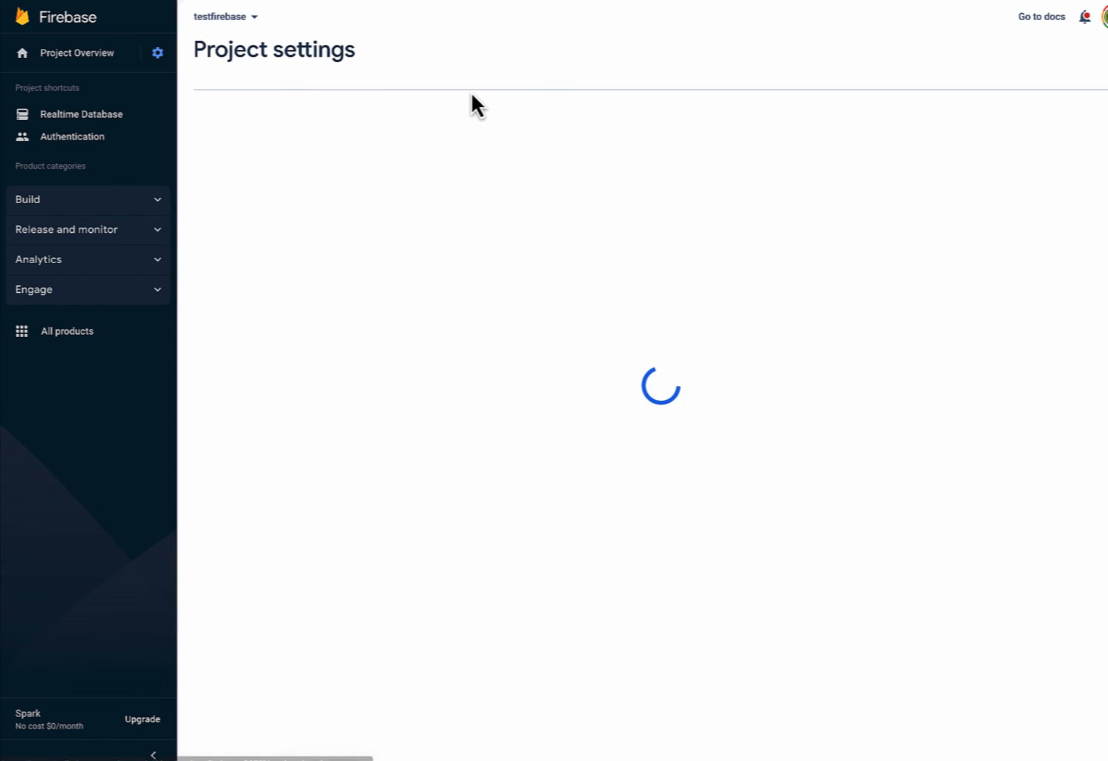
left_click(468, 83)
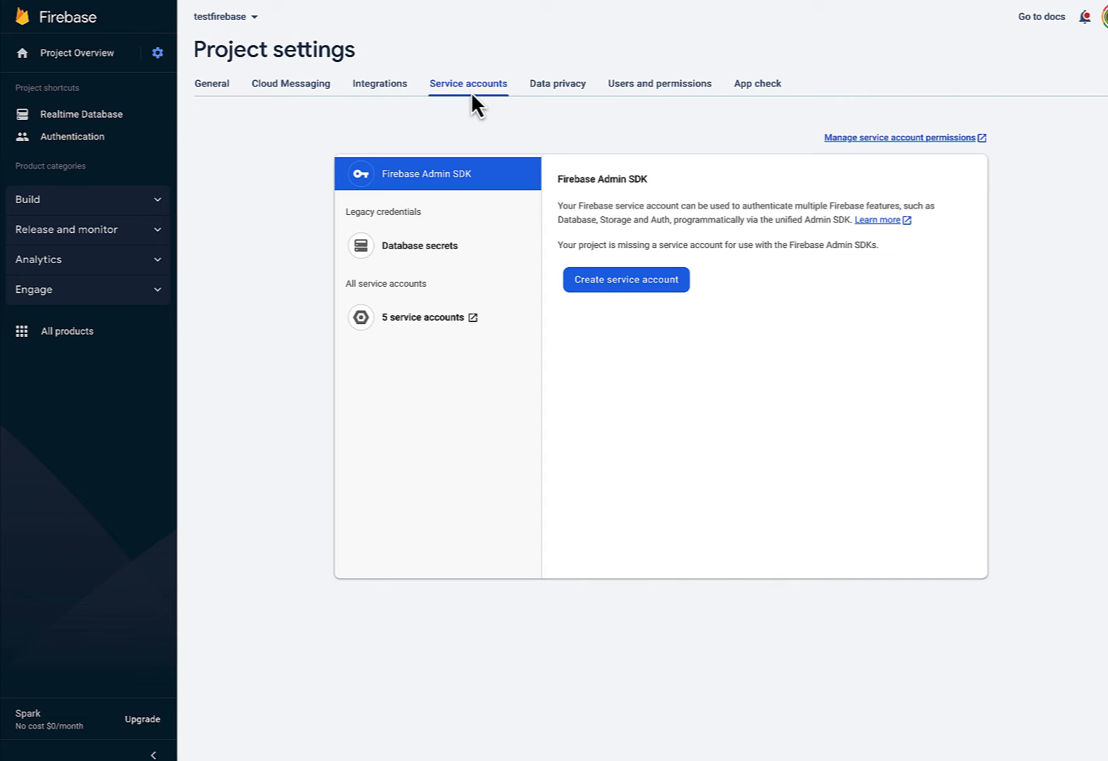
left_click(625, 279)
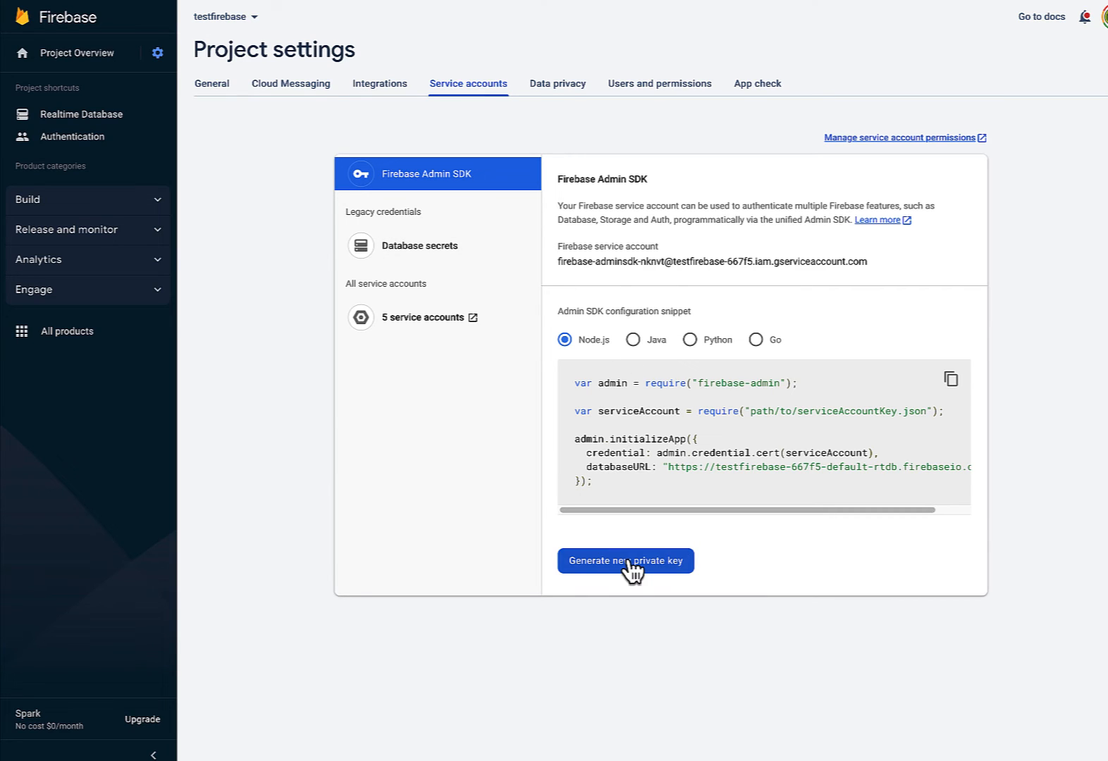
left_click(624, 560)
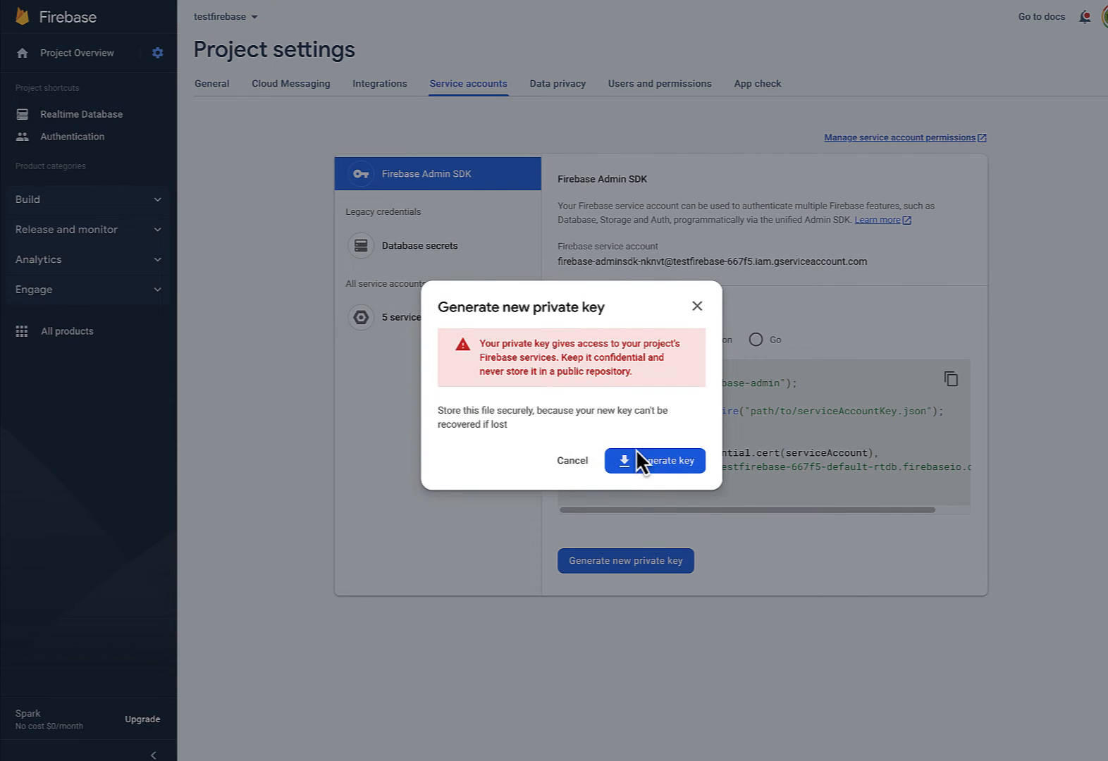
left_click(653, 460)
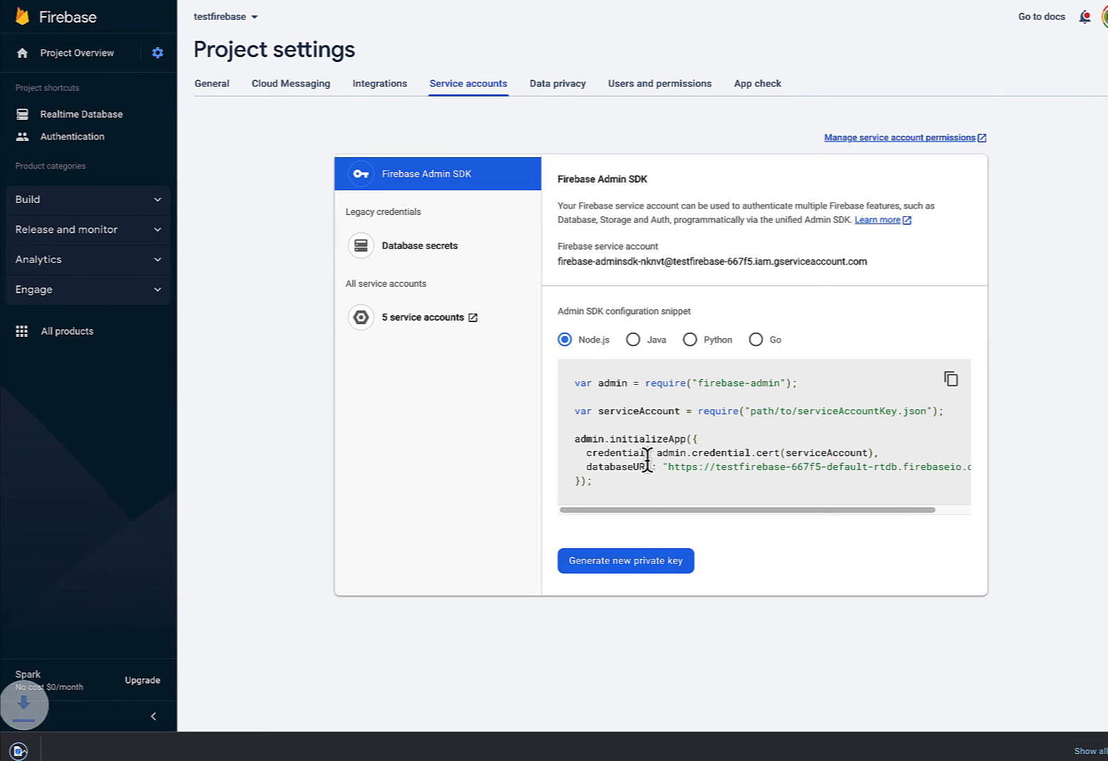
Step: Copy the project's Web API key from the General settings page
left_click(624, 561)
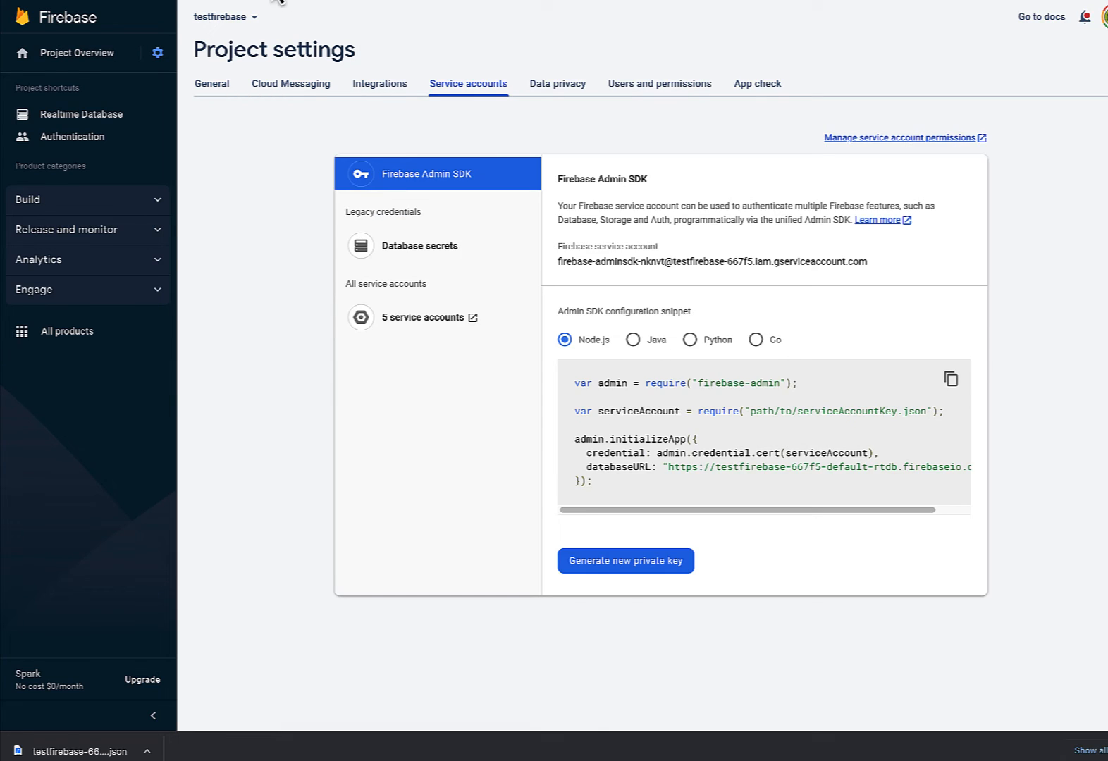
right_click(339, 361)
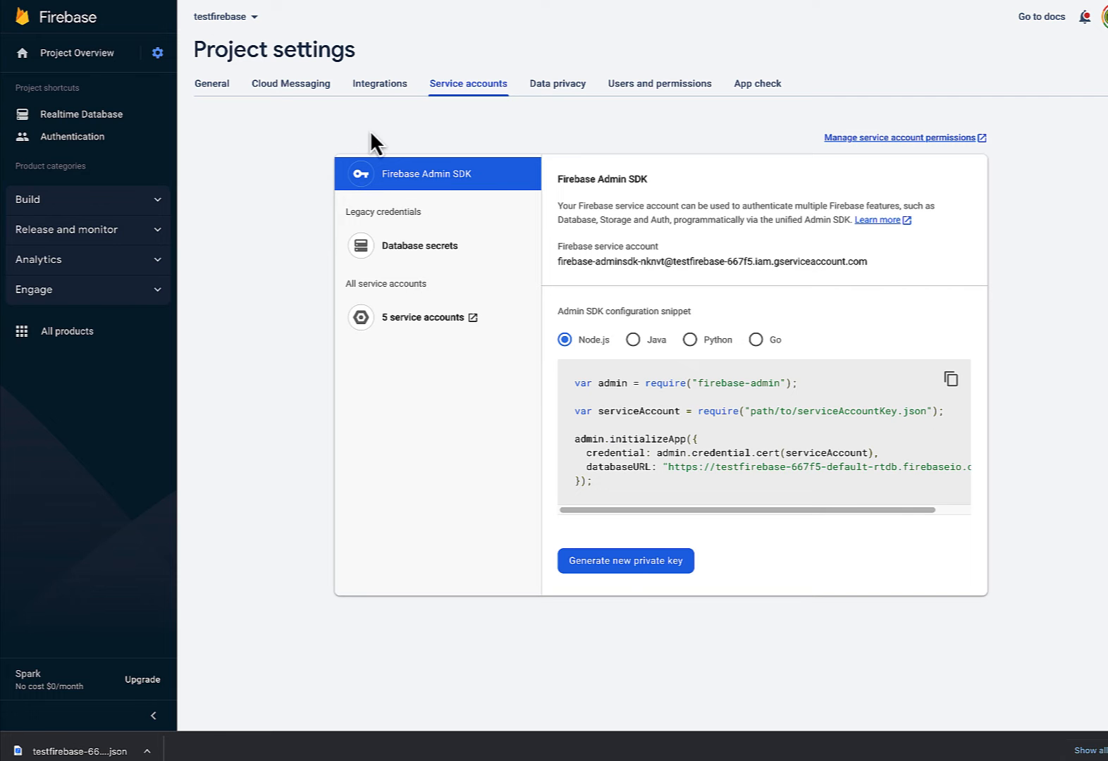
left_click(211, 84)
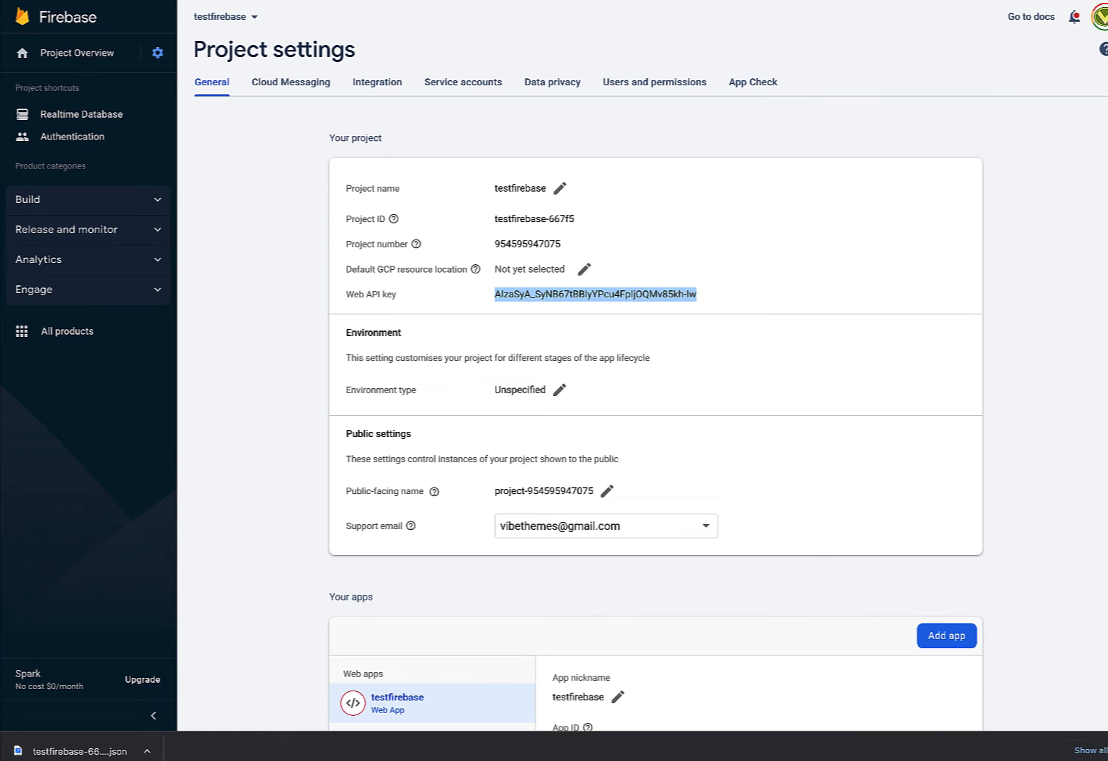
Step: Paste the Web API key into VibeBP's 'Enter Firebase web api key' field
right_click(339, 416)
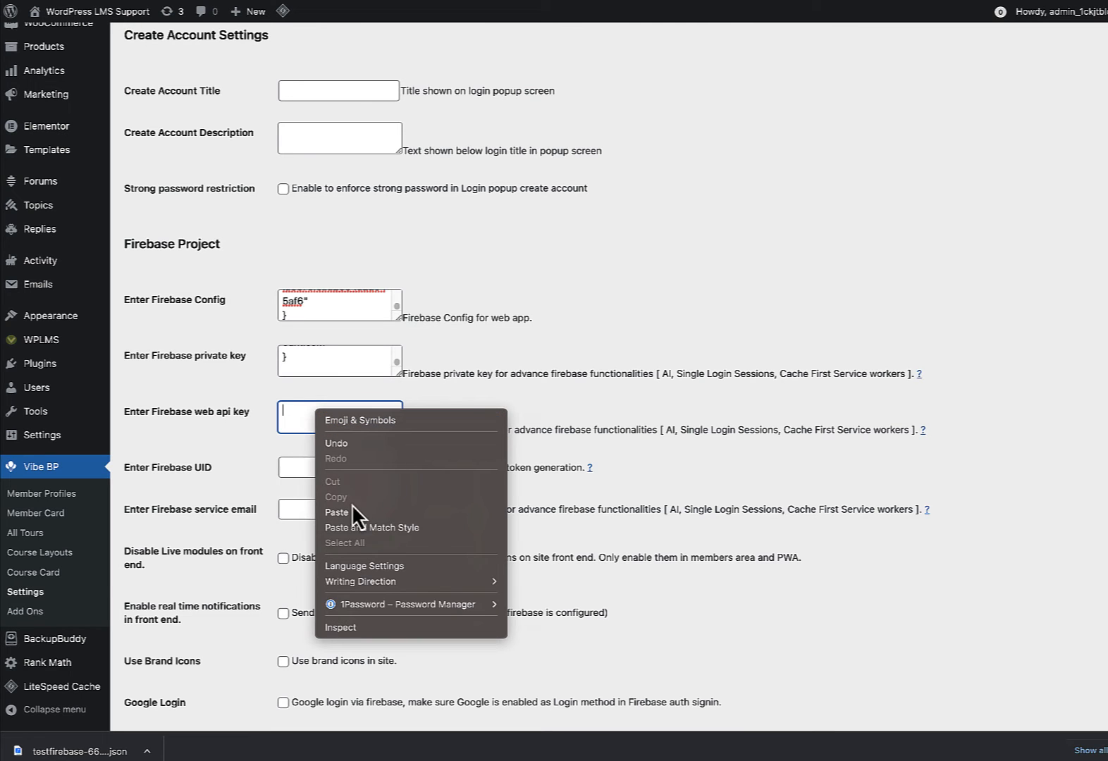
left_click(337, 512)
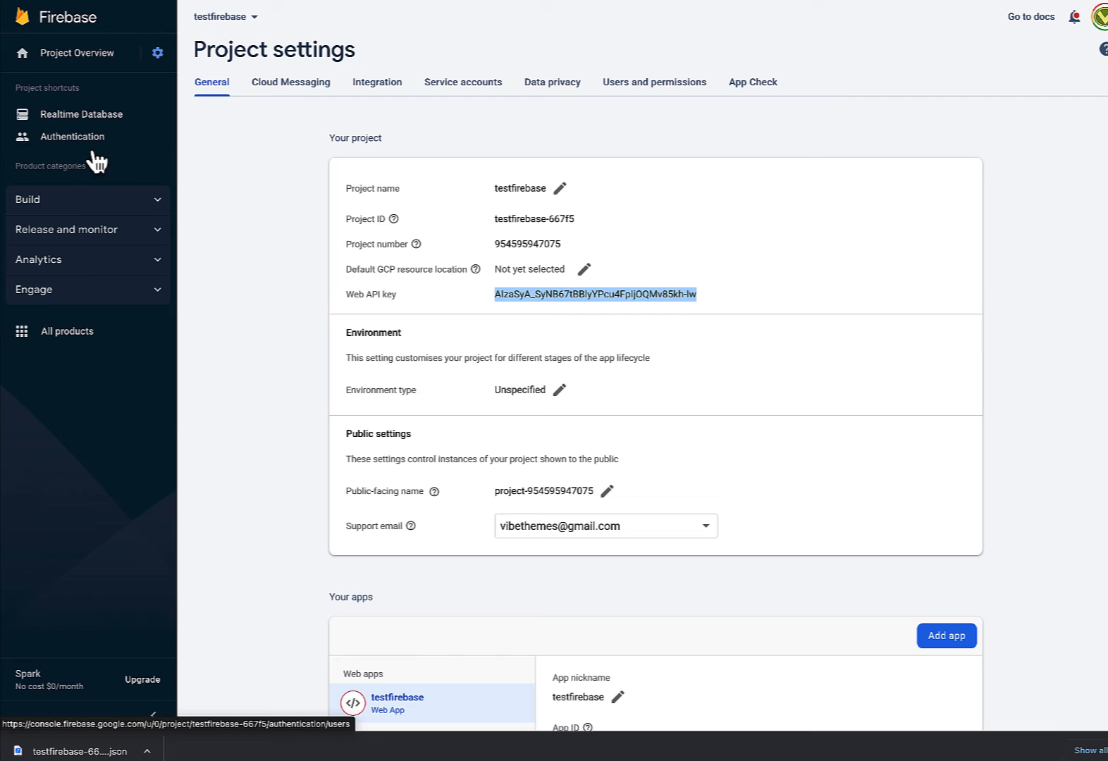
left_click(71, 136)
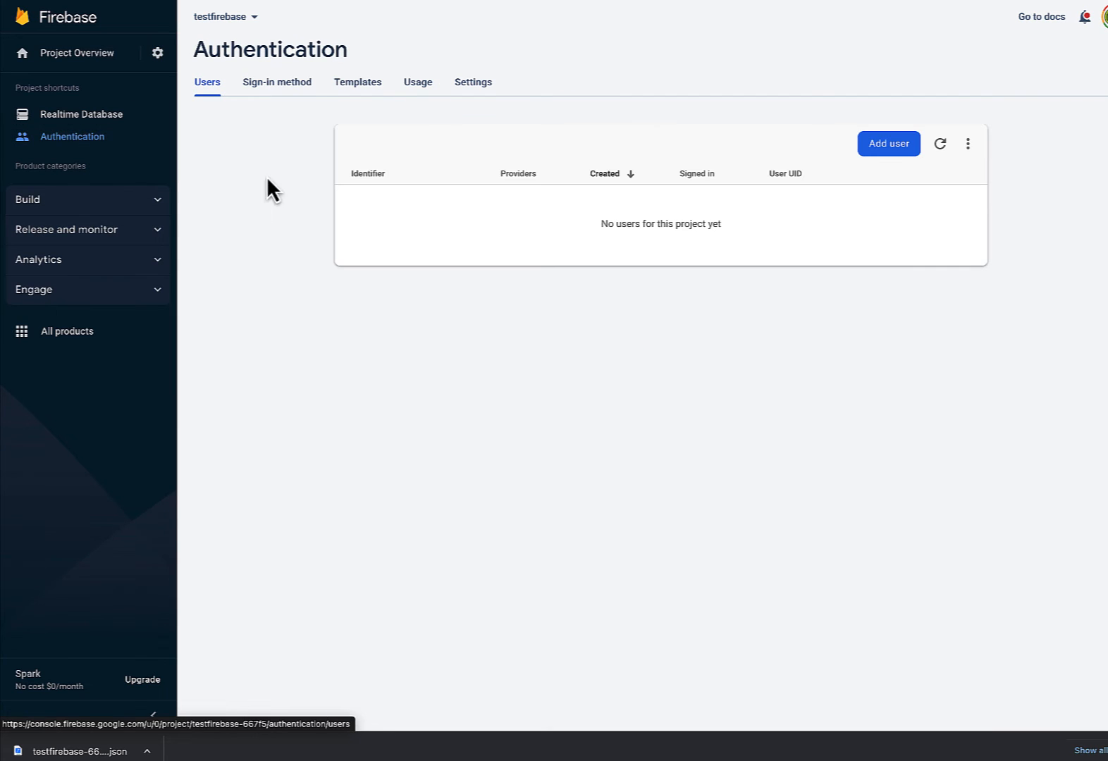
mouse_move(855, 207)
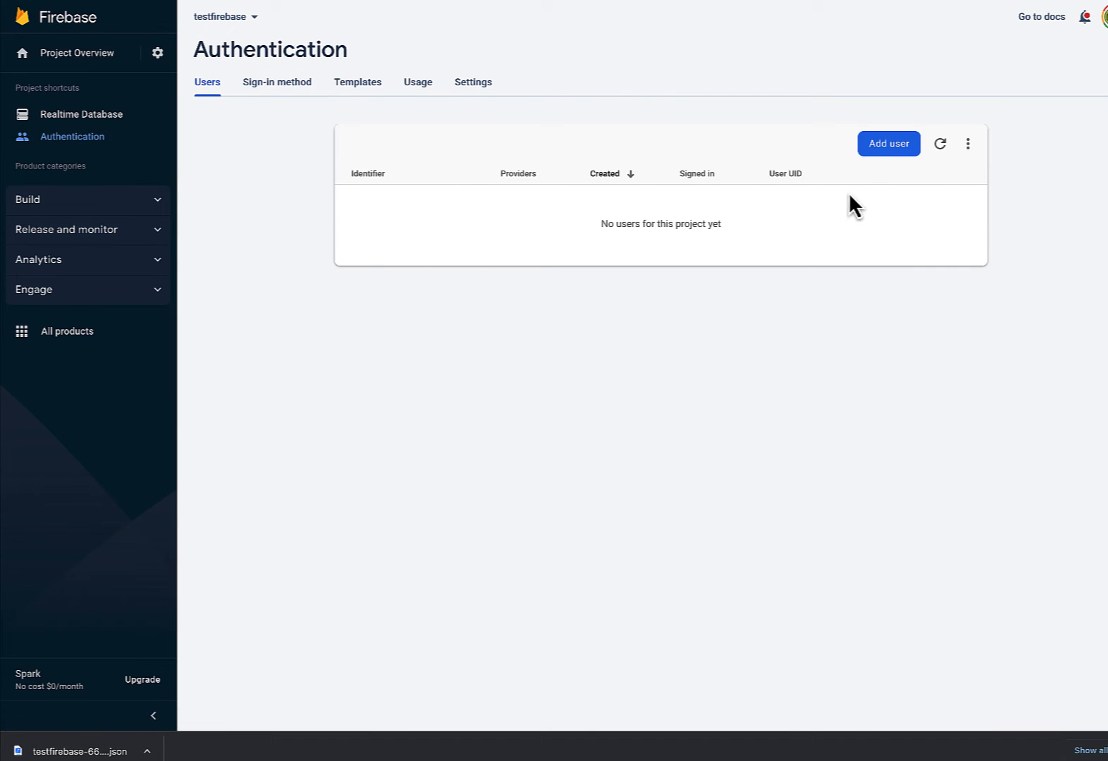
left_click(888, 144)
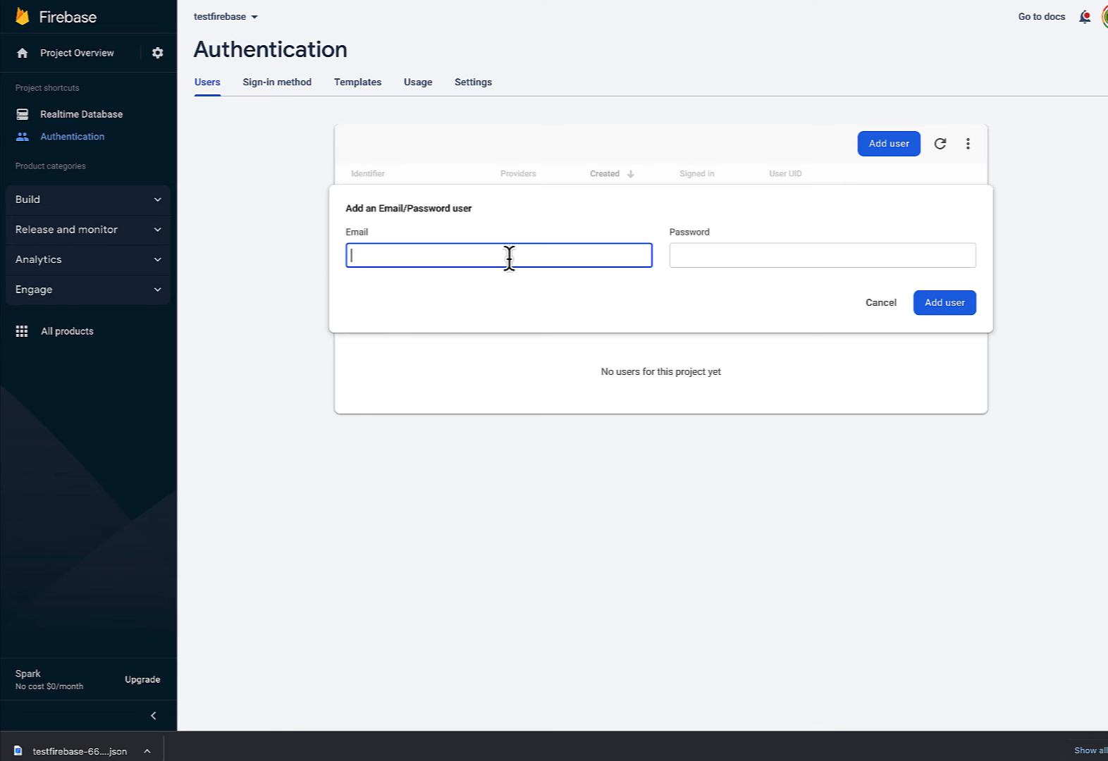
type("smple@sample.com")
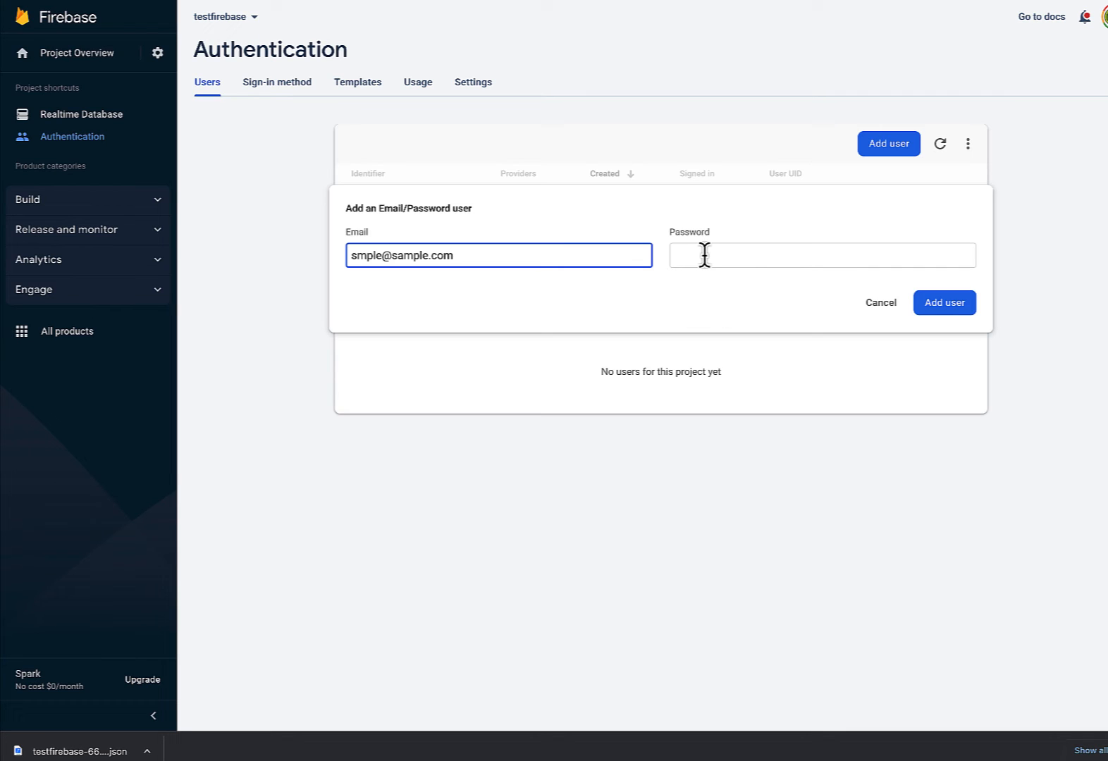
type("smple@sample.com")
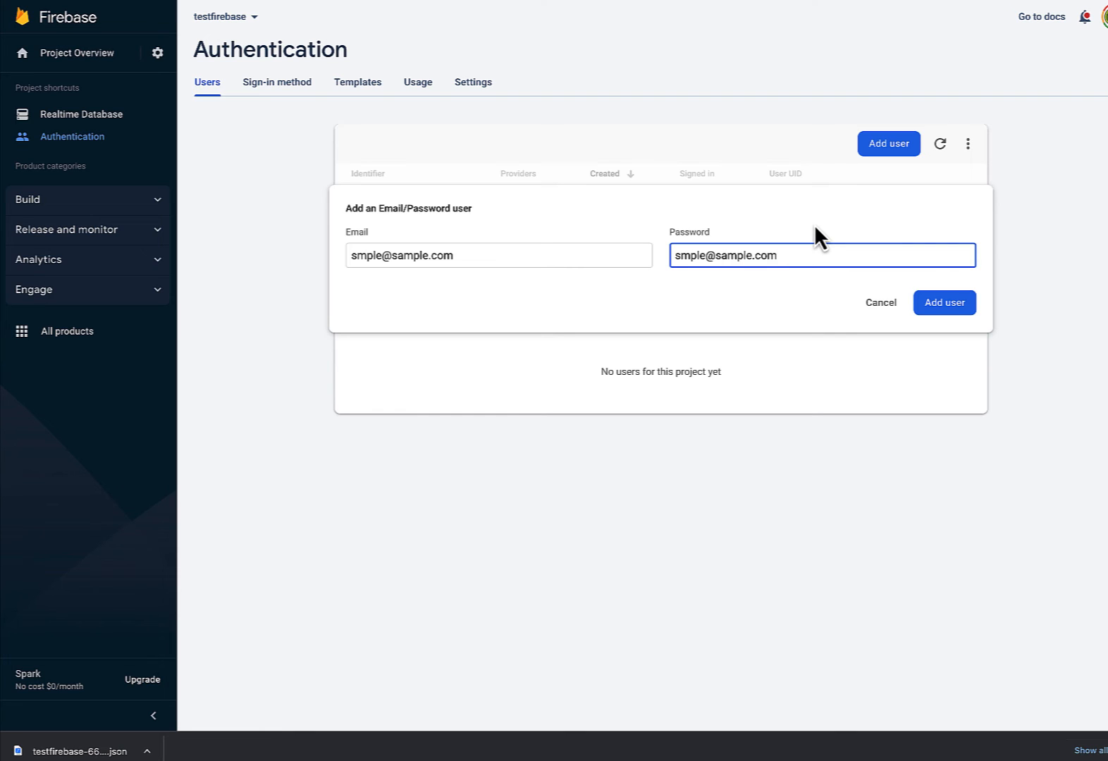
mouse_move(992, 472)
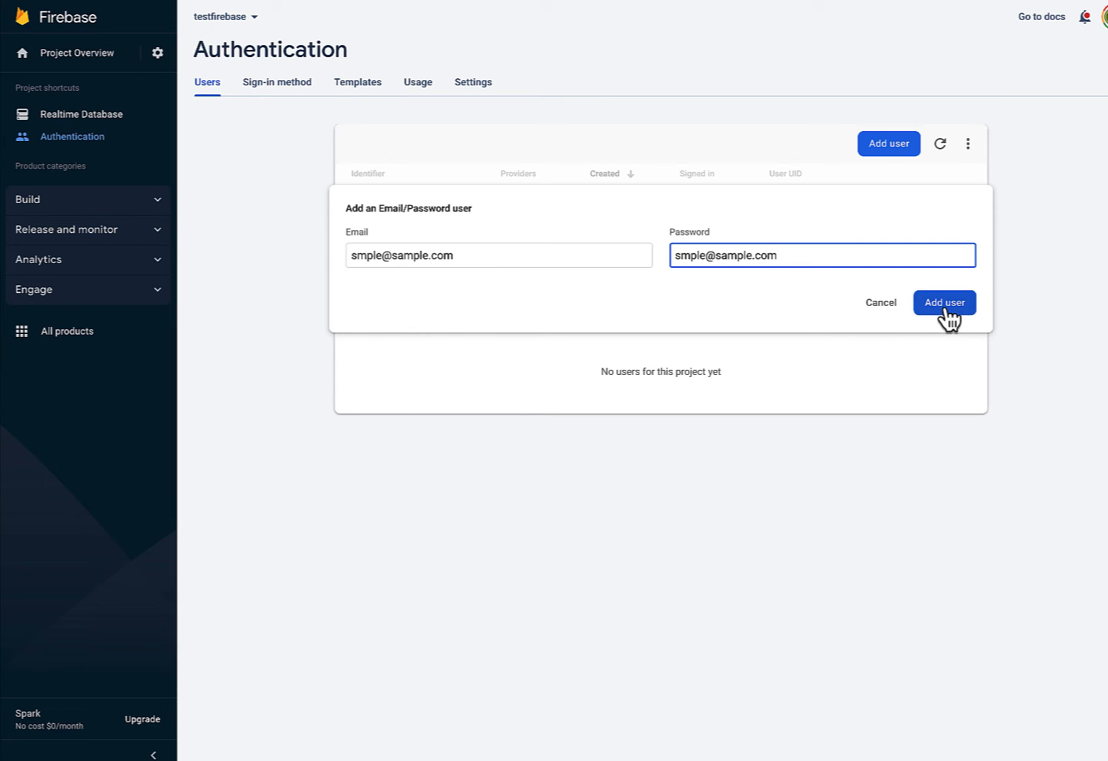
left_click(943, 301)
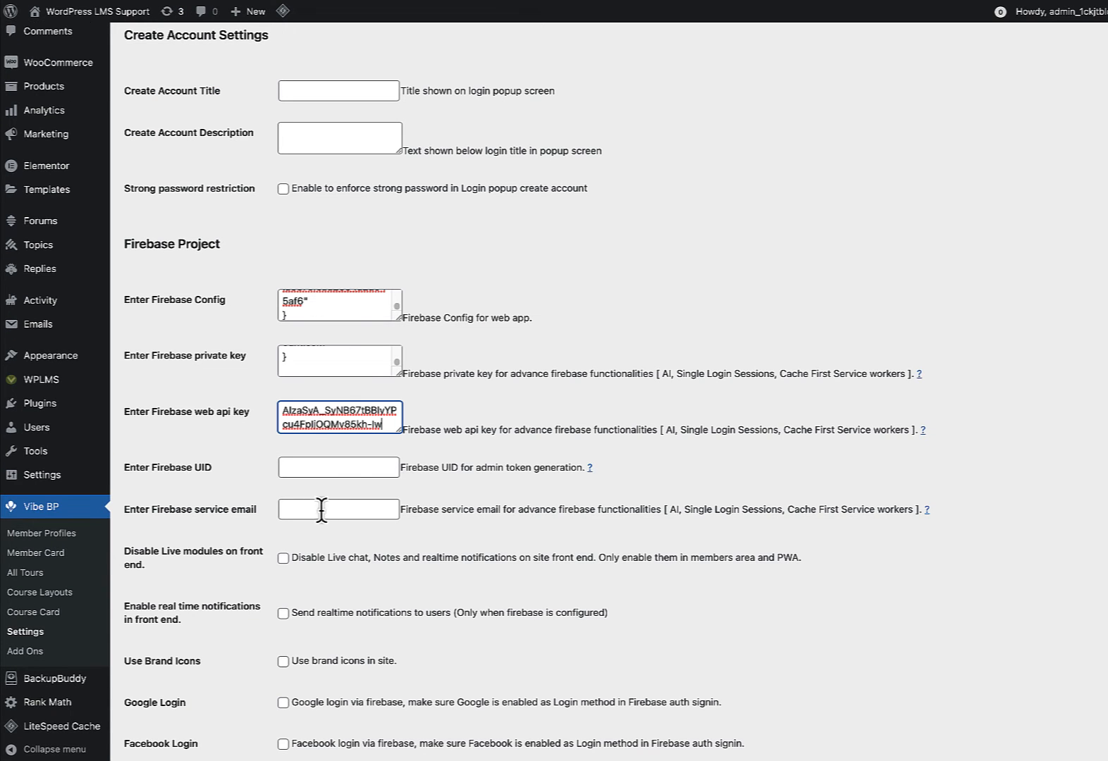
Step: Paste the new user's UID and the Admin SDK service account email into VibeBP's fields
right_click(338, 467)
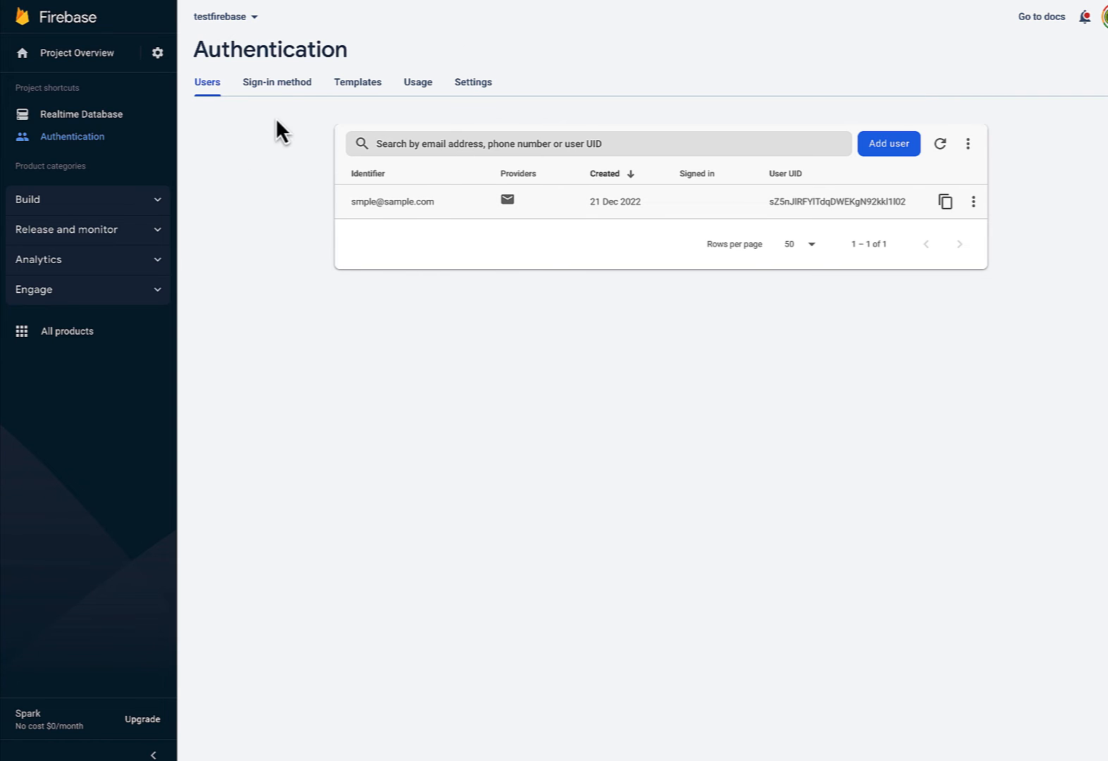
left_click(158, 53)
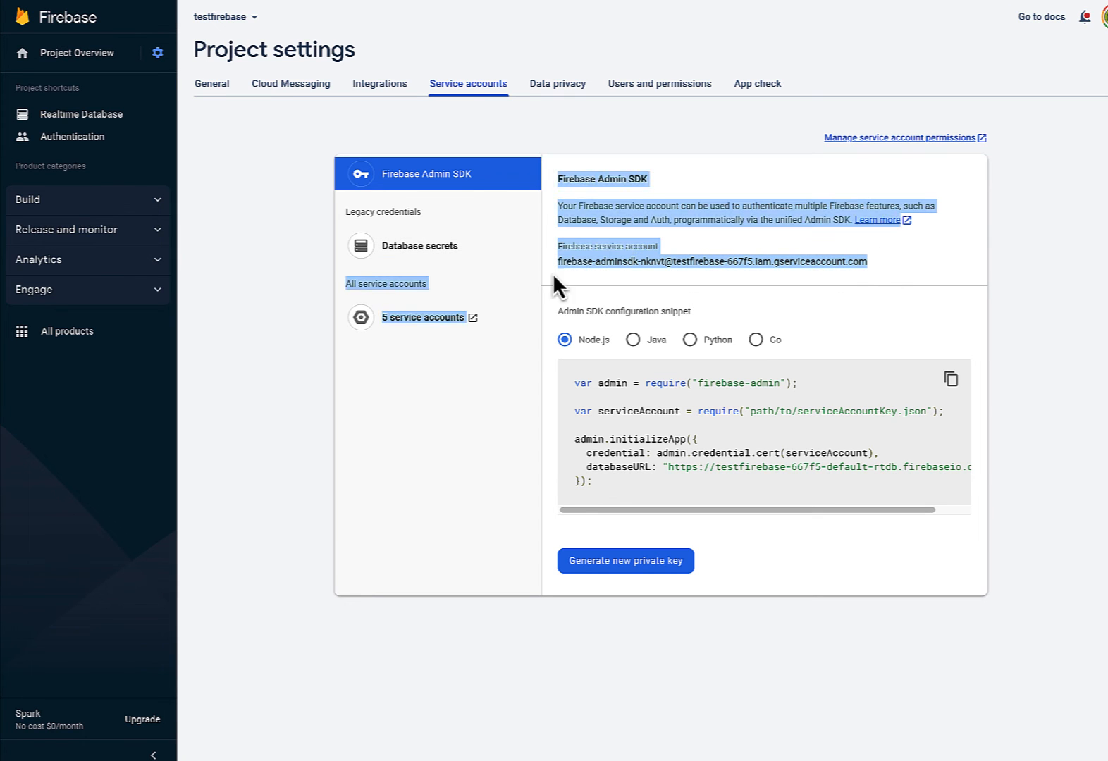
right_click(712, 262)
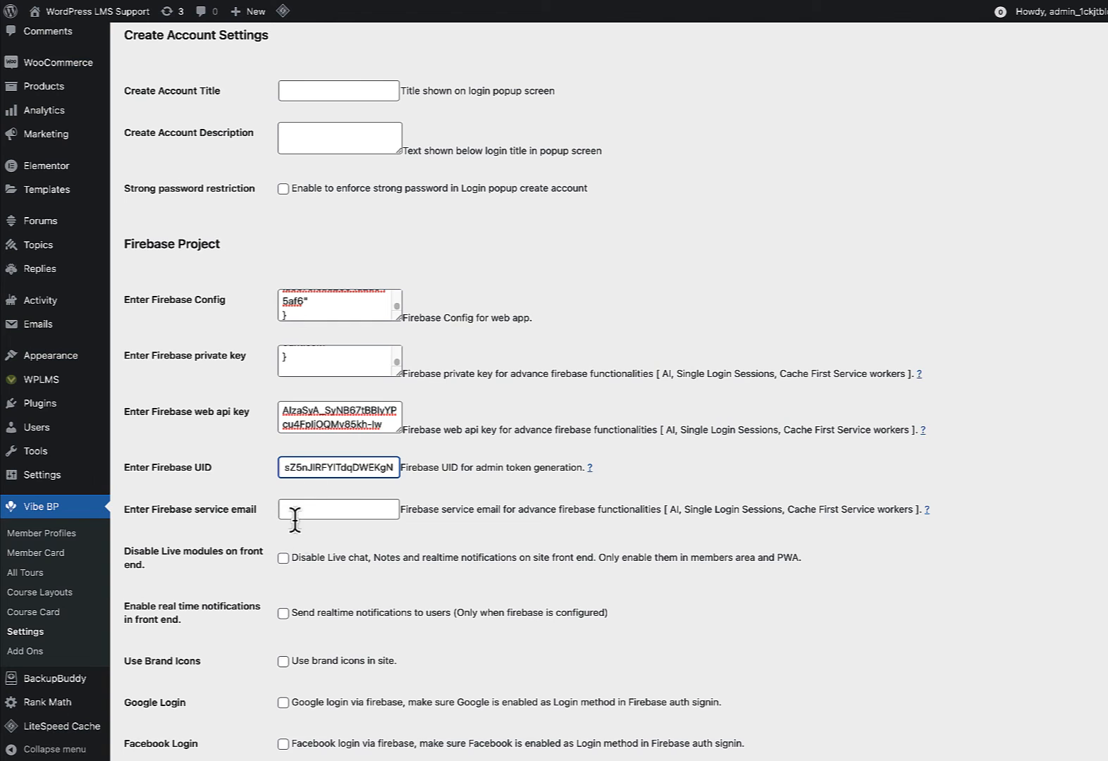
right_click(338, 509)
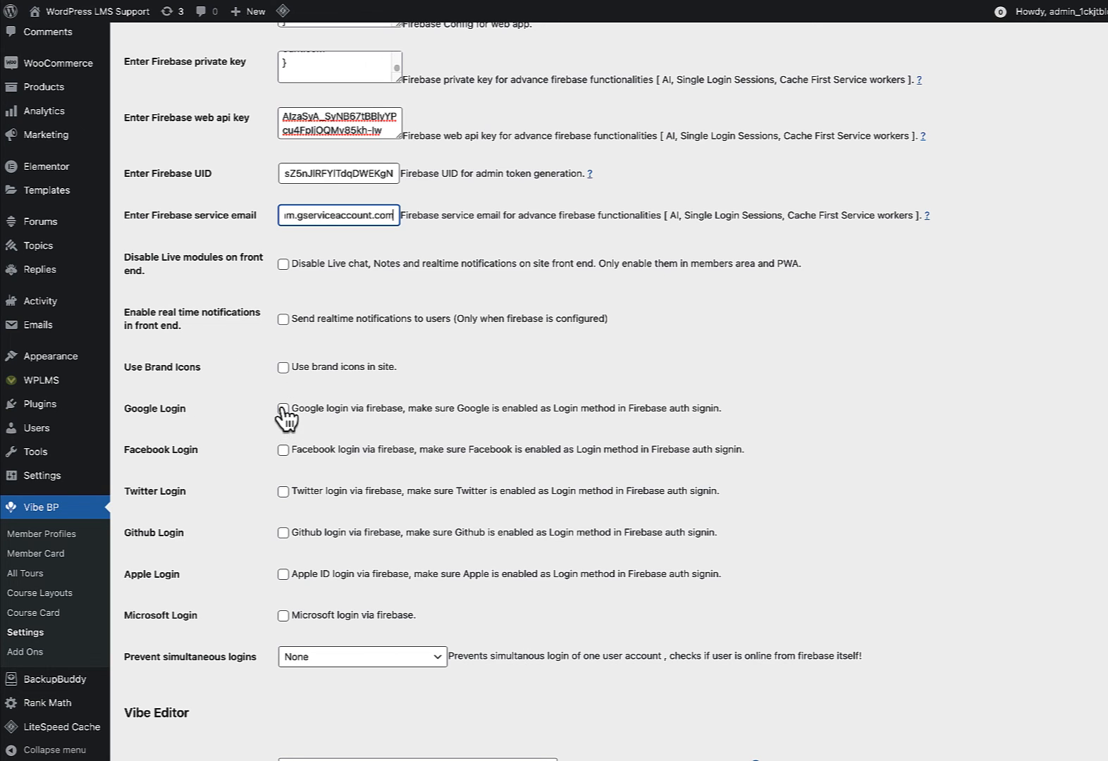
Step: Enable Google Login and set simultaneous logins to 'Logout all existing and log in'
left_click(282, 408)
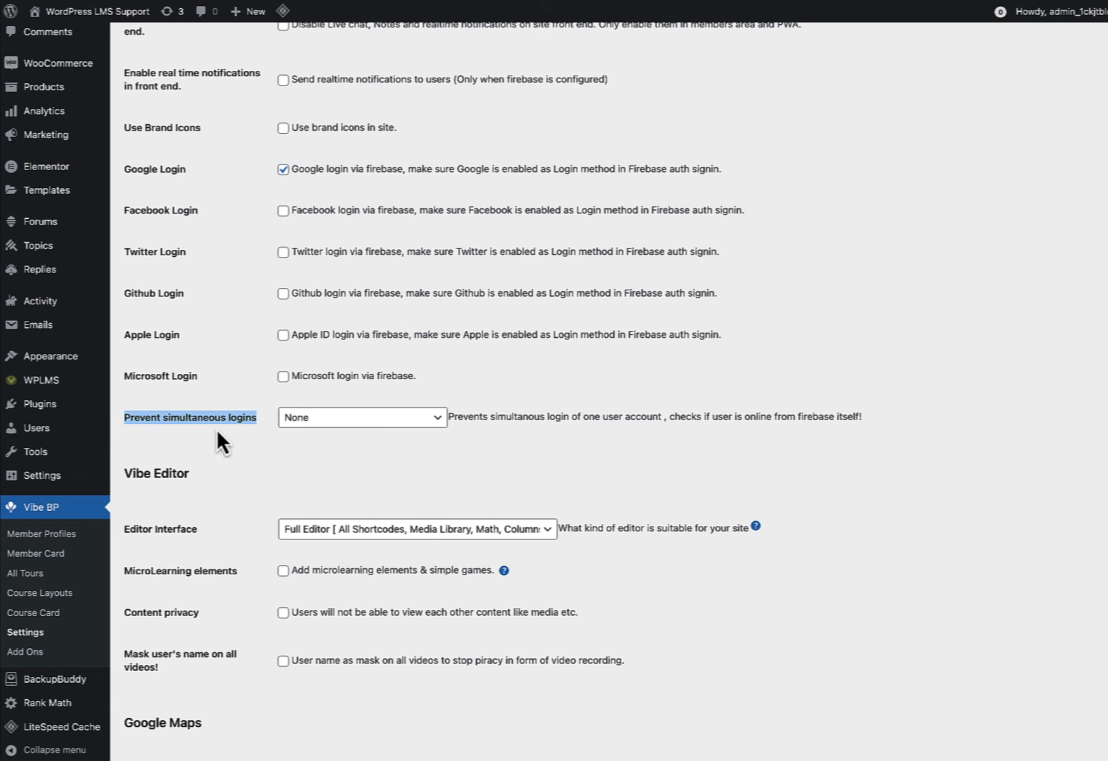
left_click(360, 417)
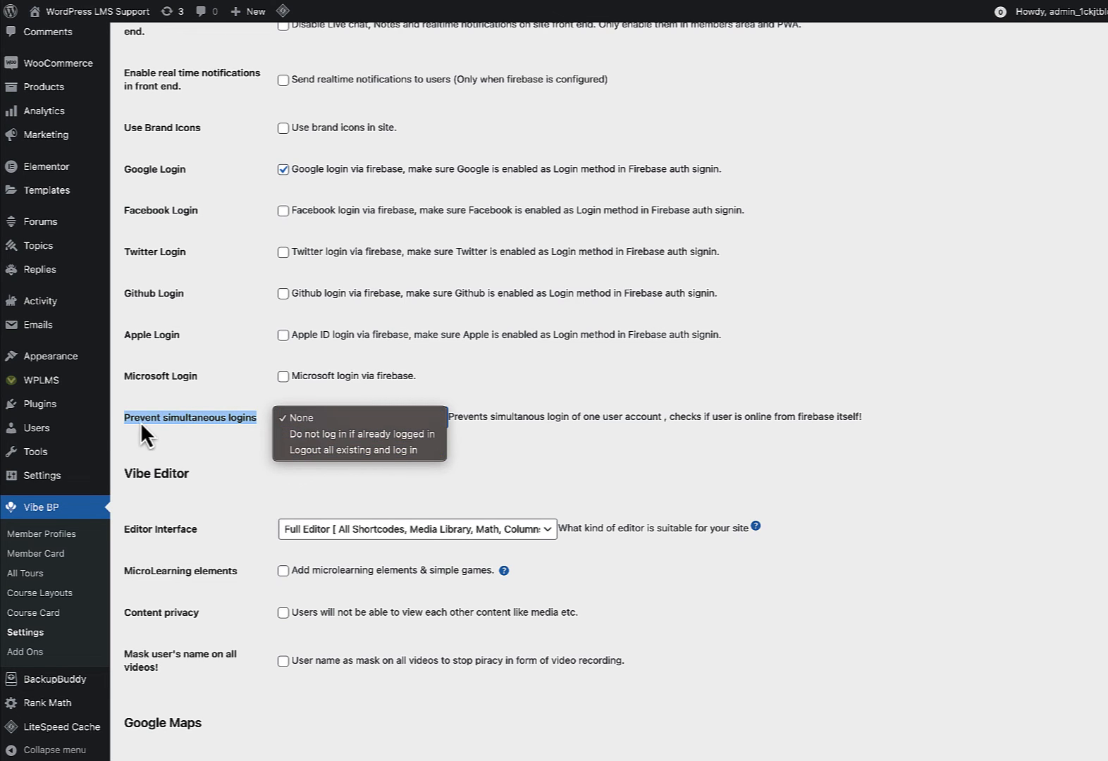
left_click(344, 451)
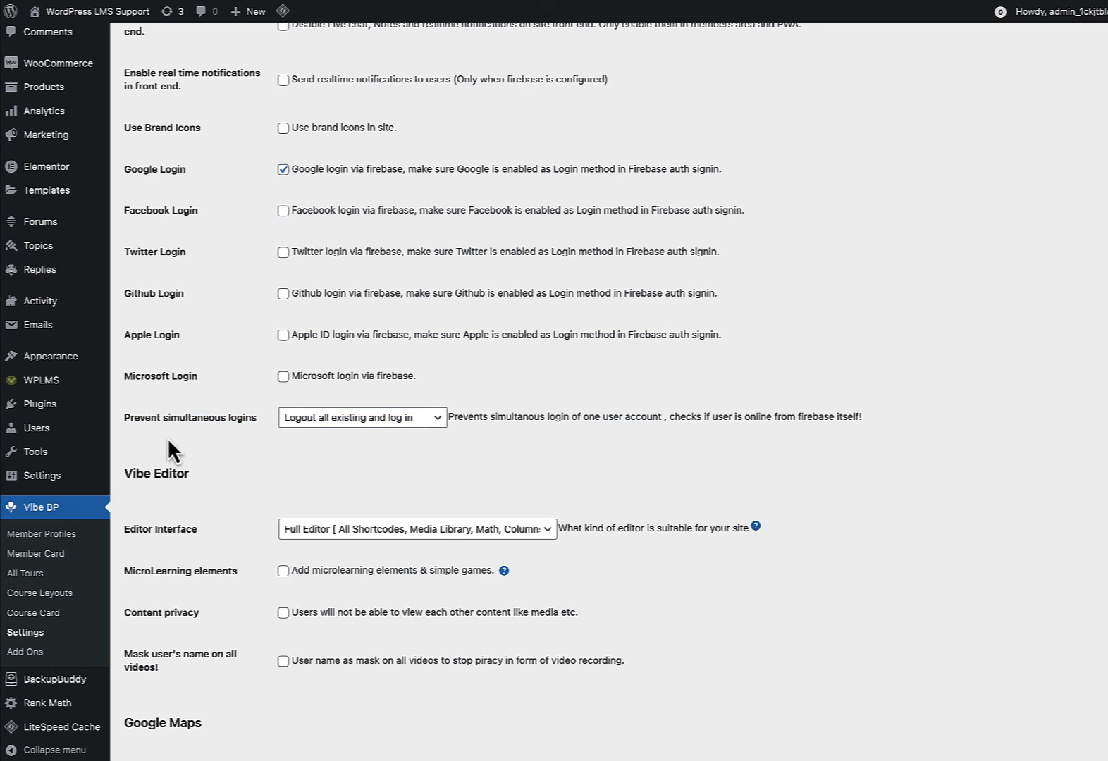
mouse_move(154, 440)
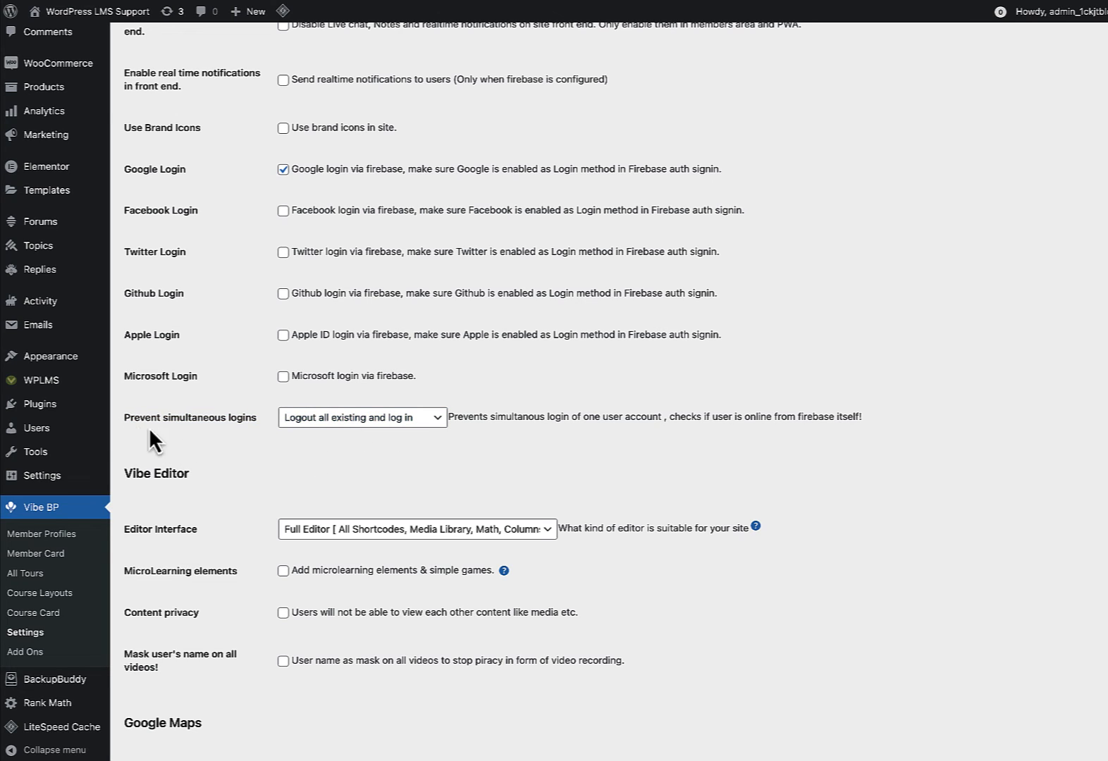
mouse_move(296, 466)
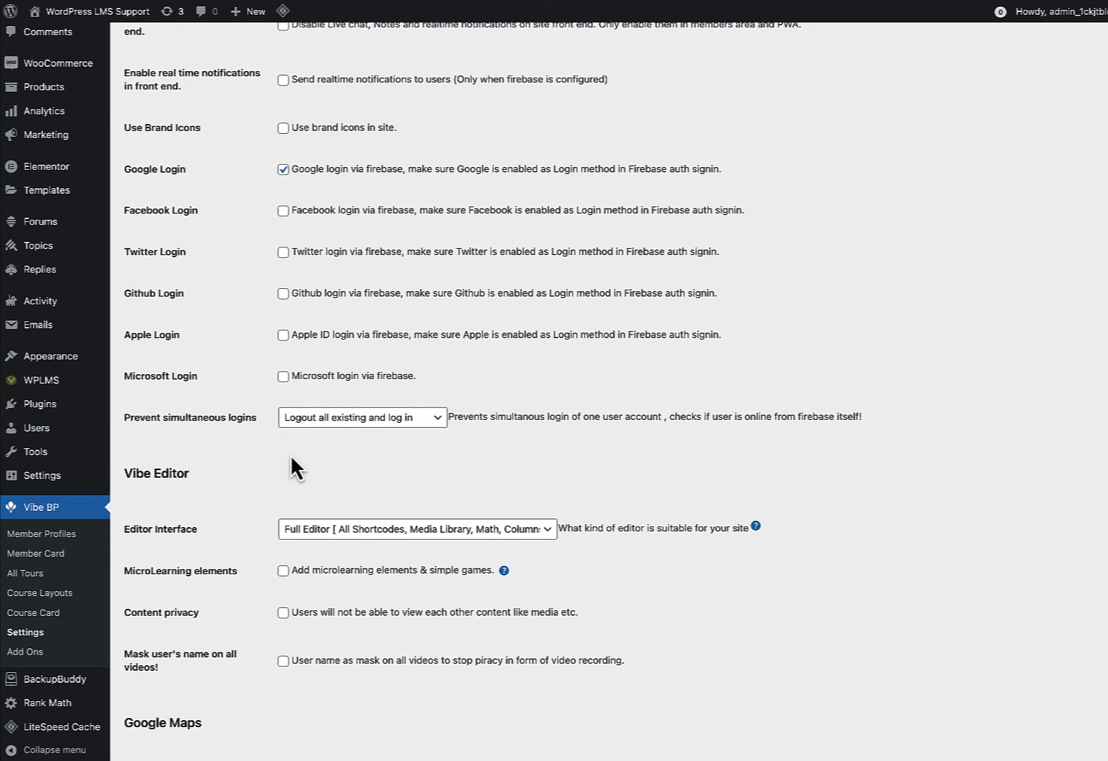
mouse_move(357, 372)
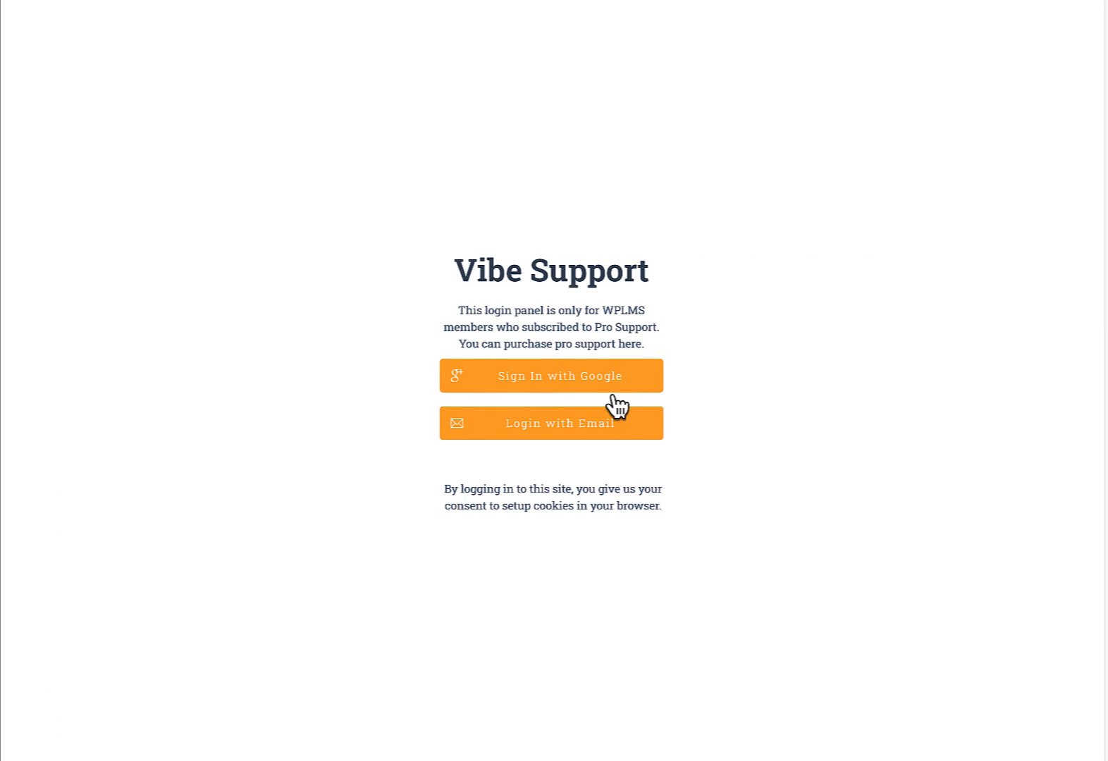
mouse_move(525, 419)
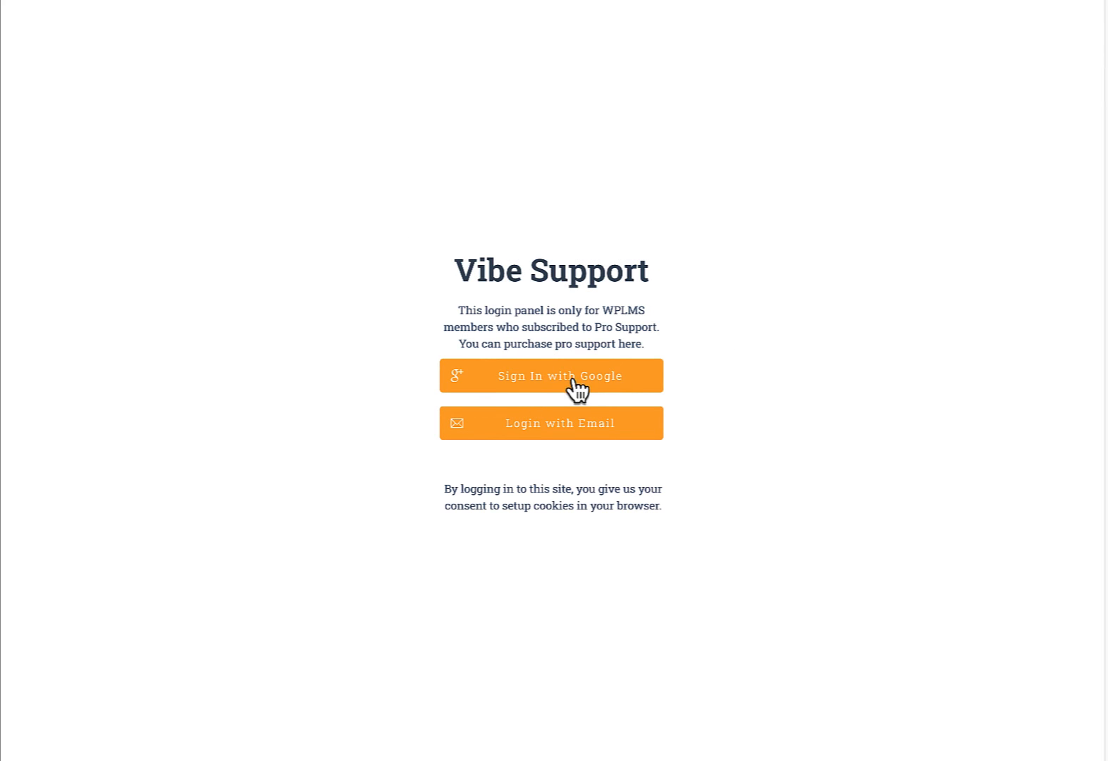
left_click(551, 375)
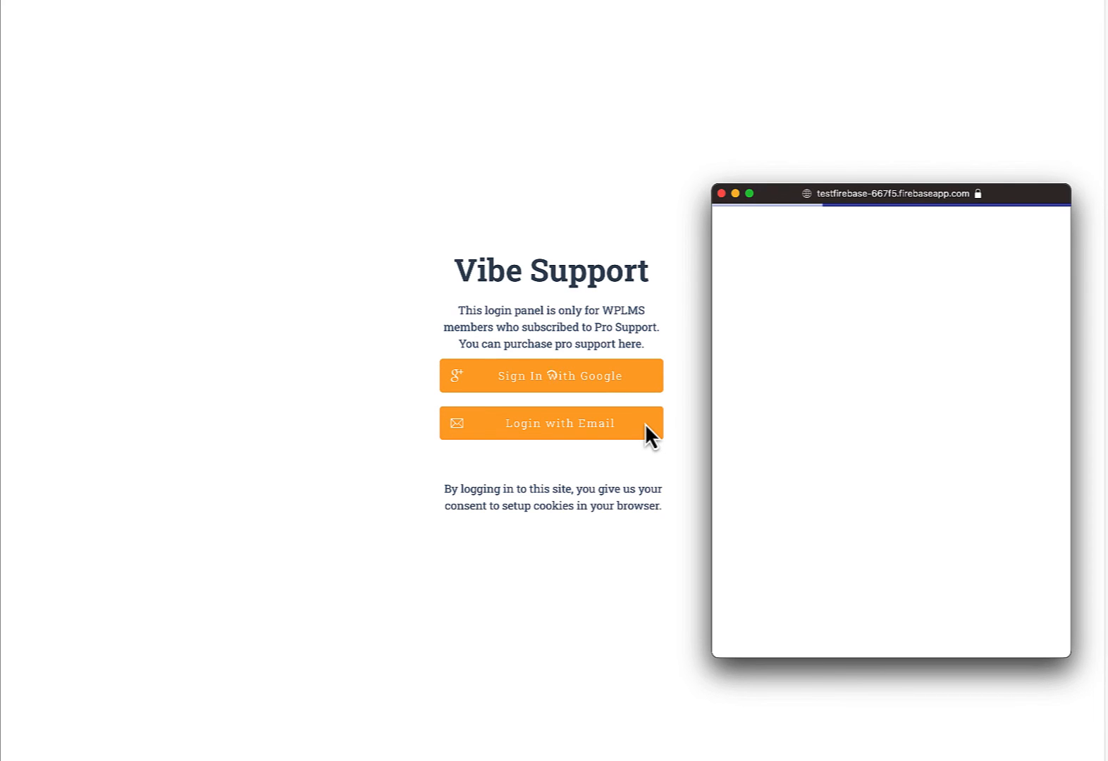
left_click(549, 375)
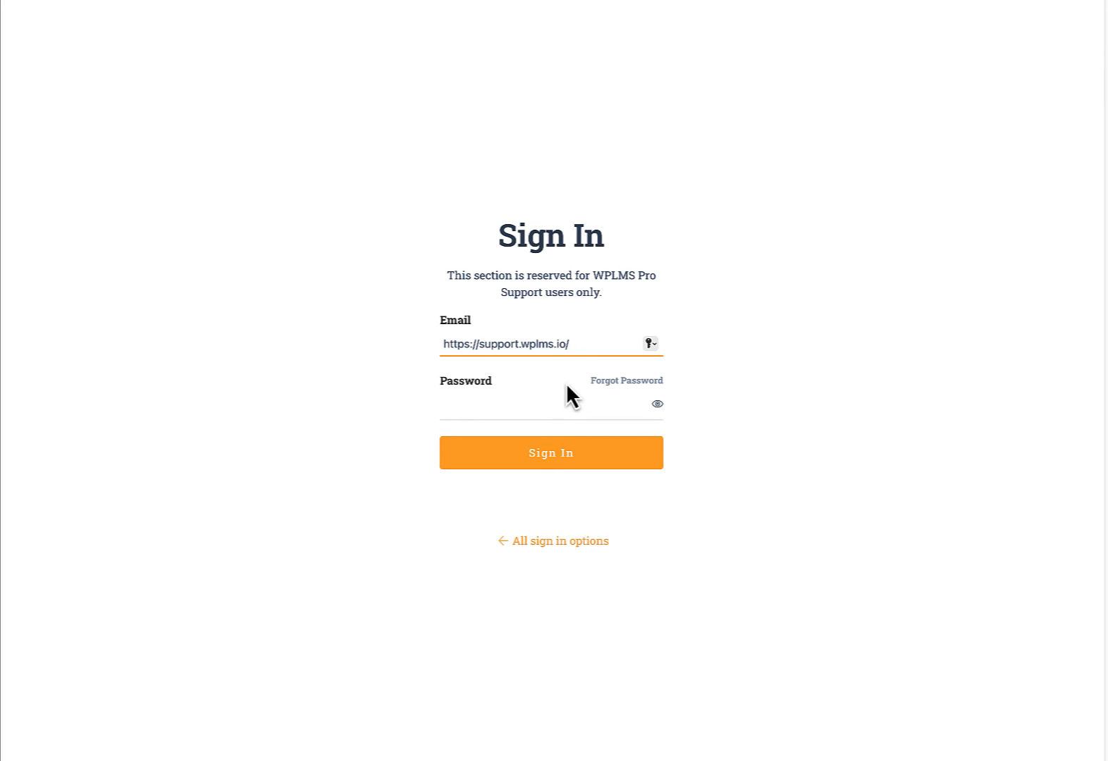
type("s")
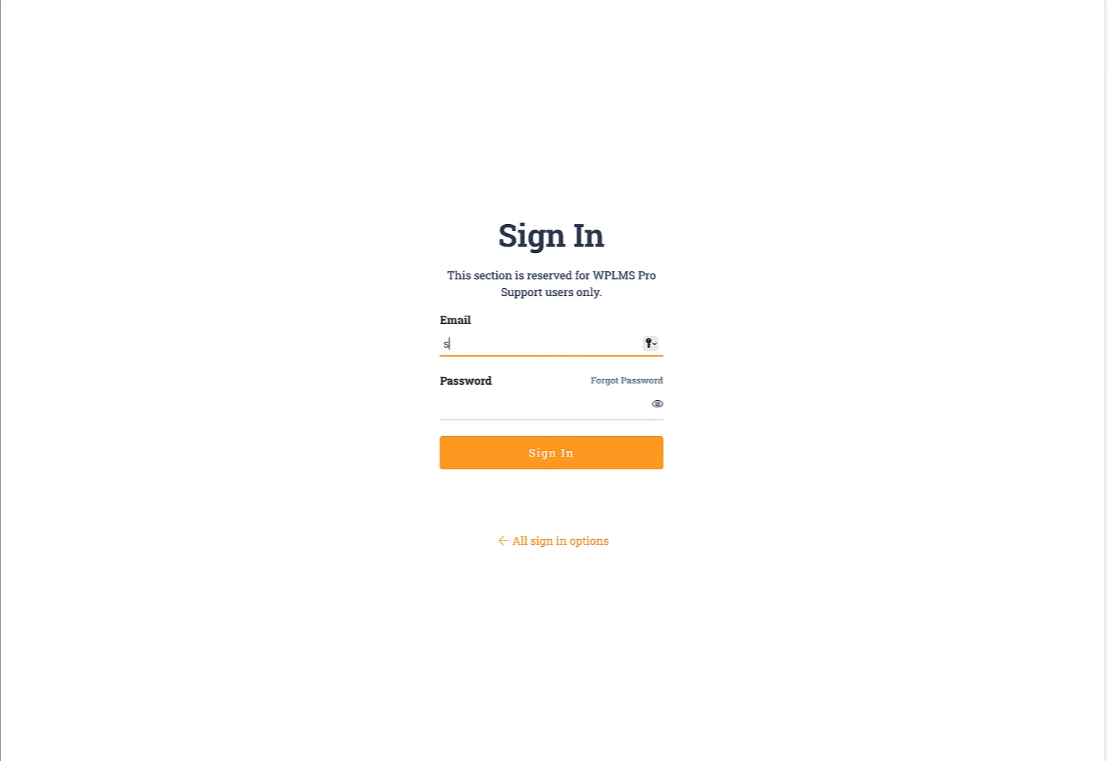
type("tudent@student.com")
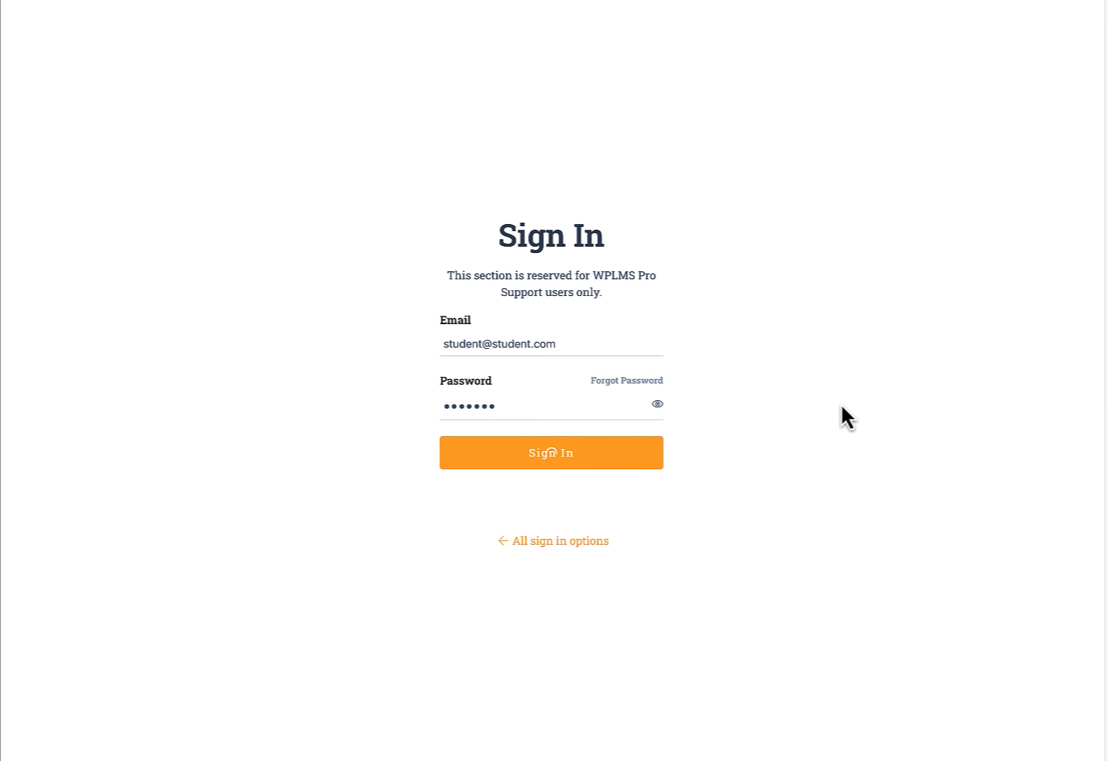
left_click(550, 453)
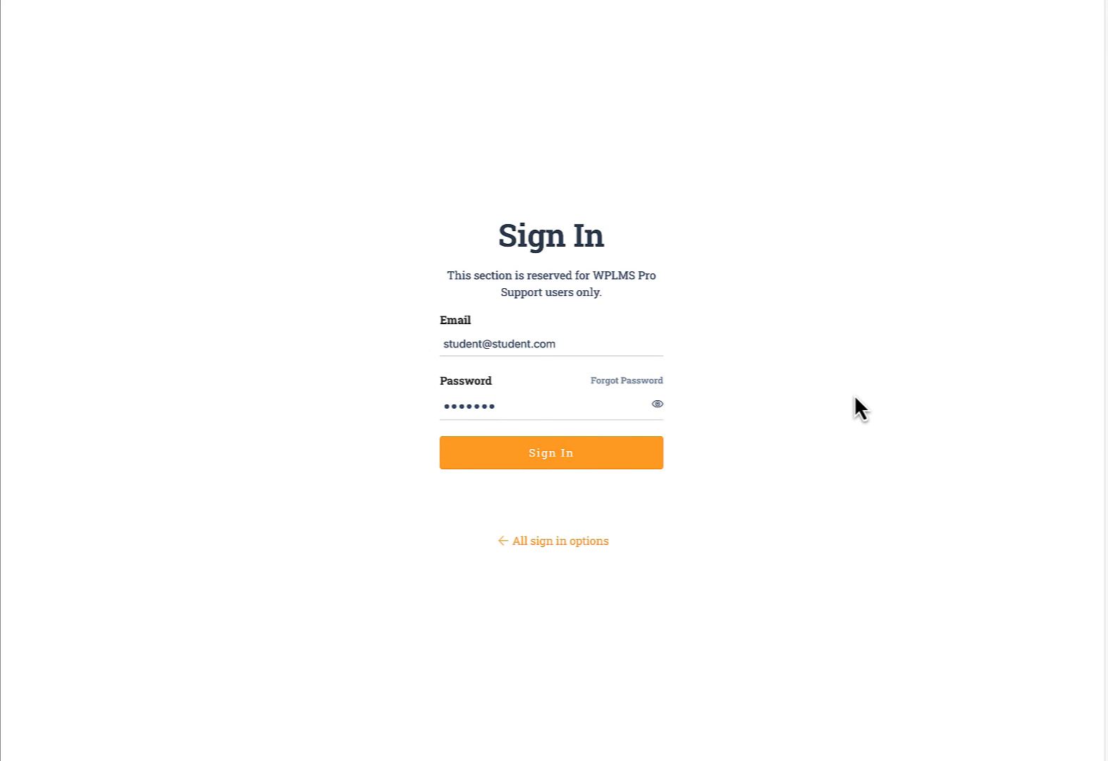
left_click(550, 454)
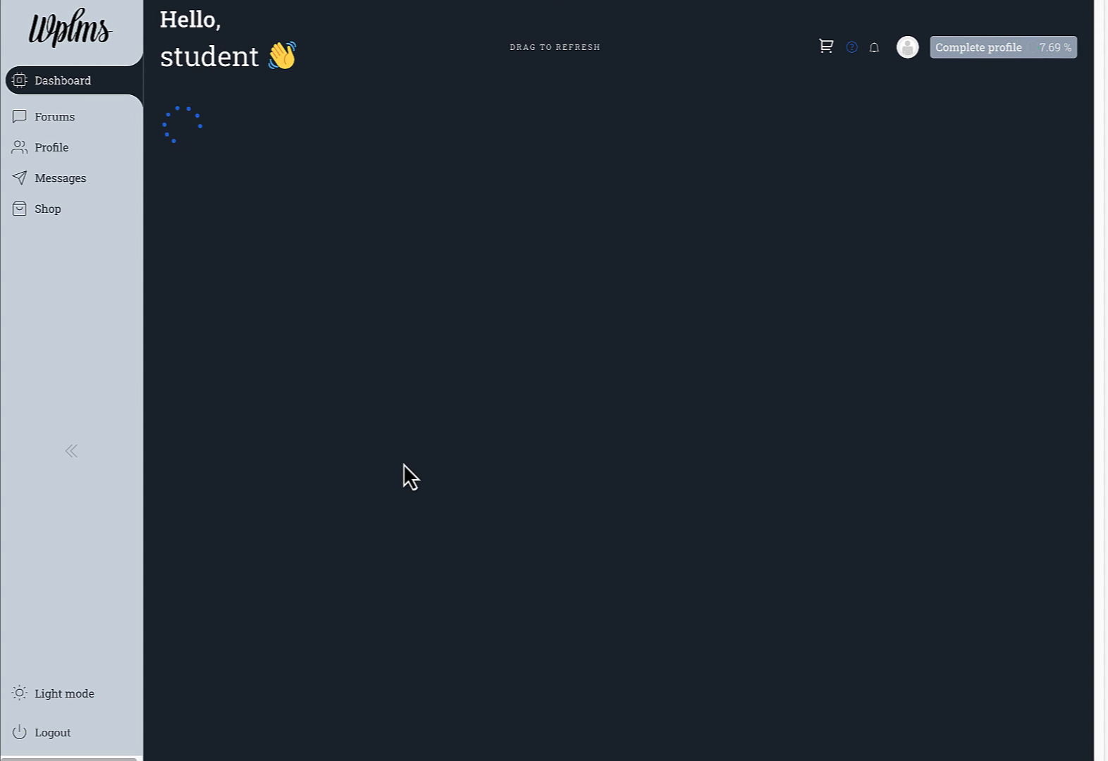
left_click(54, 116)
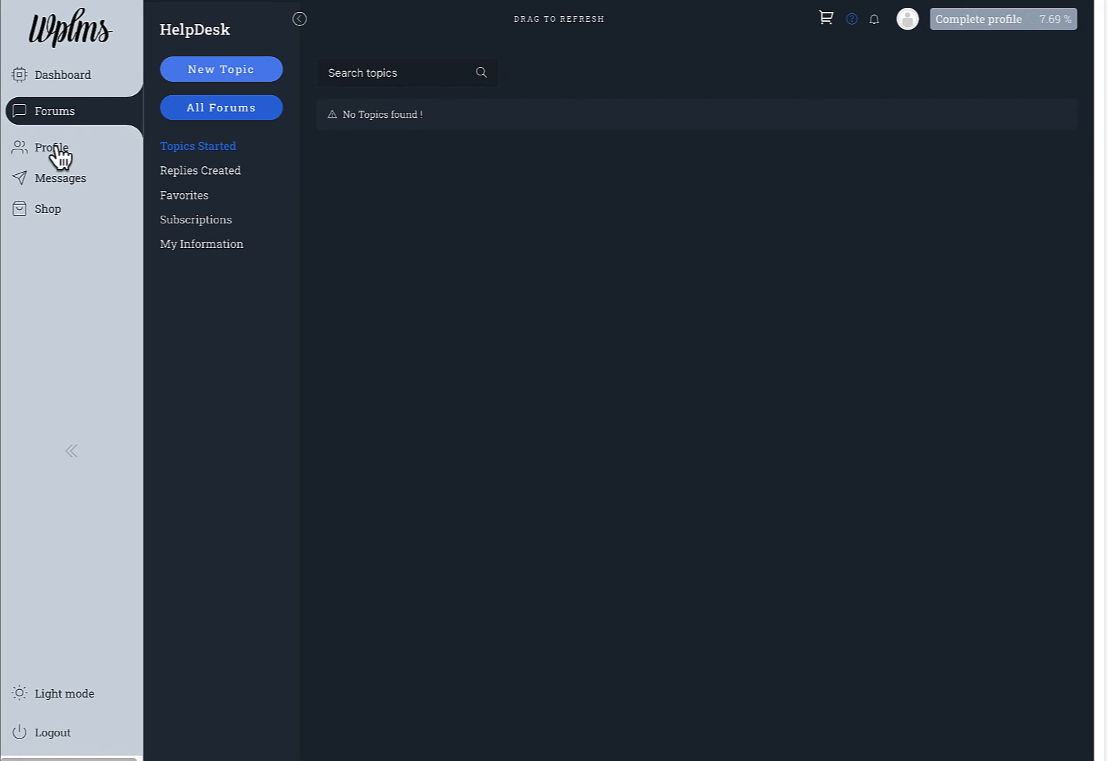
left_click(64, 74)
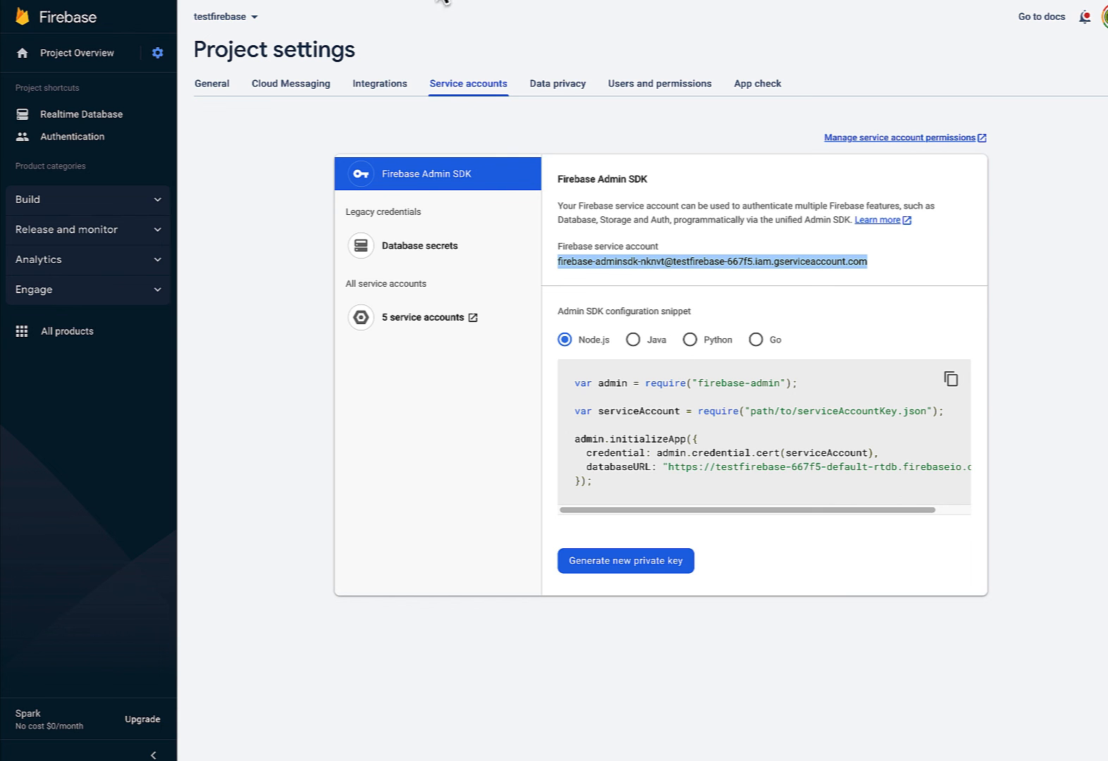
left_click(71, 137)
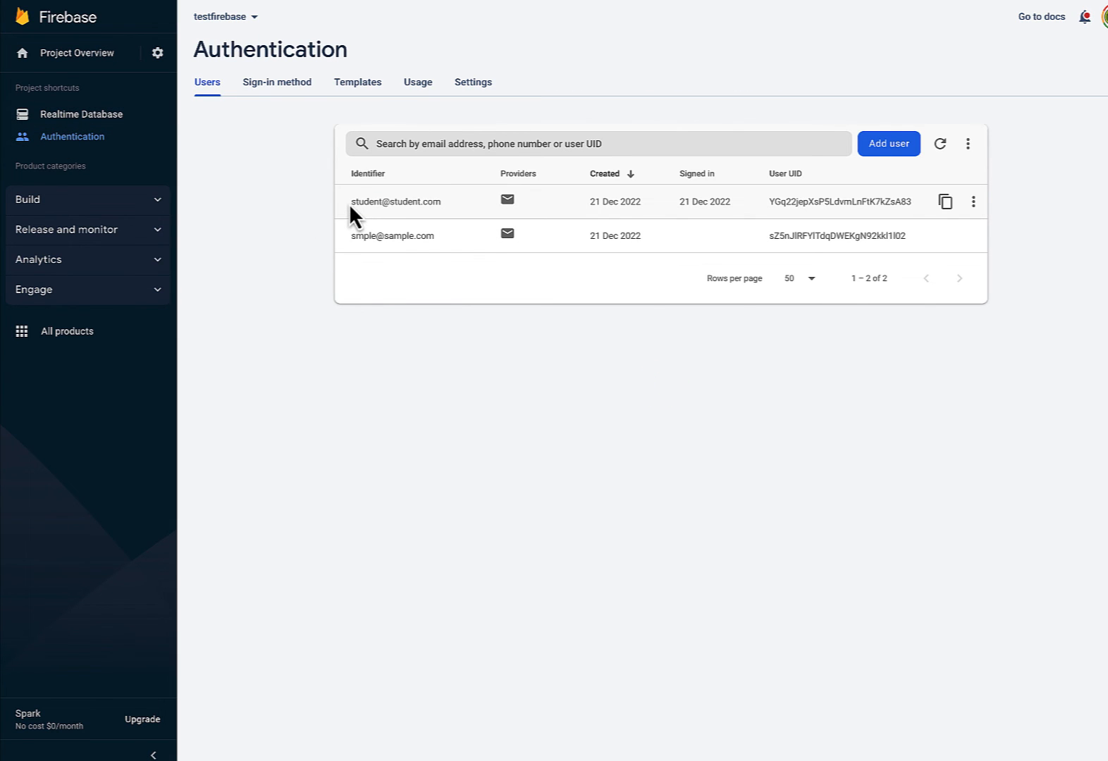
mouse_move(395, 202)
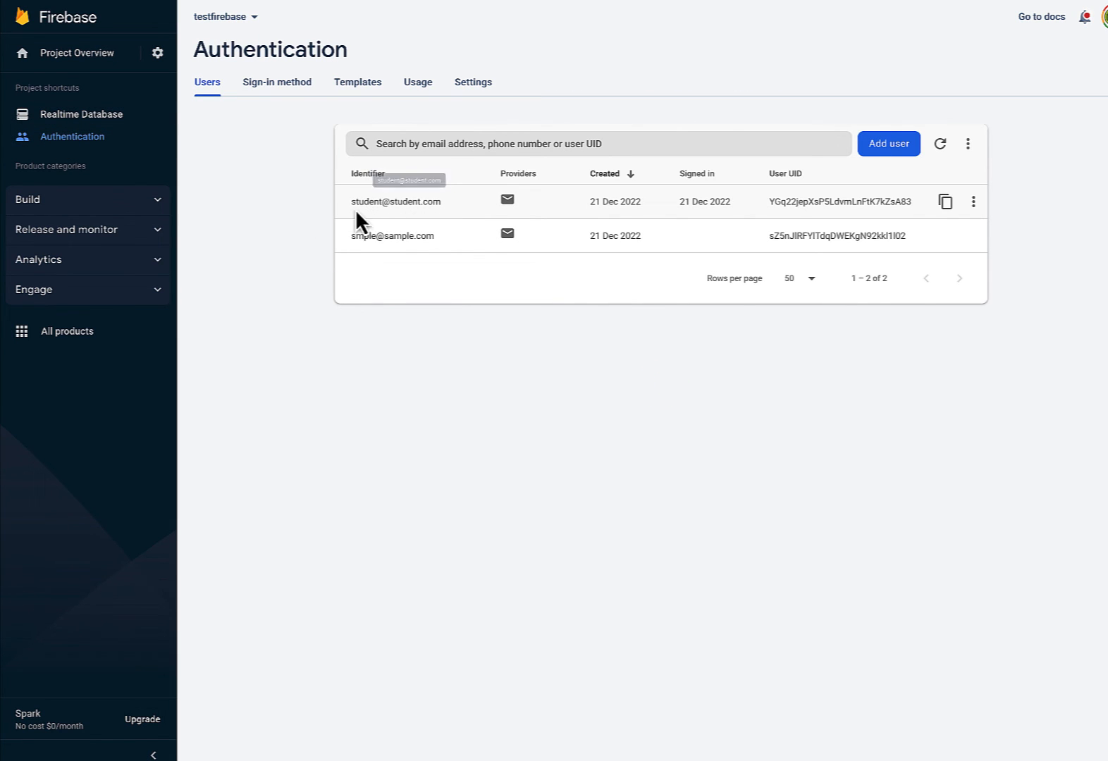
mouse_move(945, 203)
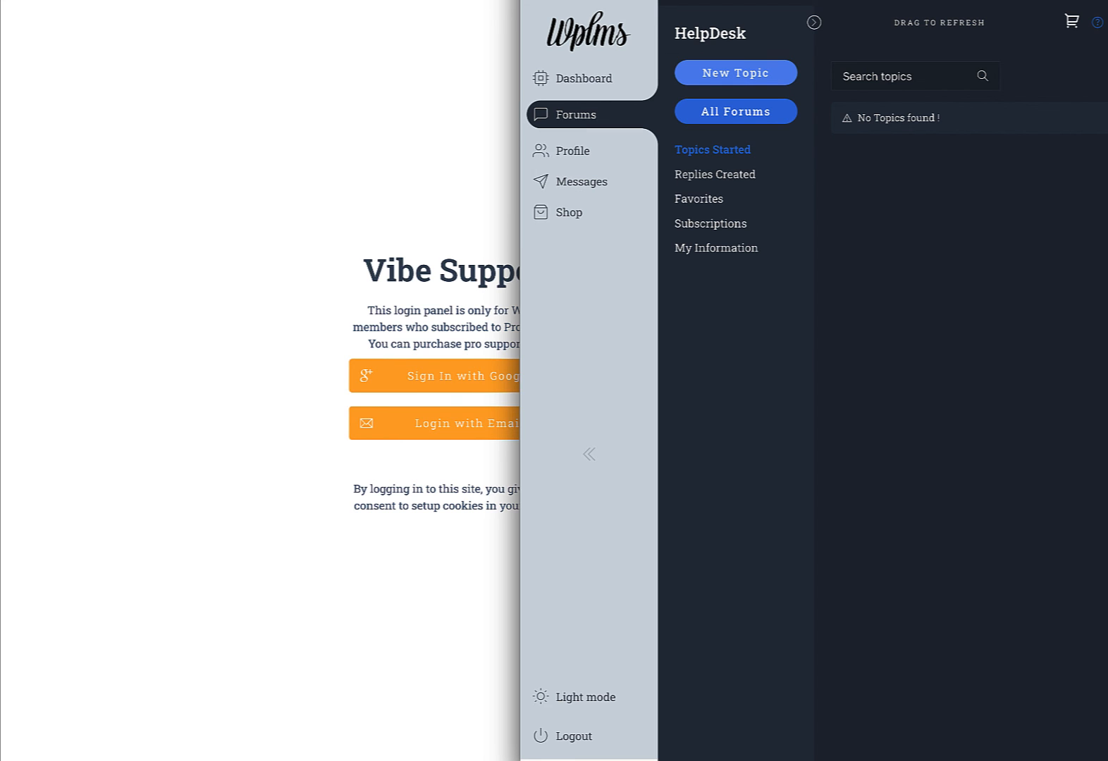
mouse_move(257, 264)
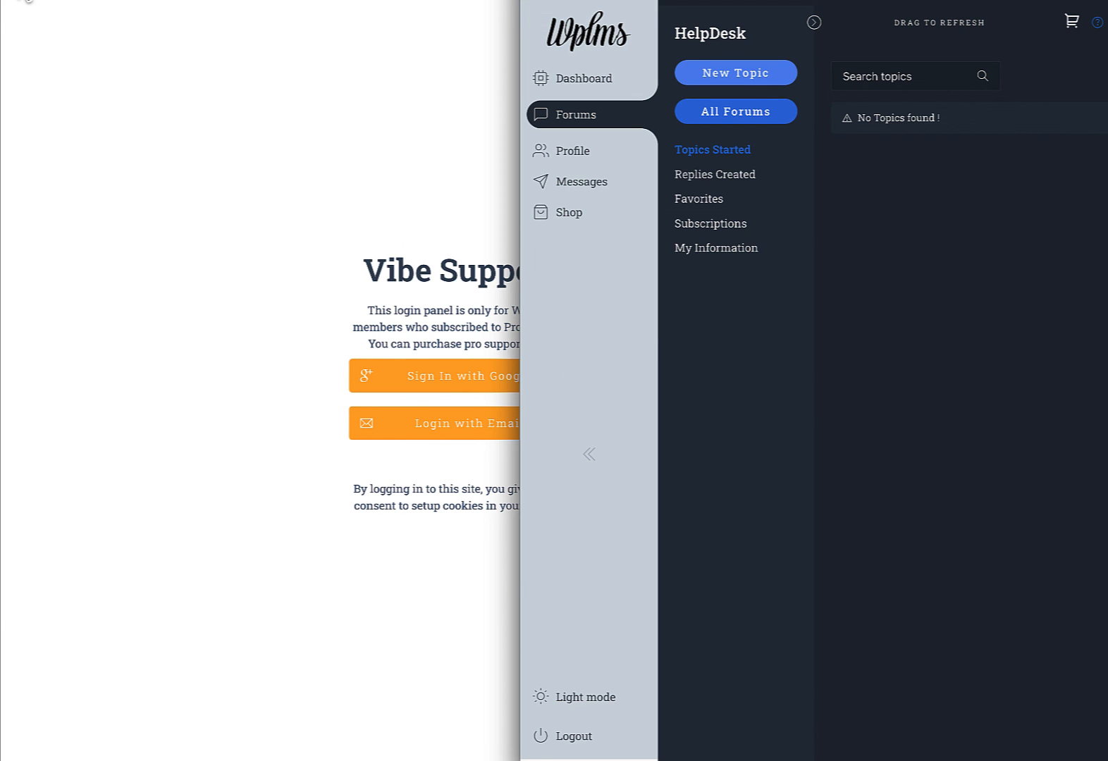
mouse_move(541, 274)
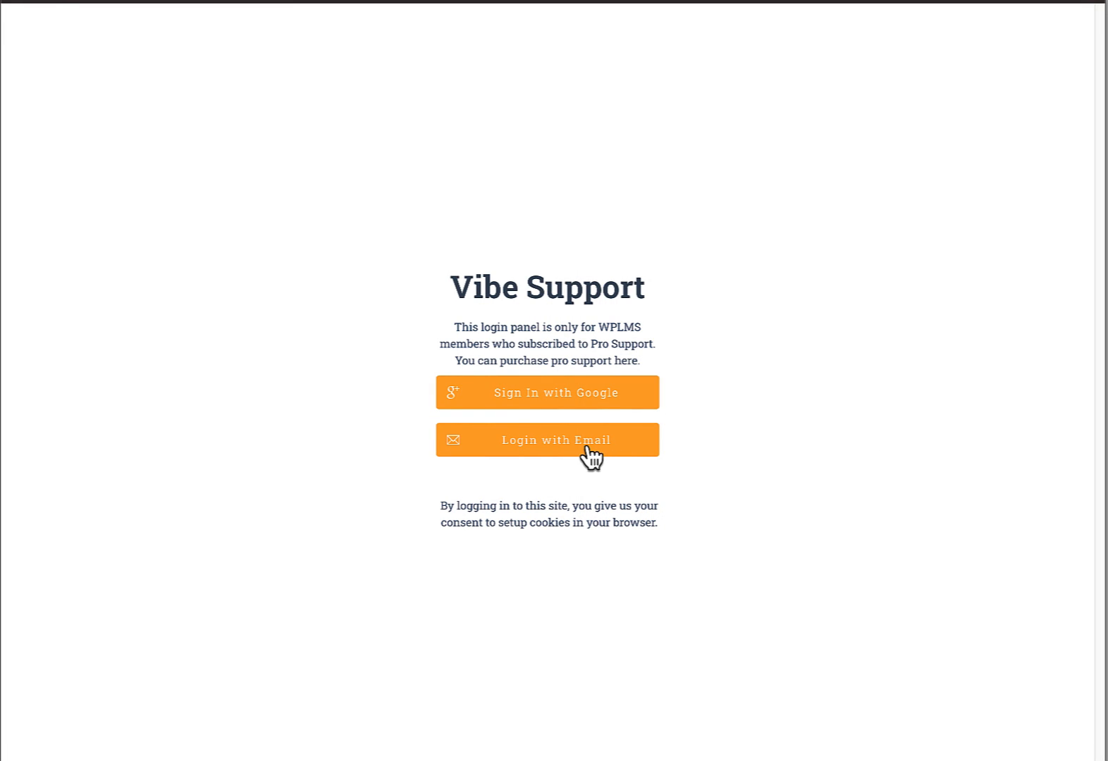
Step: Log back in as student with email and dismiss the save-password prompt
left_click(547, 440)
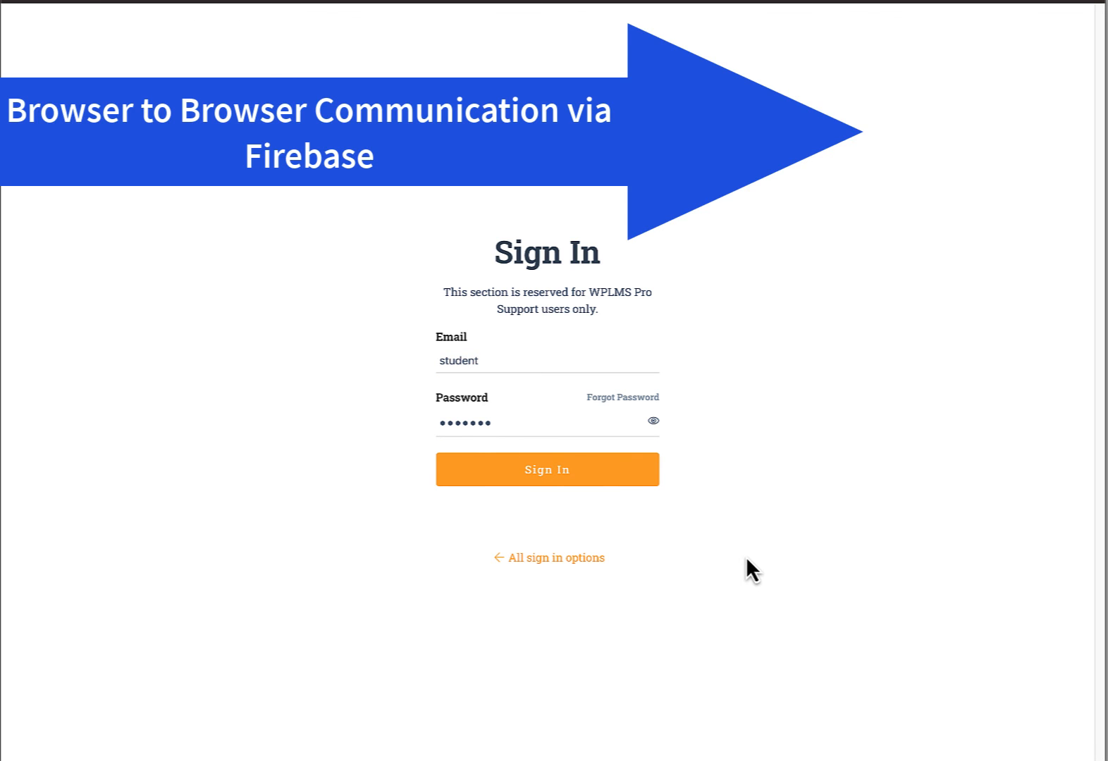
left_click(547, 469)
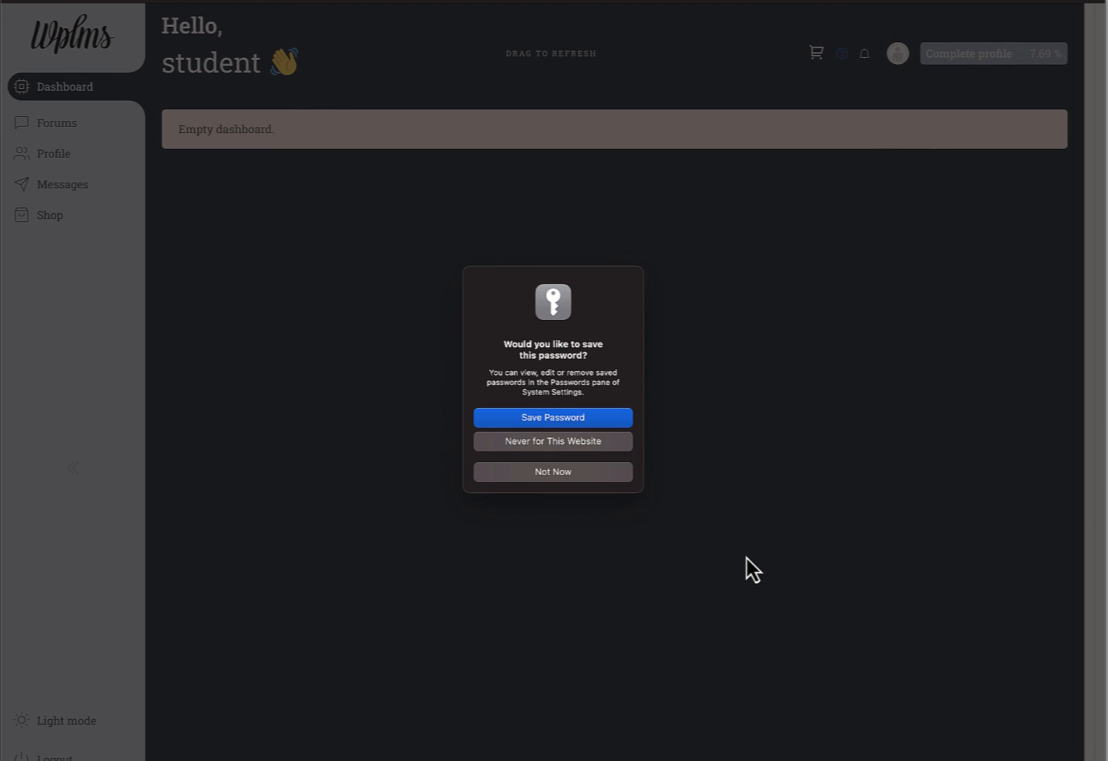
left_click(554, 473)
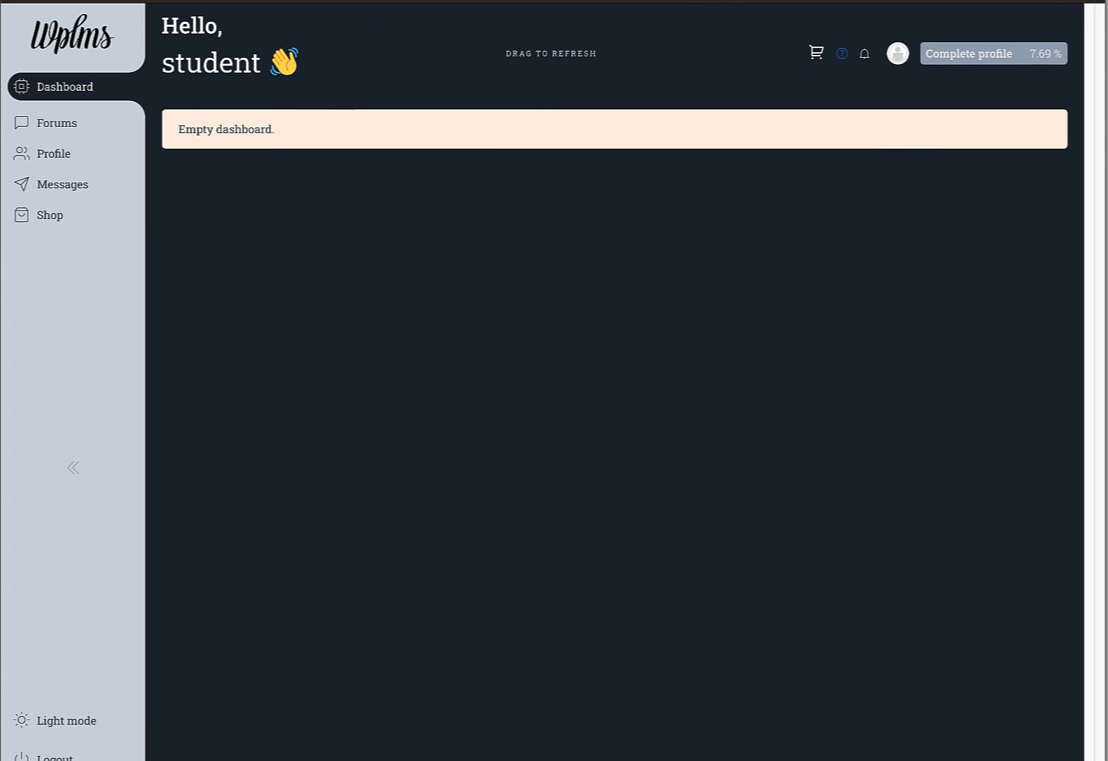
mouse_move(838, 5)
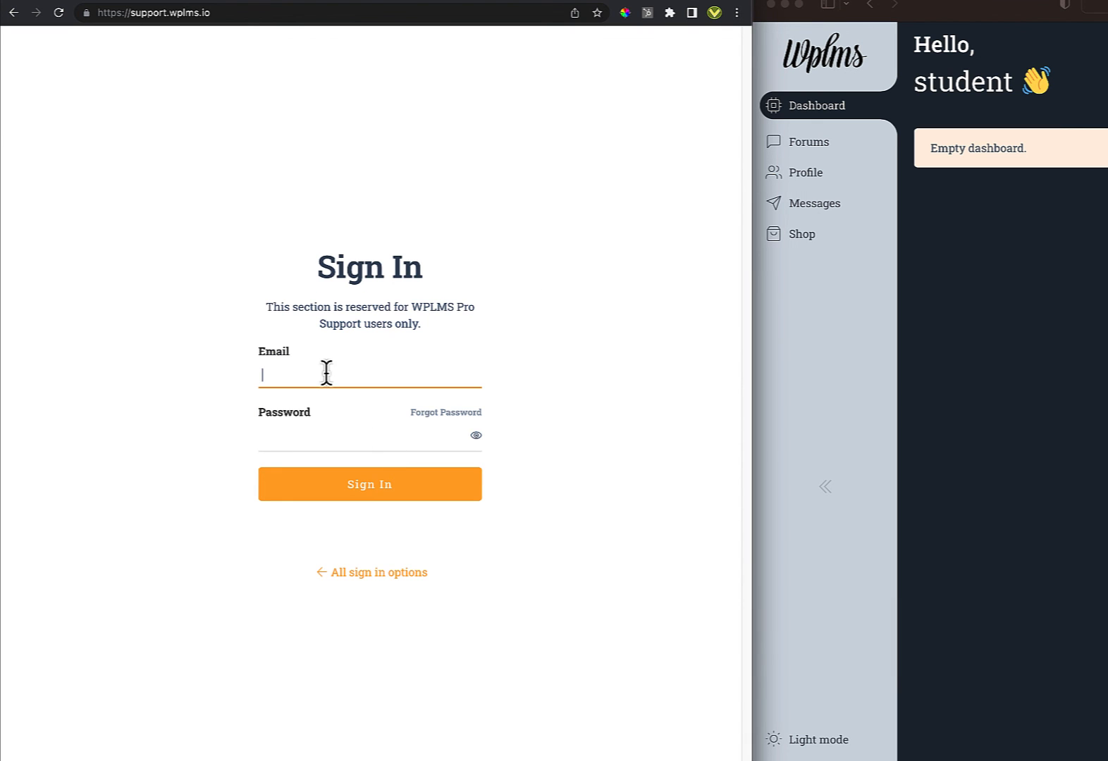
Step: Sign in as student in Chrome, decline saving the password, then log out
left_click(369, 374)
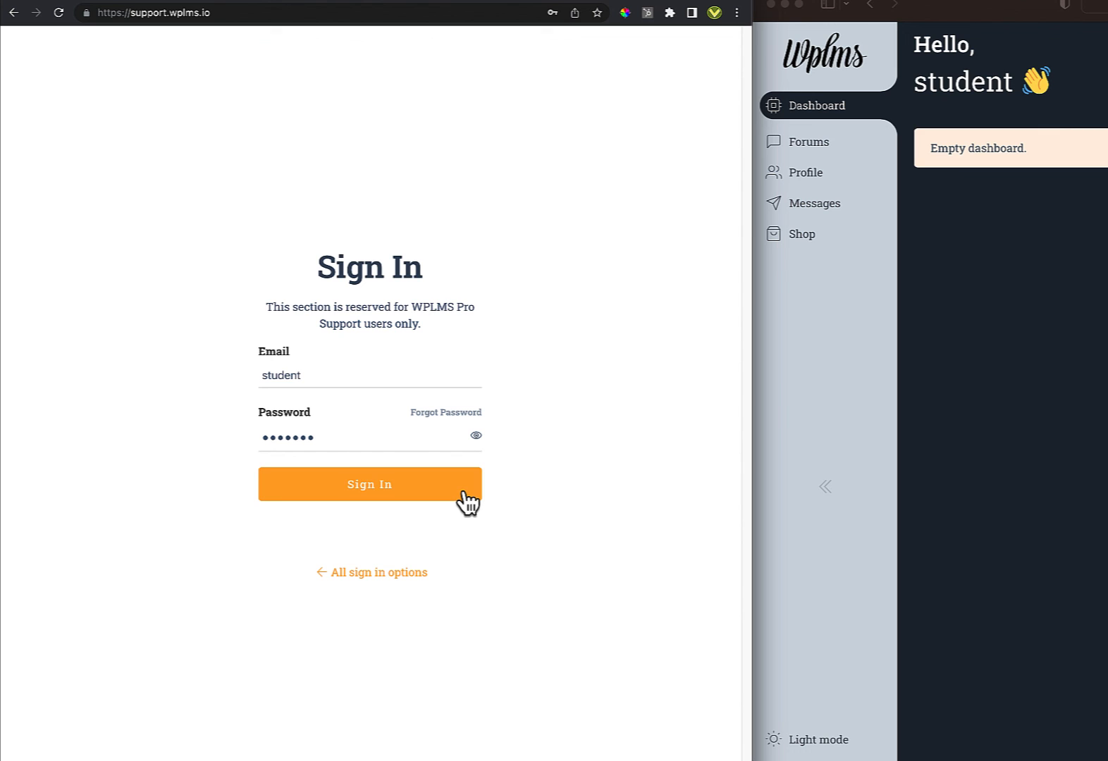
left_click(369, 484)
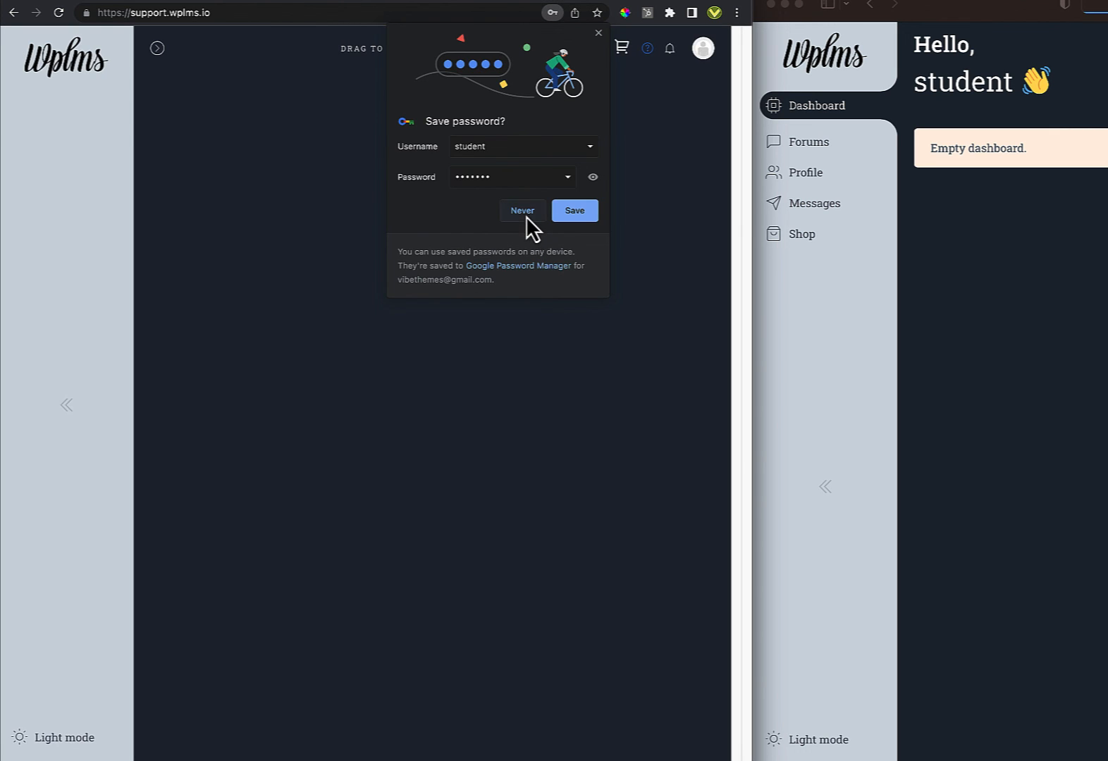
left_click(522, 210)
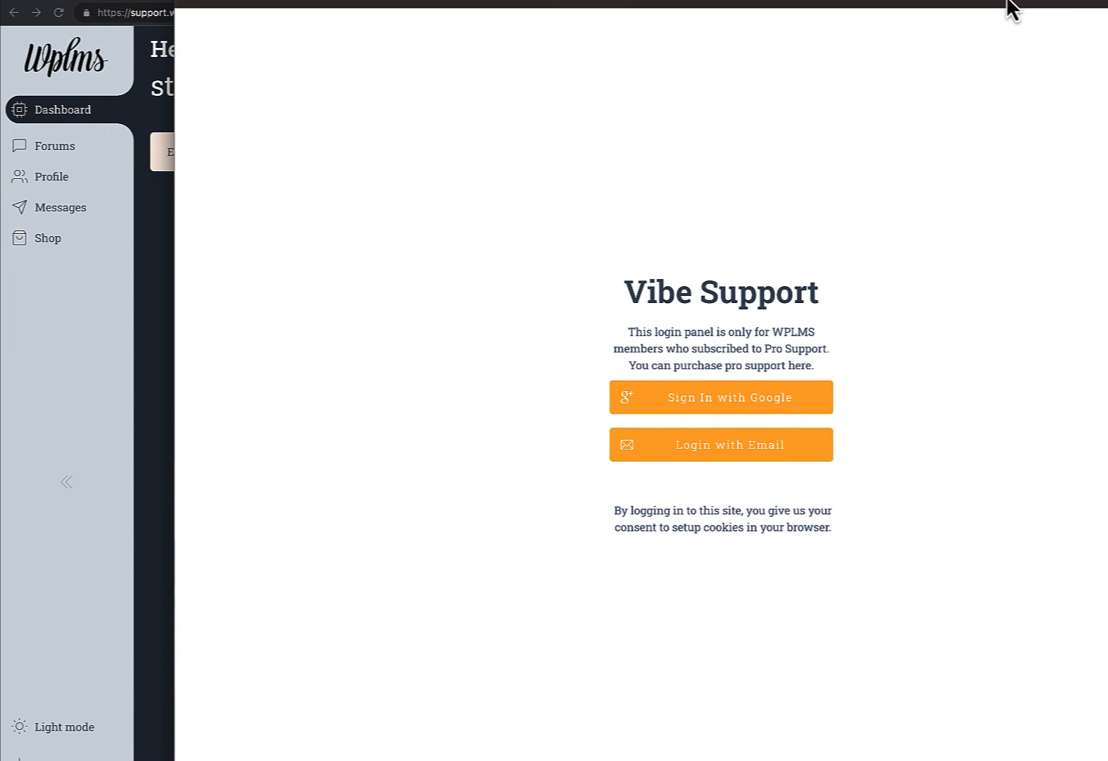
mouse_move(959, 459)
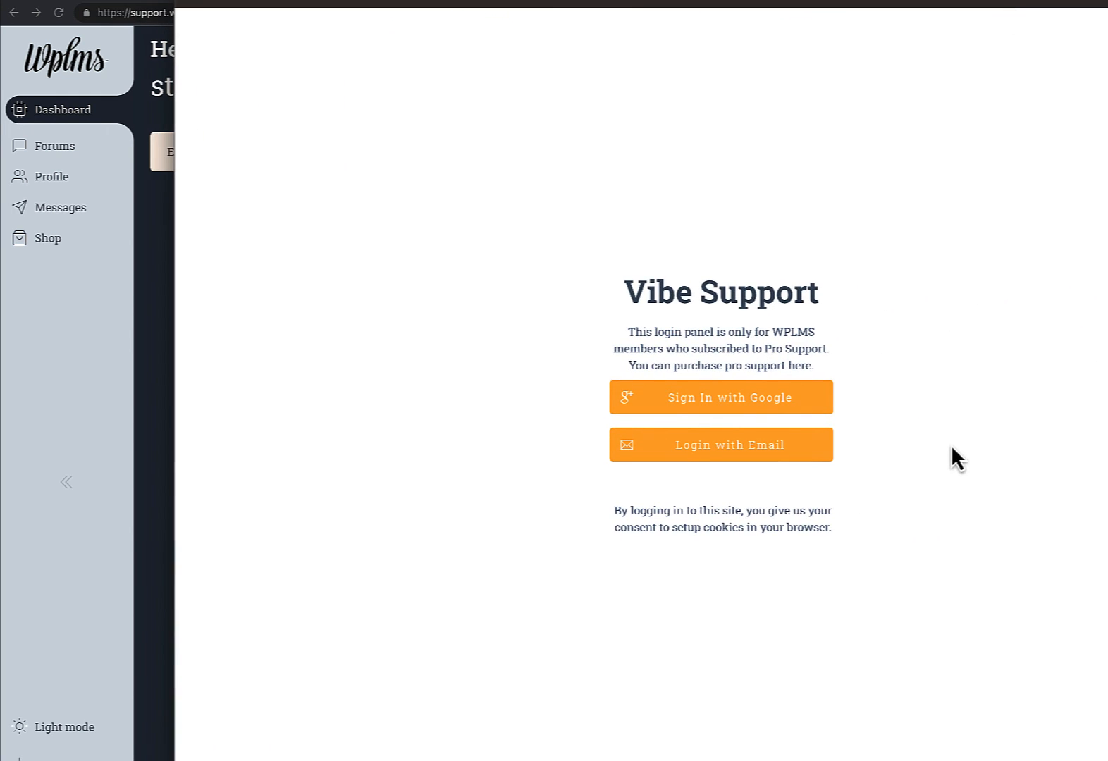
left_click(58, 146)
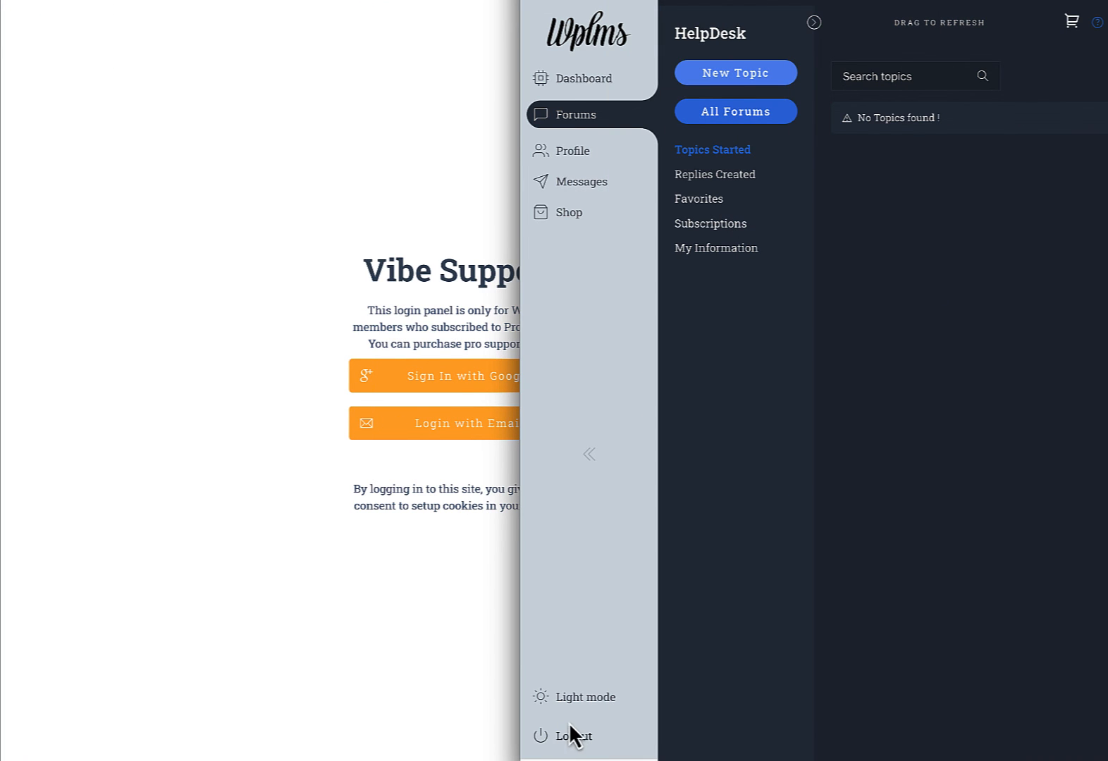
left_click(572, 736)
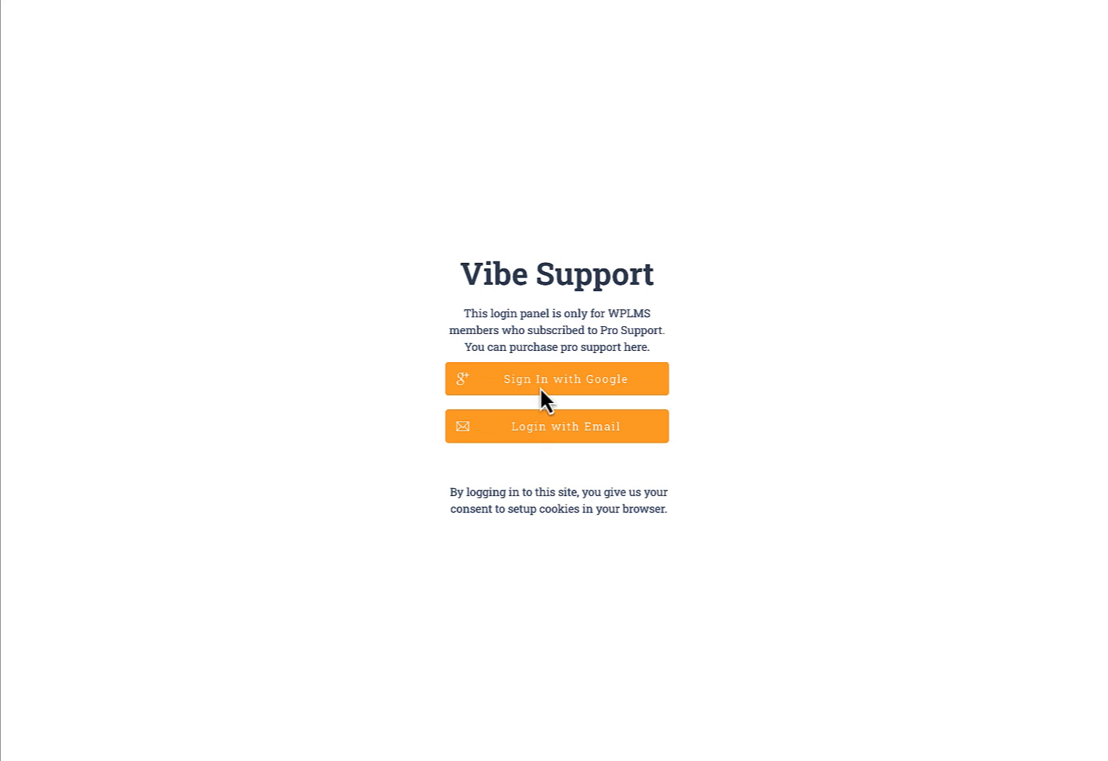
Step: Sign in with Google and view the new Google user in Firebase's Users tab
left_click(557, 379)
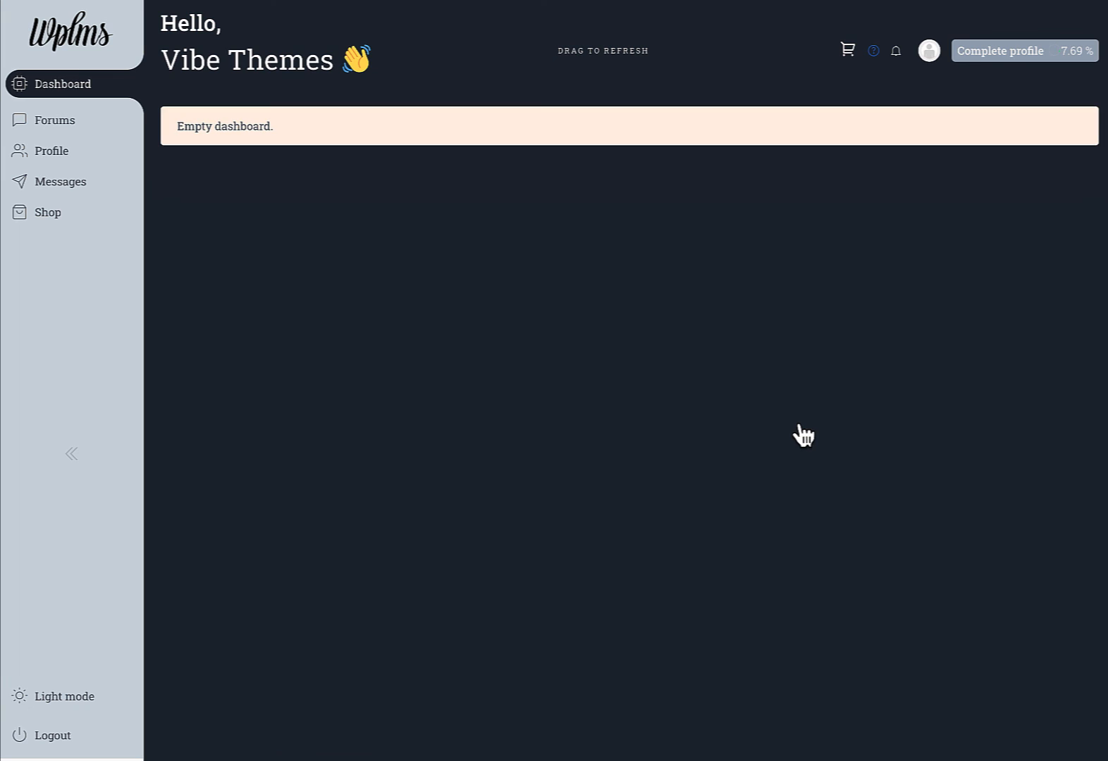
mouse_move(403, 131)
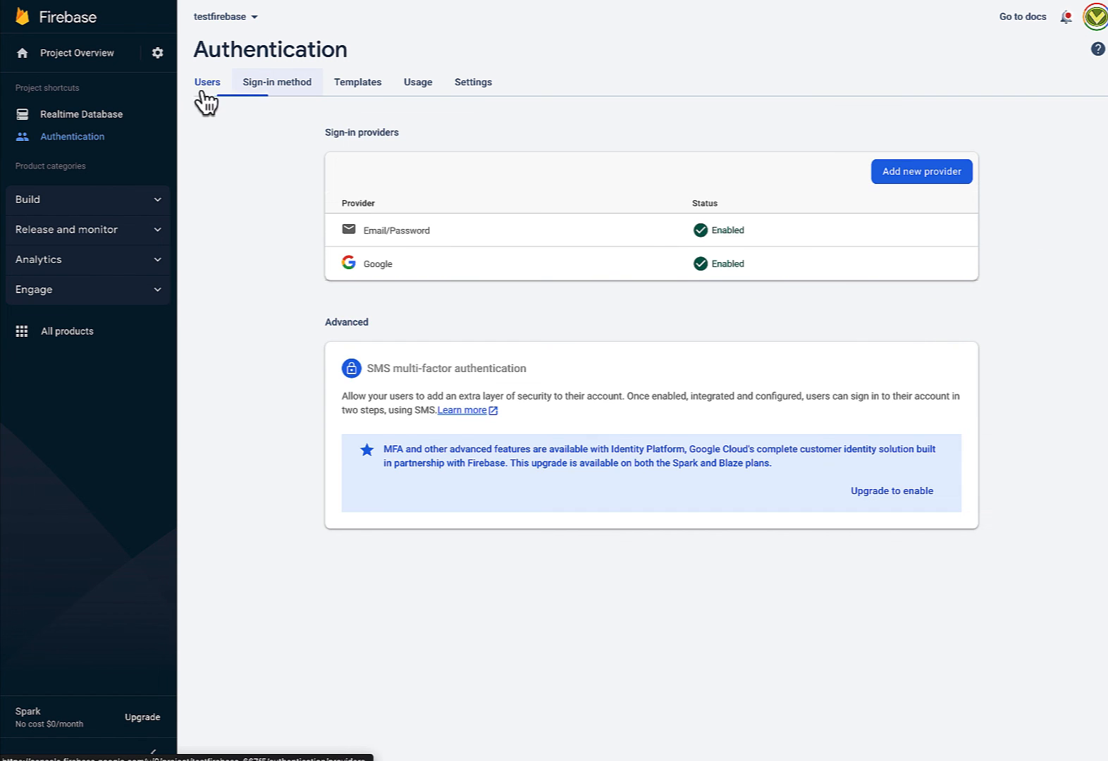
left_click(206, 81)
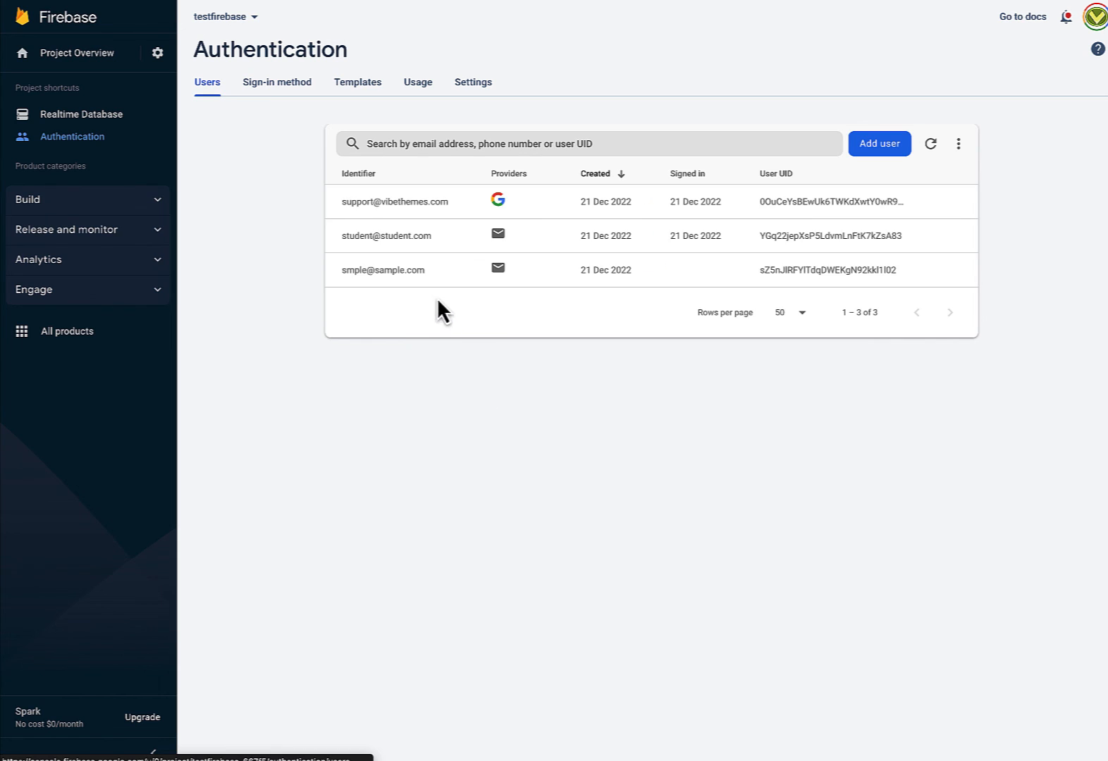